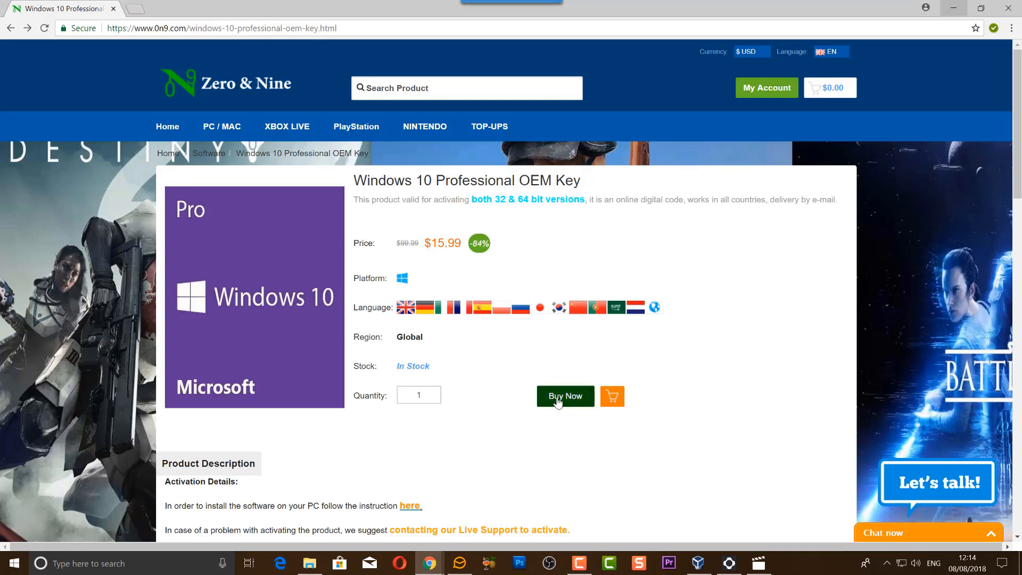
- Add the Windows 10 Professional OEM Key to the cart and apply discount code 'Bria'
click(564, 396)
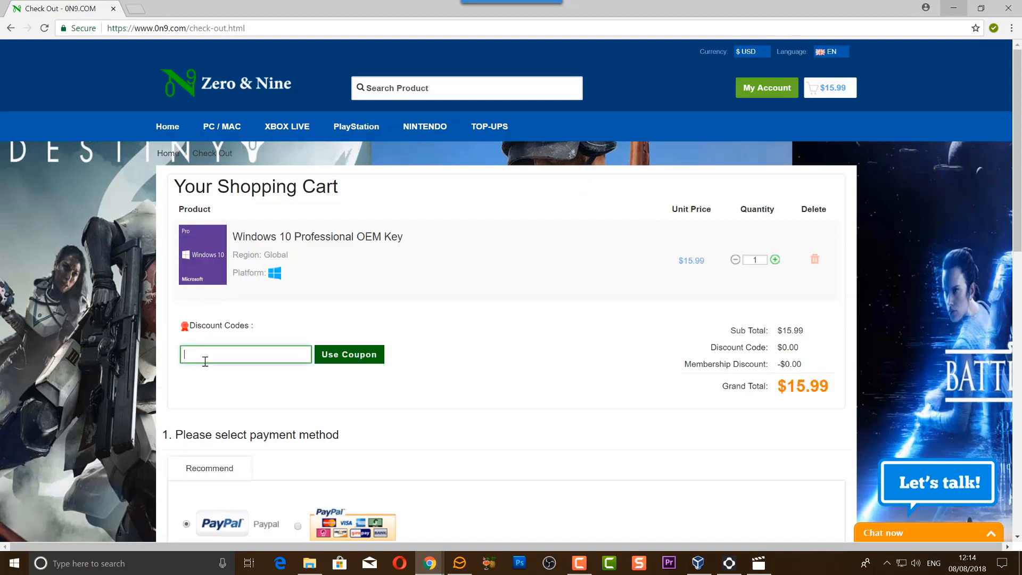
text(Brian-W)
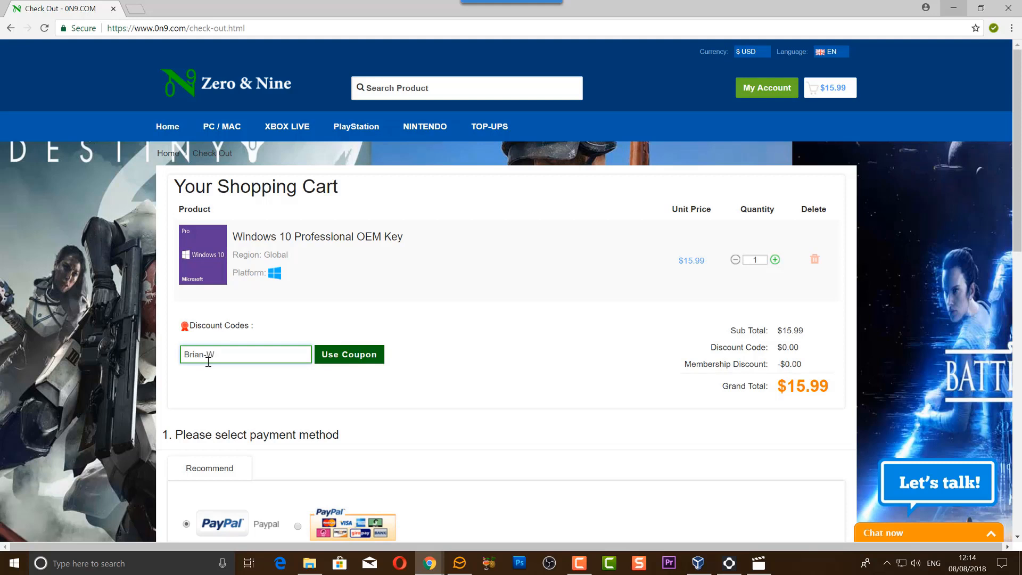
mouse_move(350, 354)
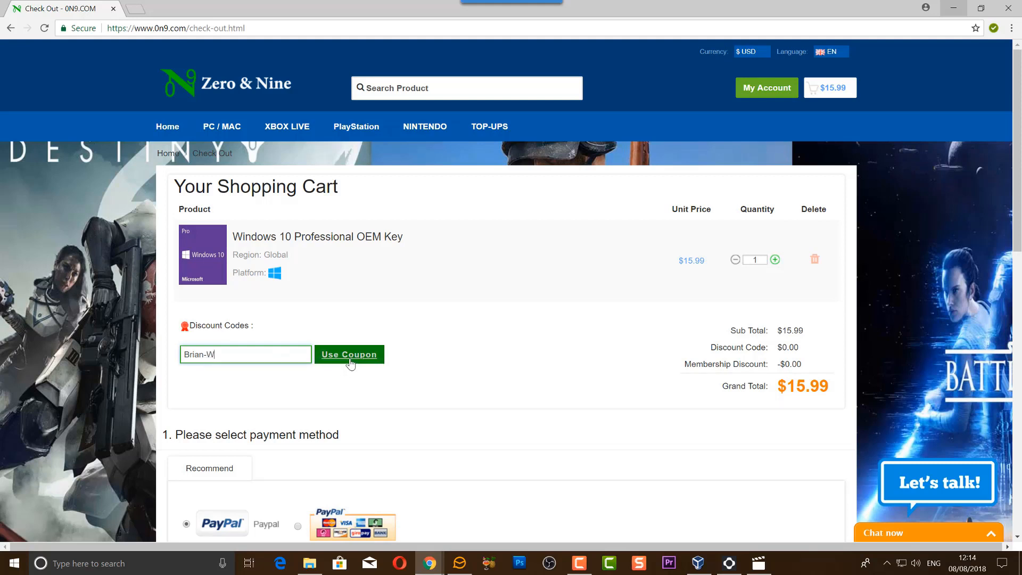
click(348, 354)
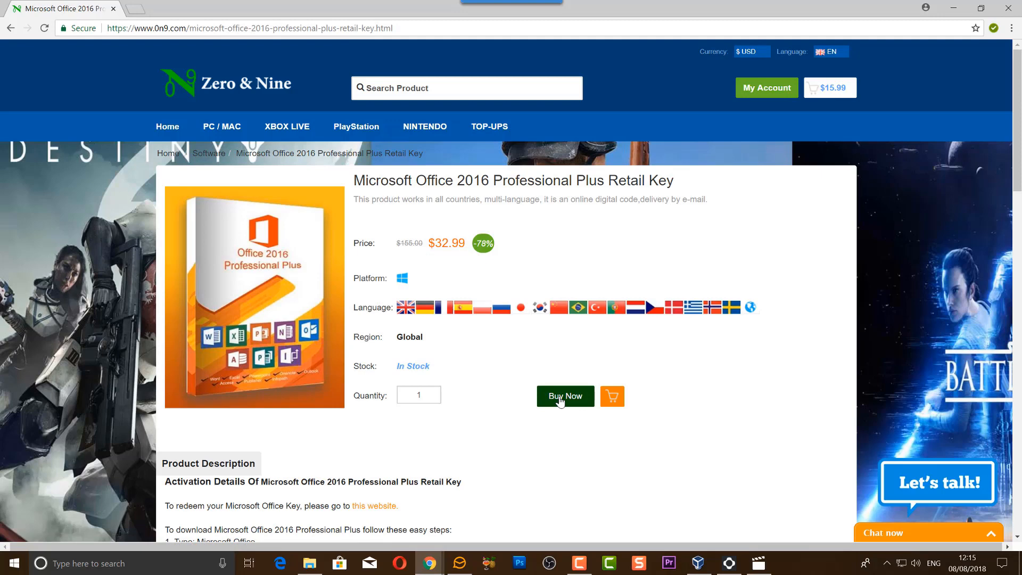
- Add the Office 2016 Professional Plus Retail Key and apply the 'Bria' discount code
click(564, 395)
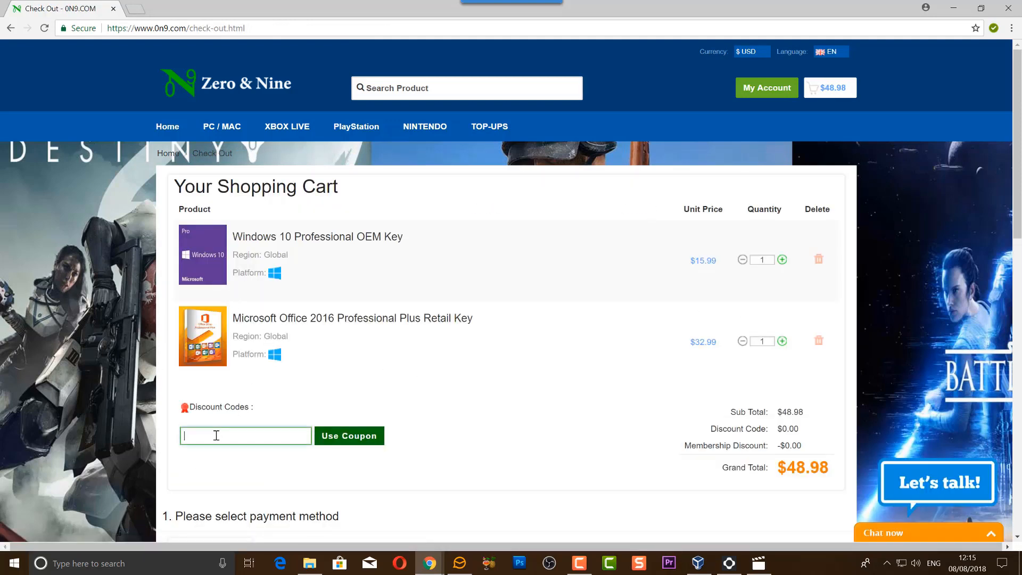
text(Brian-M)
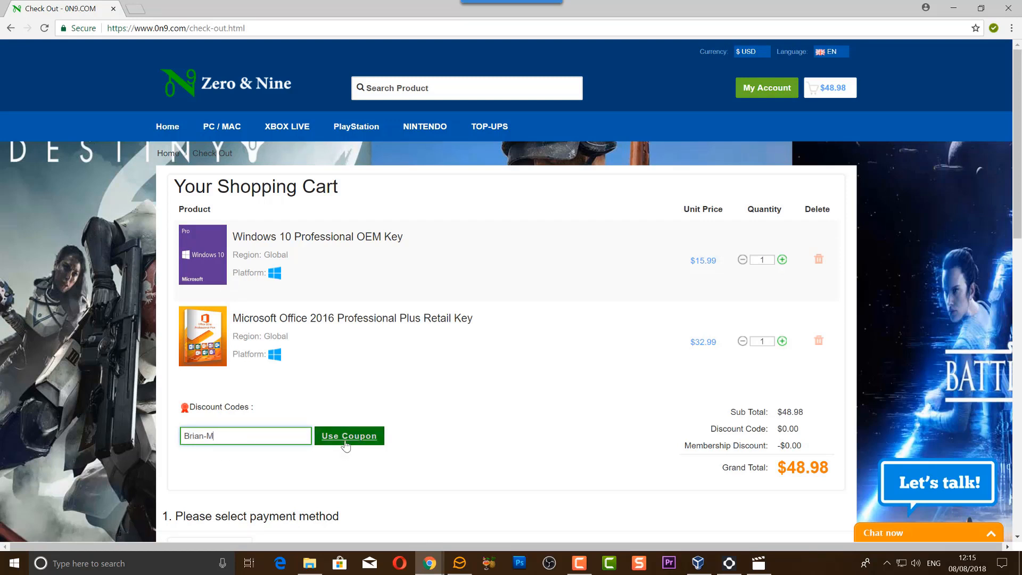
click(349, 435)
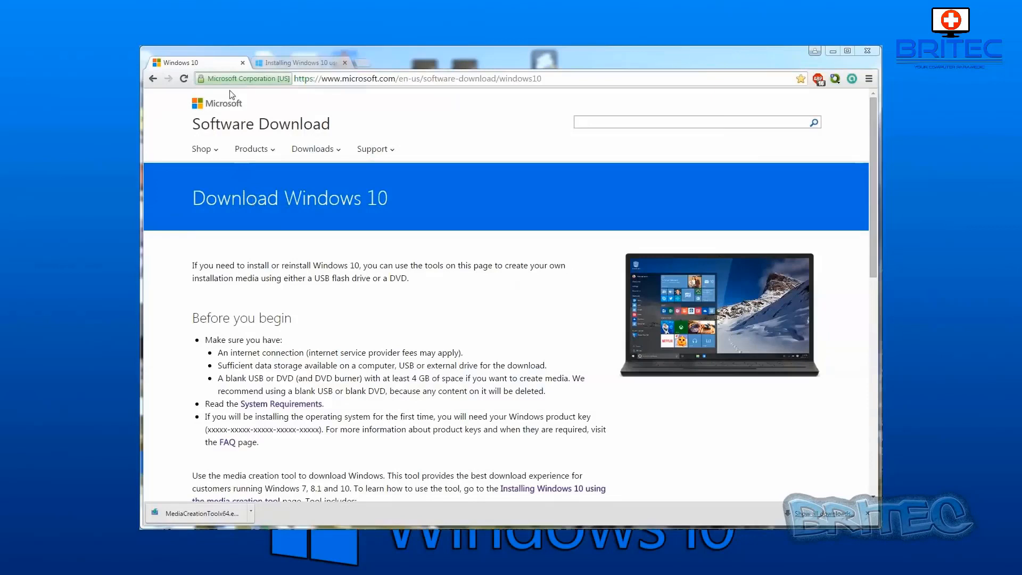
mouse_move(511, 91)
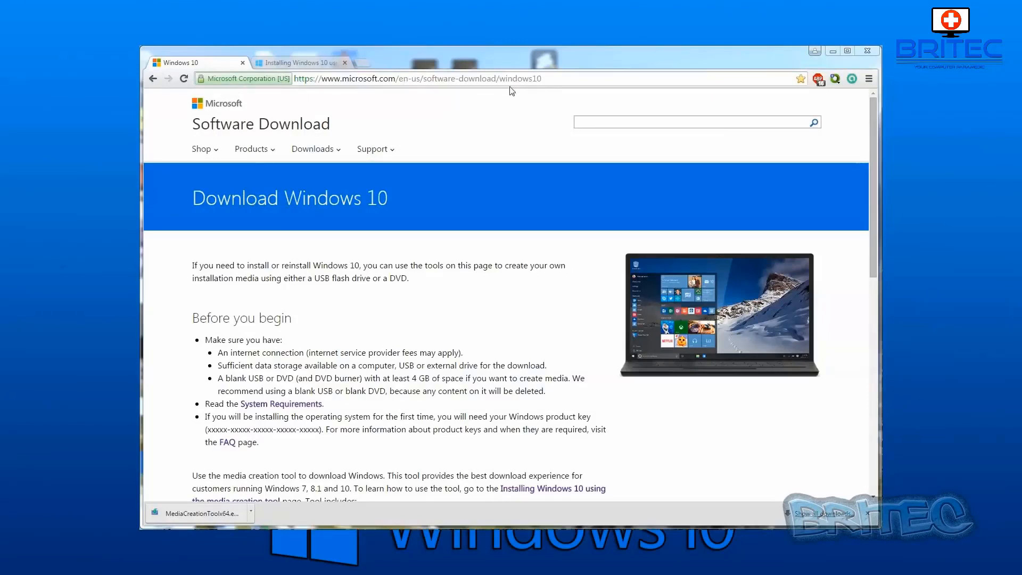
mouse_move(853, 187)
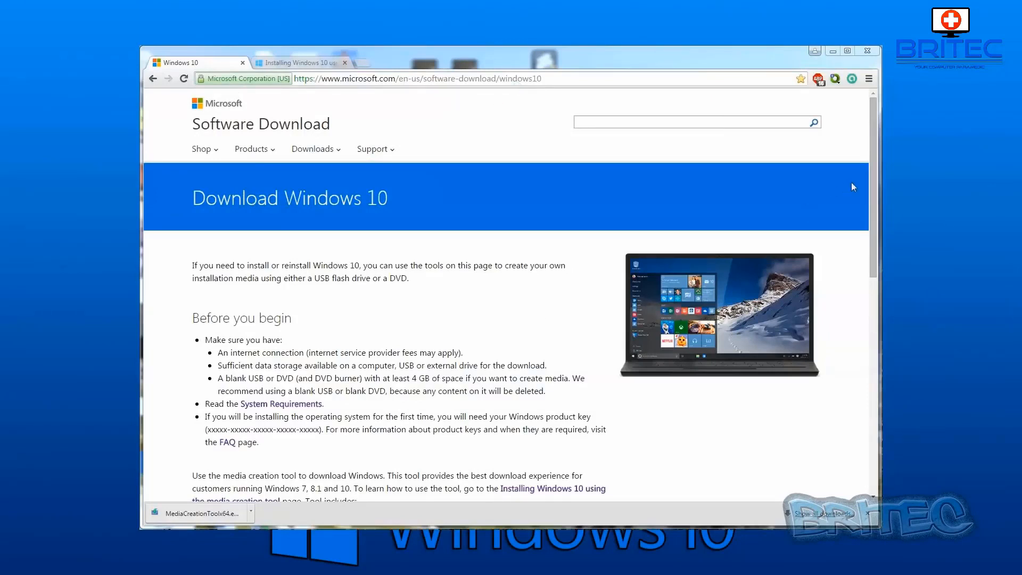
- Download the 64-bit media creation tool from the Download Windows 10 page
scroll(down, 3)
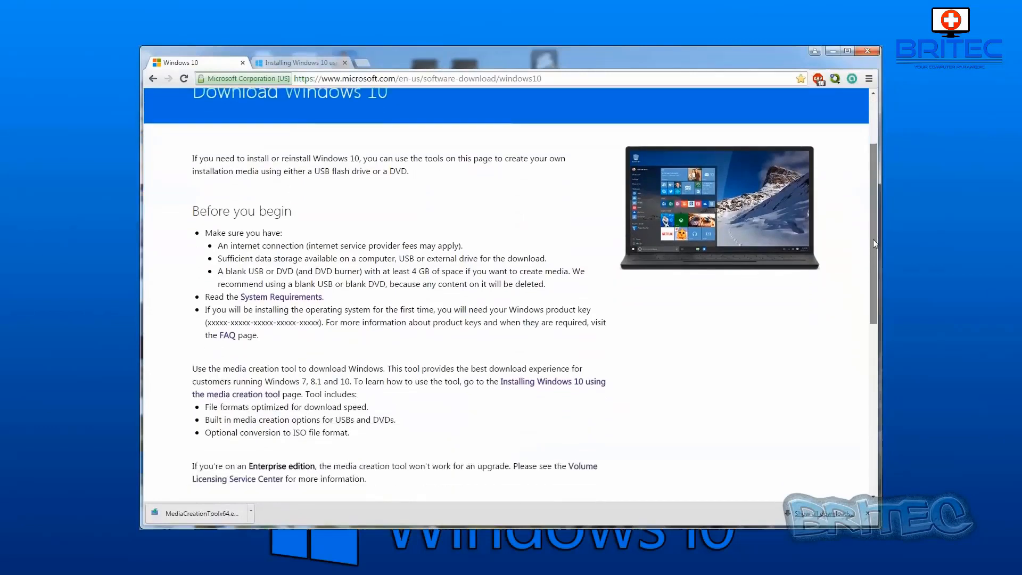
scroll(down, 3)
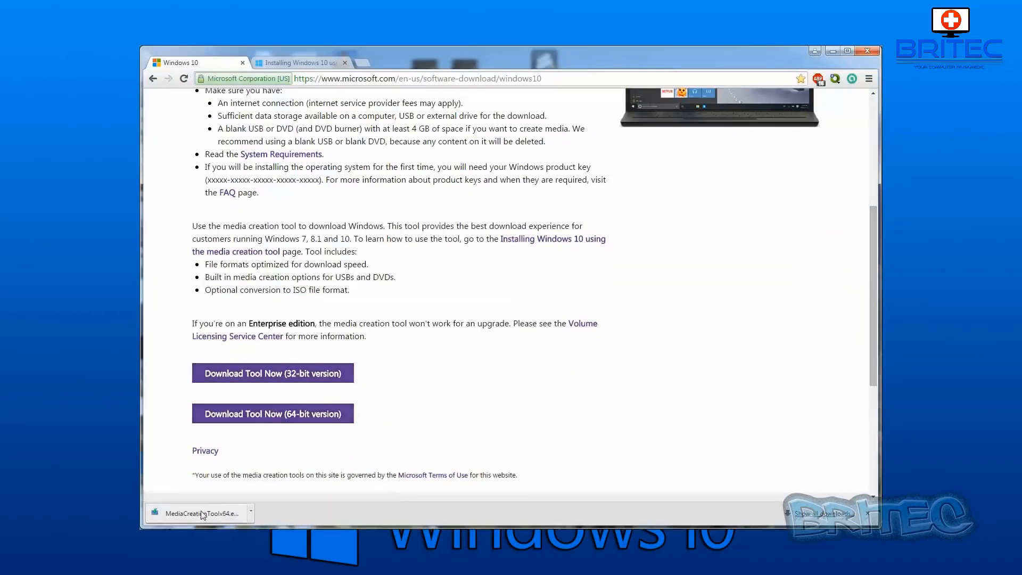
mouse_move(273, 413)
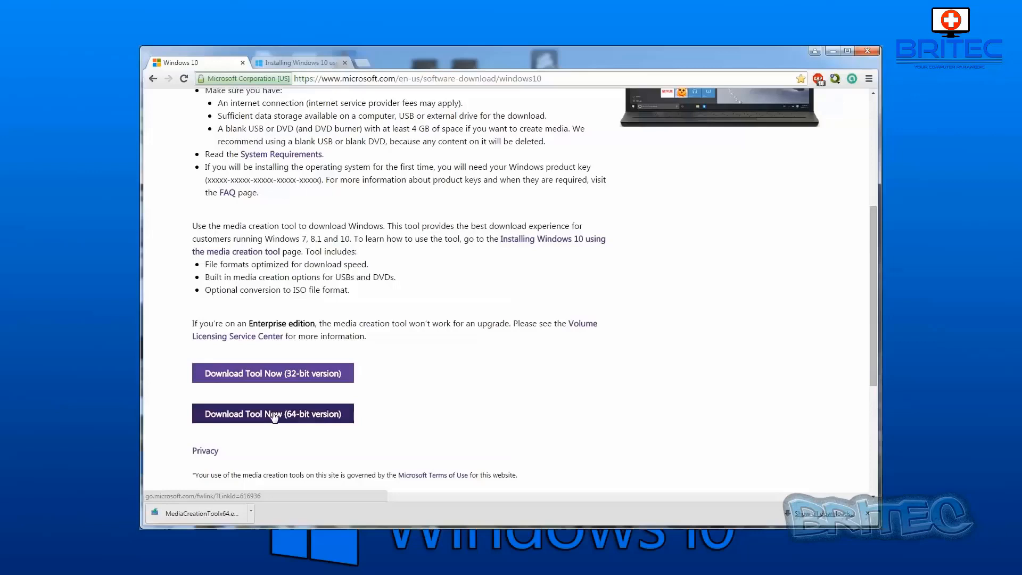
click(273, 413)
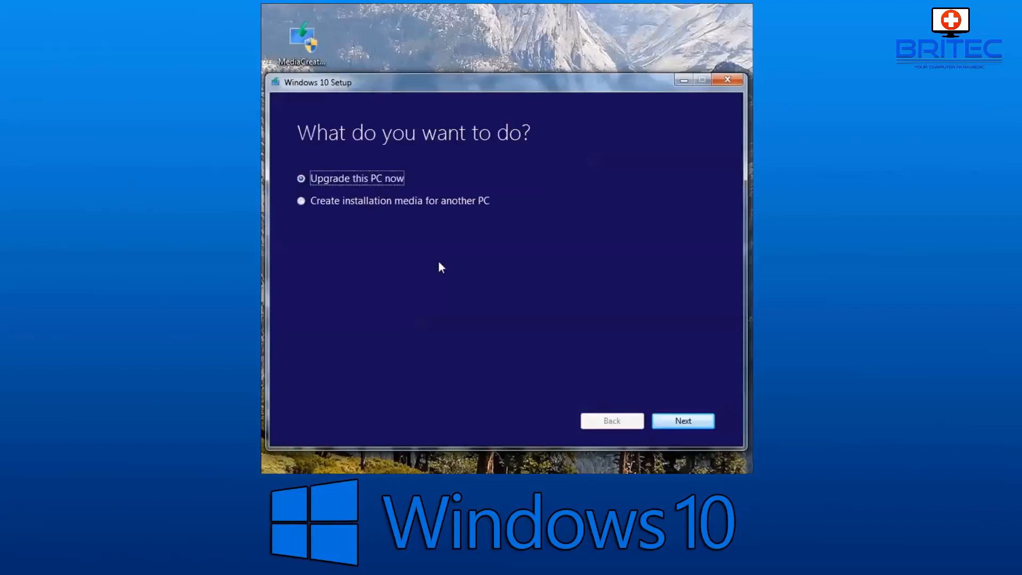
mouse_move(407, 171)
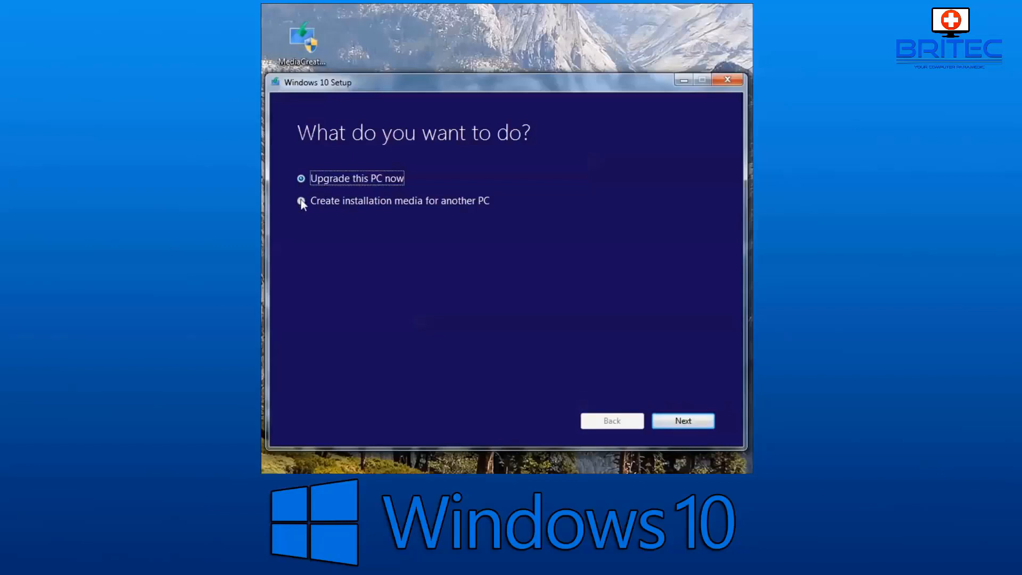
- Make media for another PC: English (United Kingdom), Windows 10 Home, 64-bit (x64)
click(300, 200)
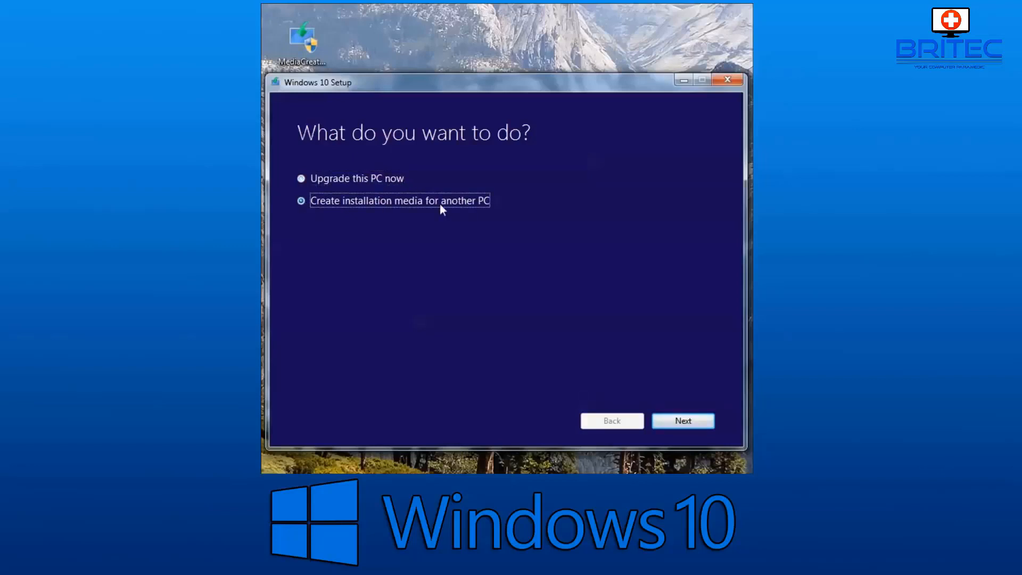
click(682, 420)
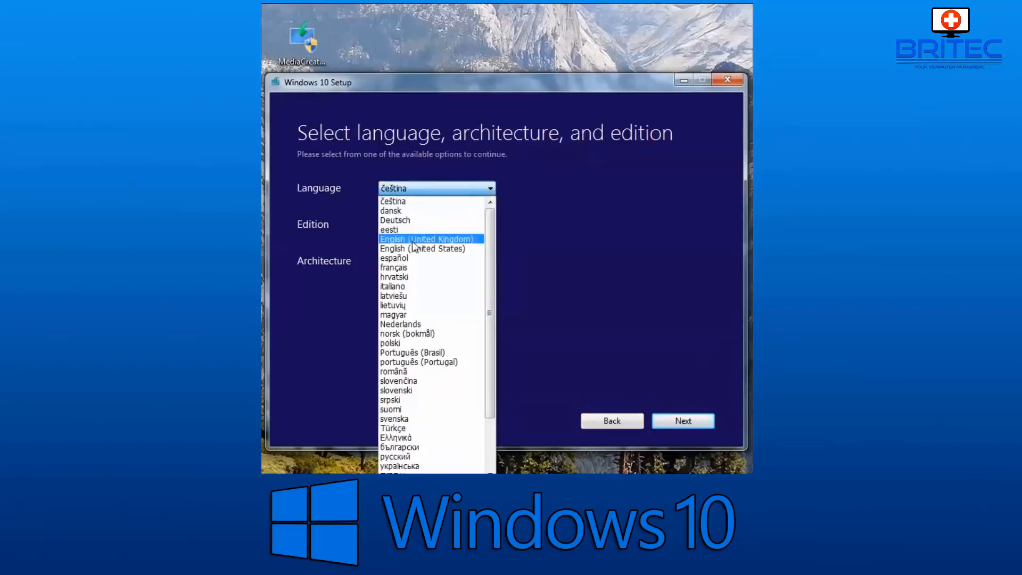
click(427, 239)
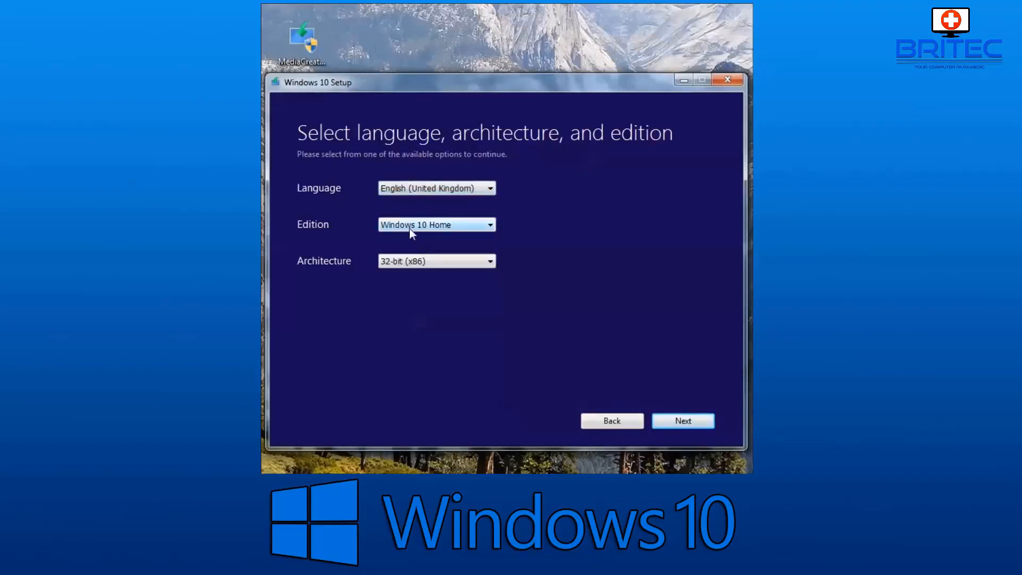
click(490, 225)
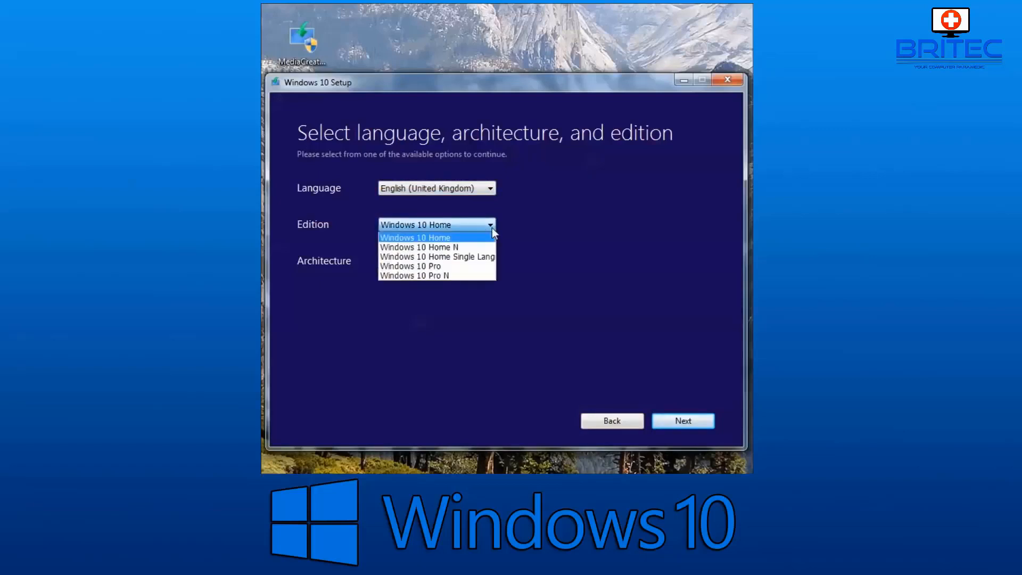
mouse_move(456, 239)
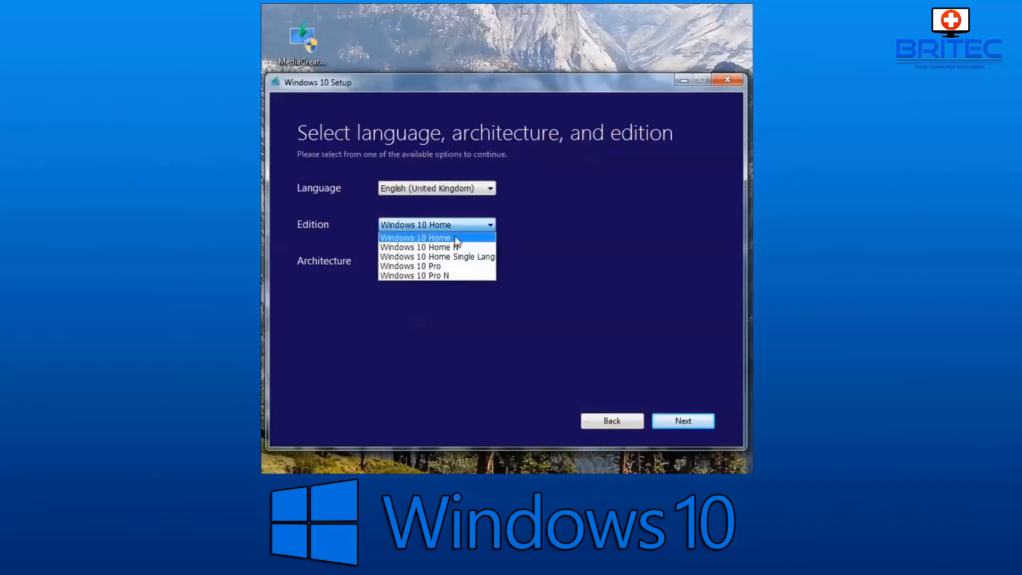
click(416, 237)
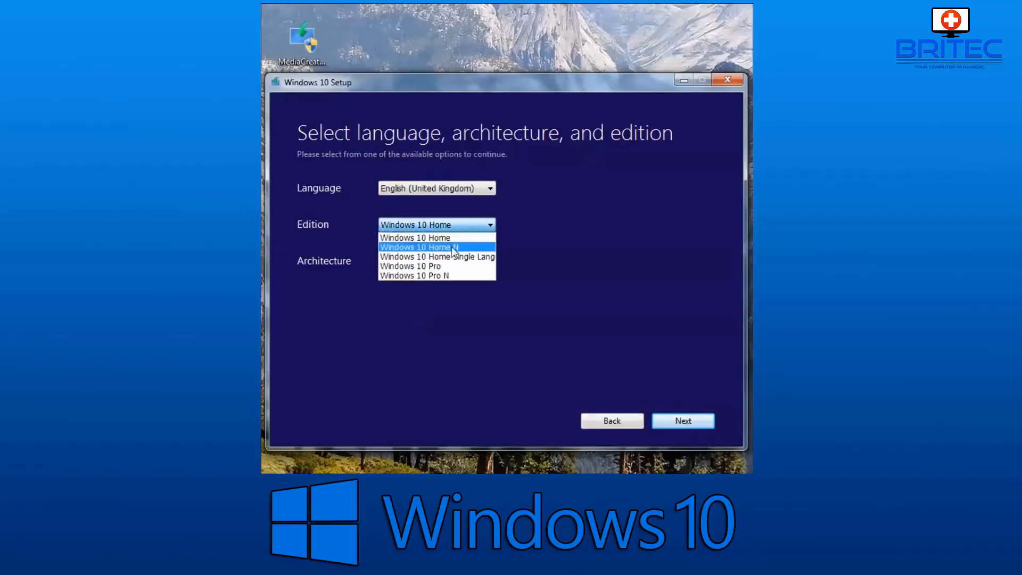
click(416, 237)
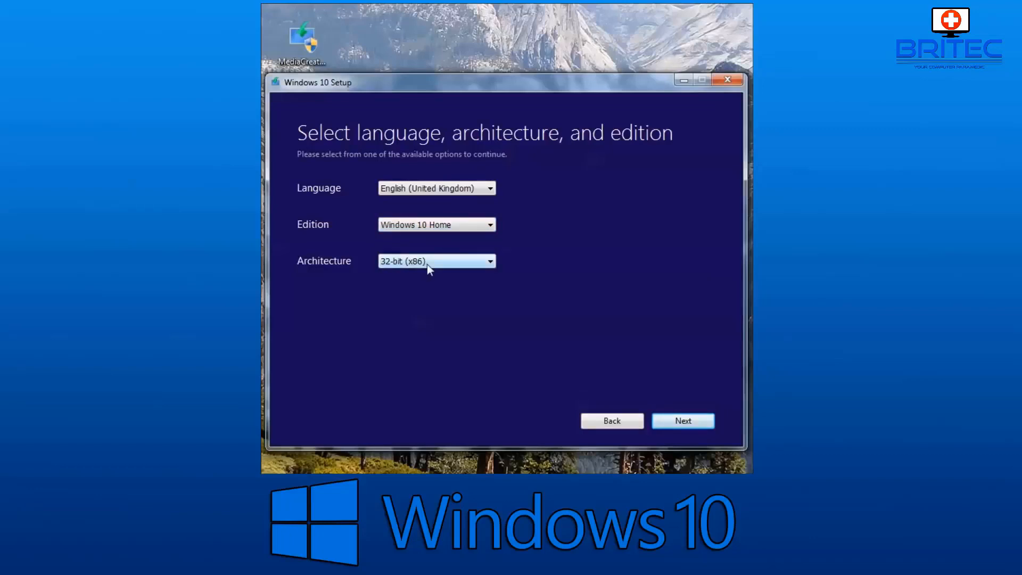
click(436, 261)
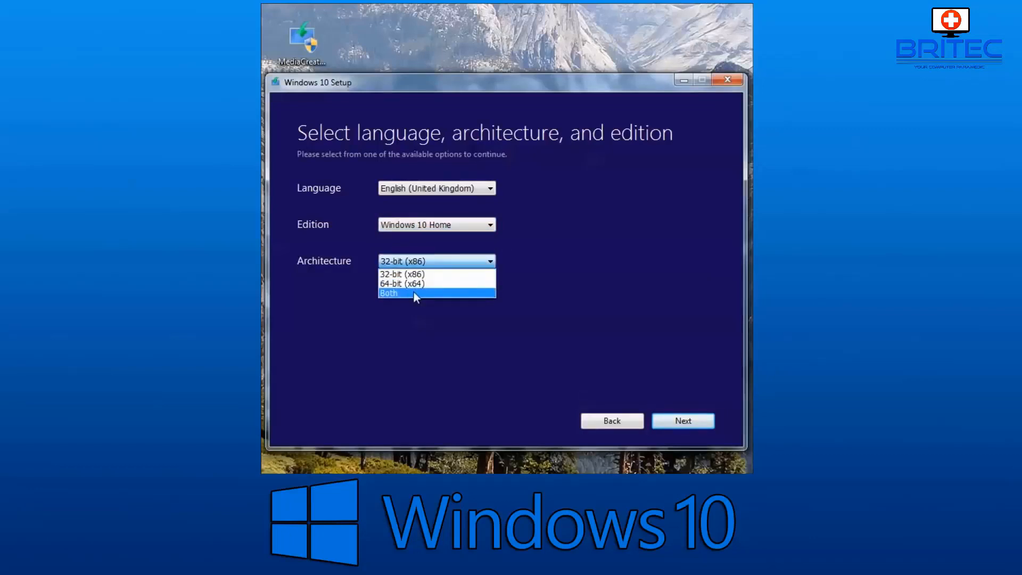
mouse_move(420, 283)
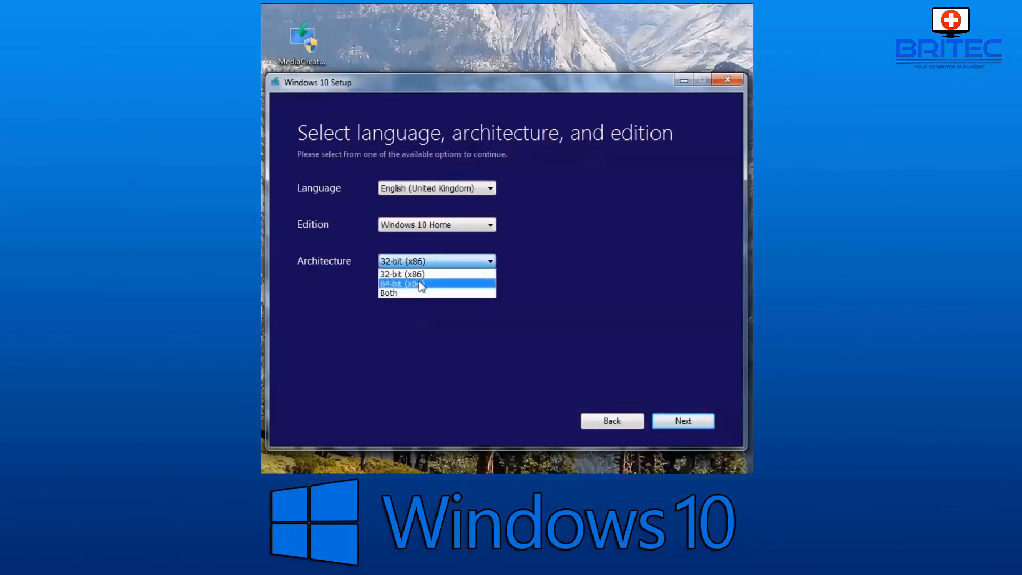
click(402, 283)
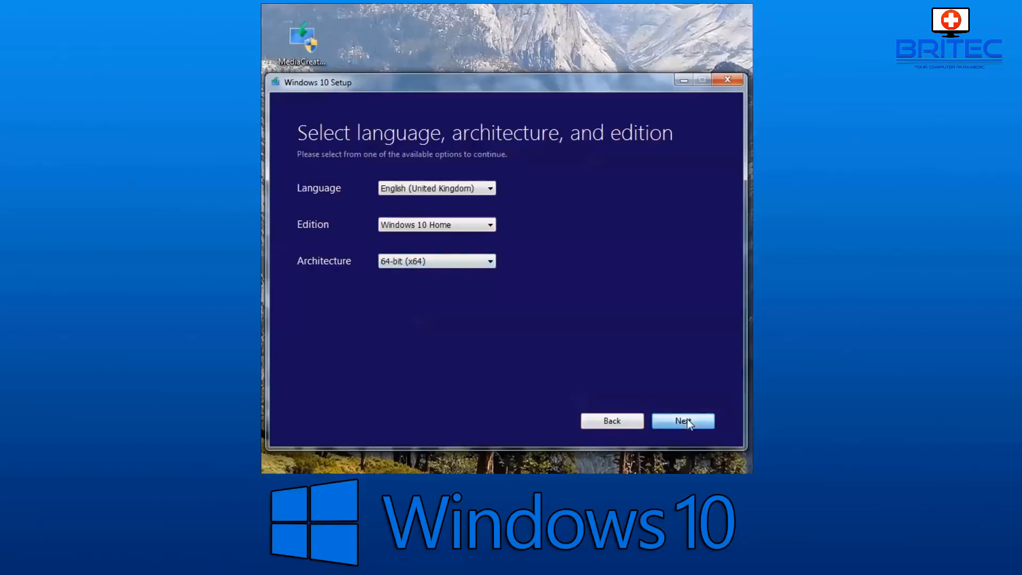
click(682, 420)
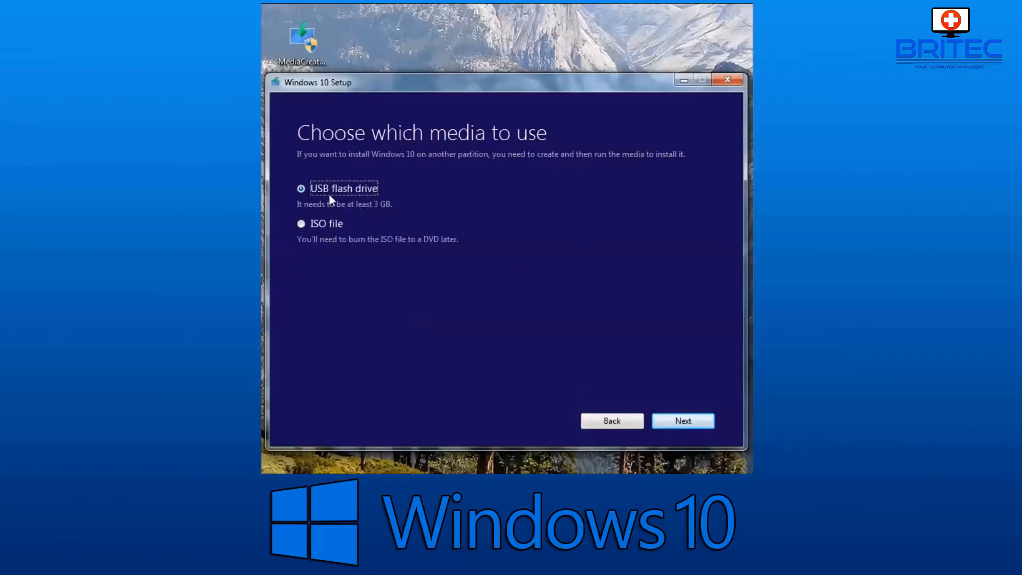
mouse_move(383, 197)
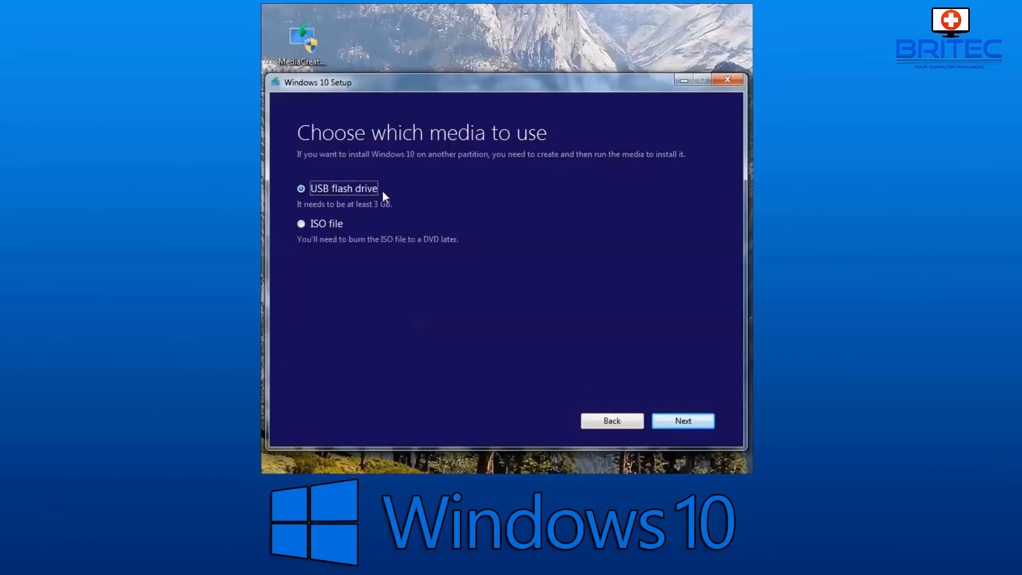
mouse_move(316, 228)
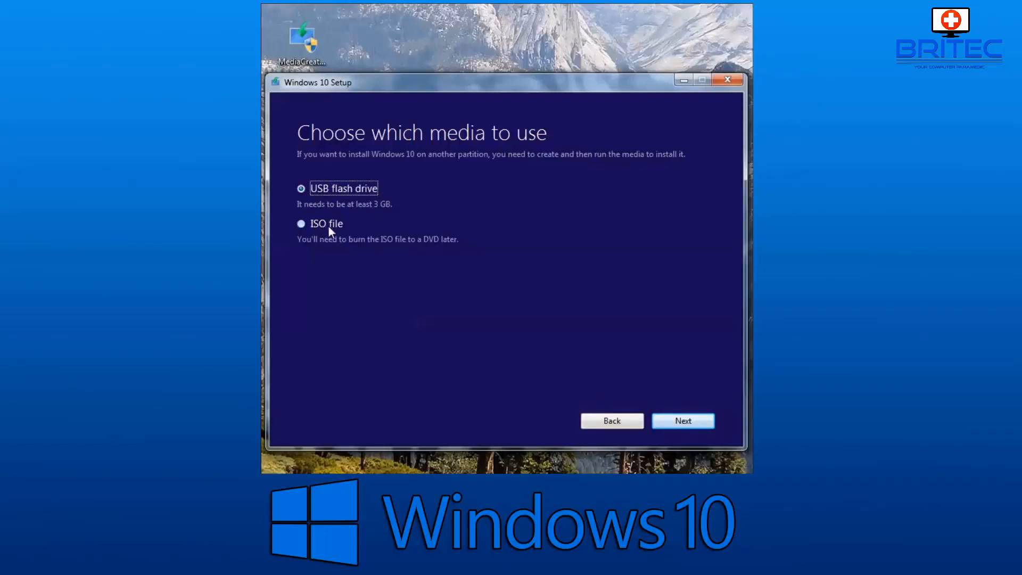
mouse_move(377, 233)
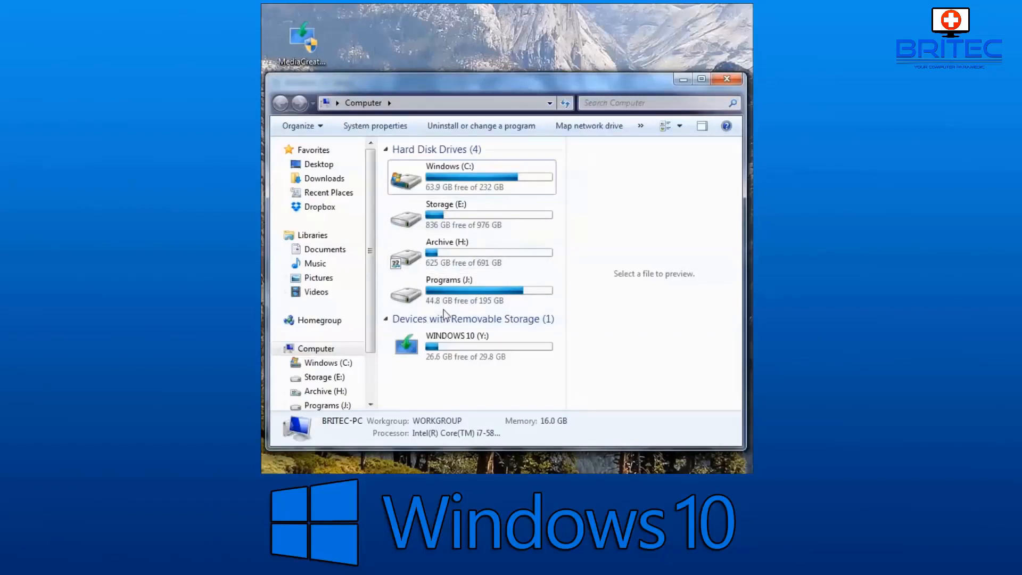
mouse_move(482, 345)
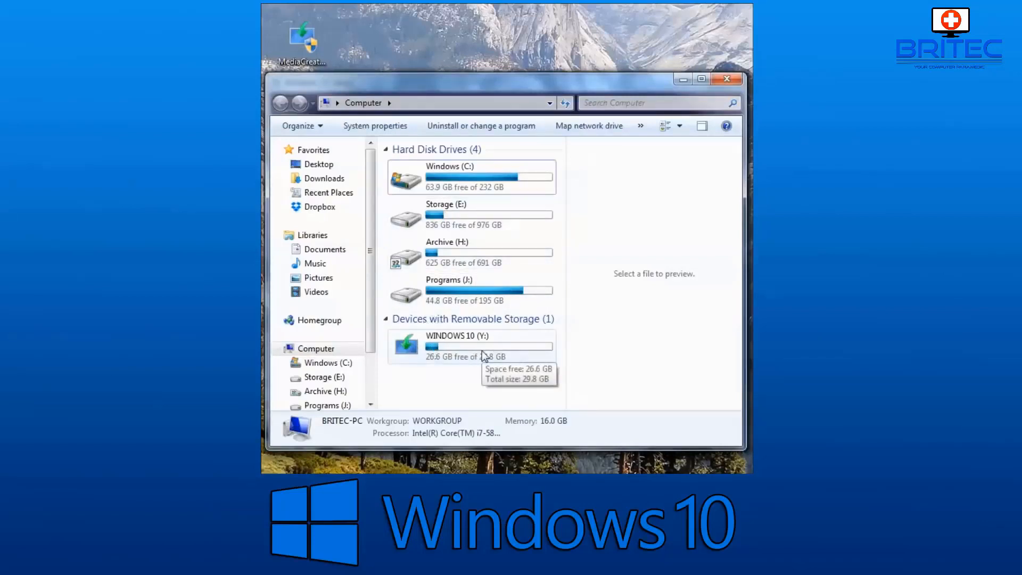
mouse_move(467, 354)
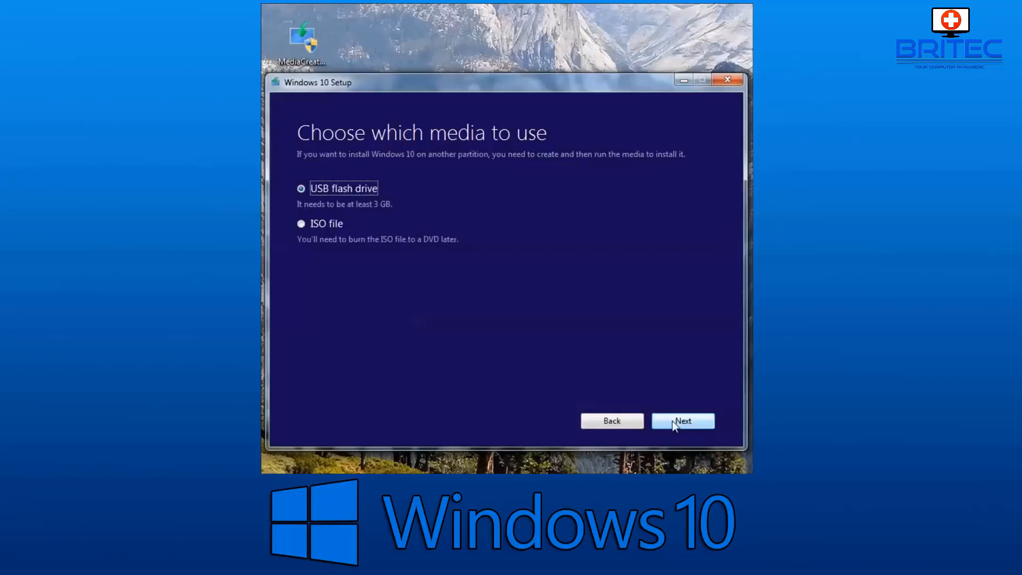
- Keep USB flash drive as the installation media and continue
click(682, 421)
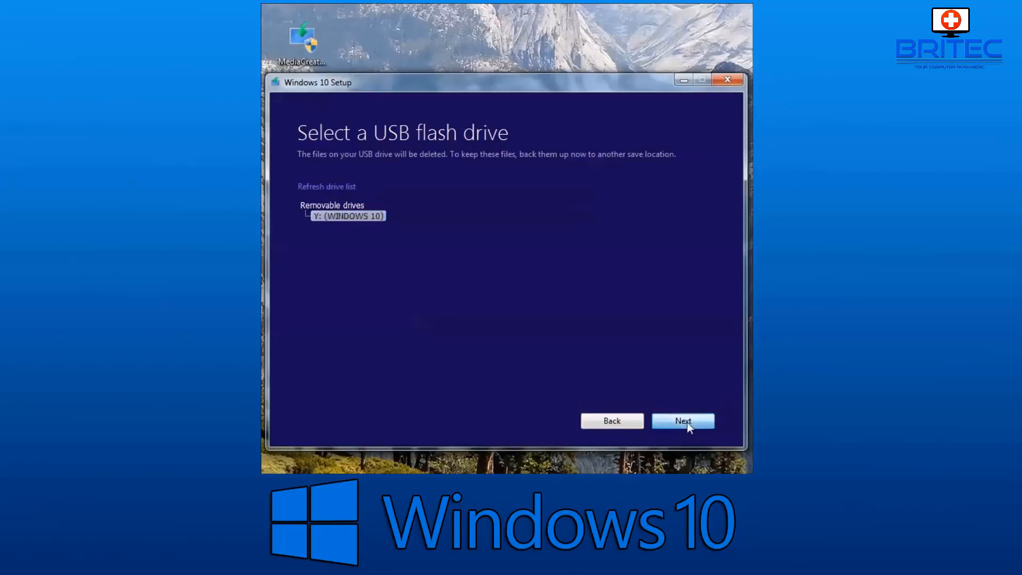
- Write Windows 10 to USB drive Y: and close the finished setup wizard
click(683, 421)
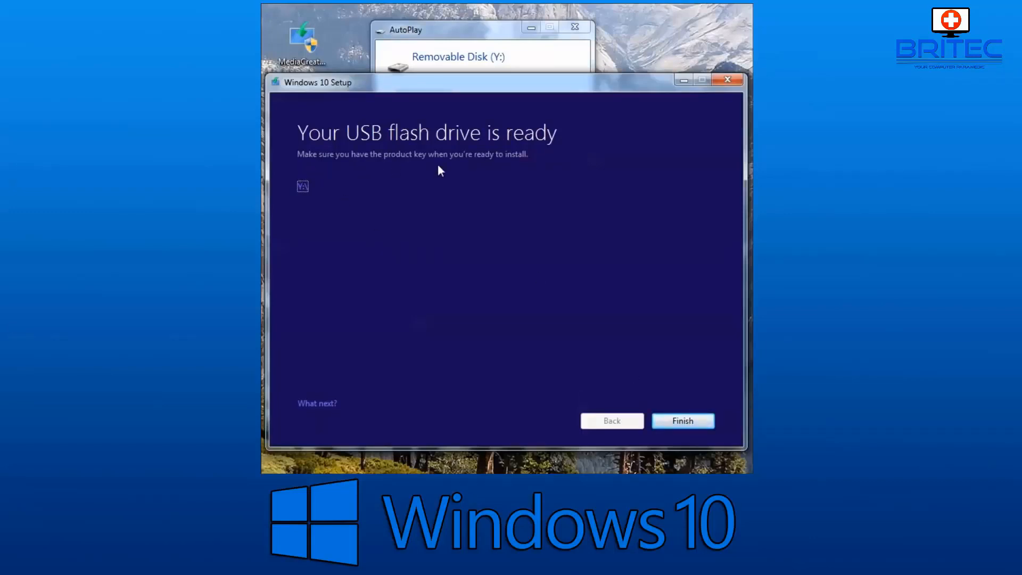
mouse_move(517, 169)
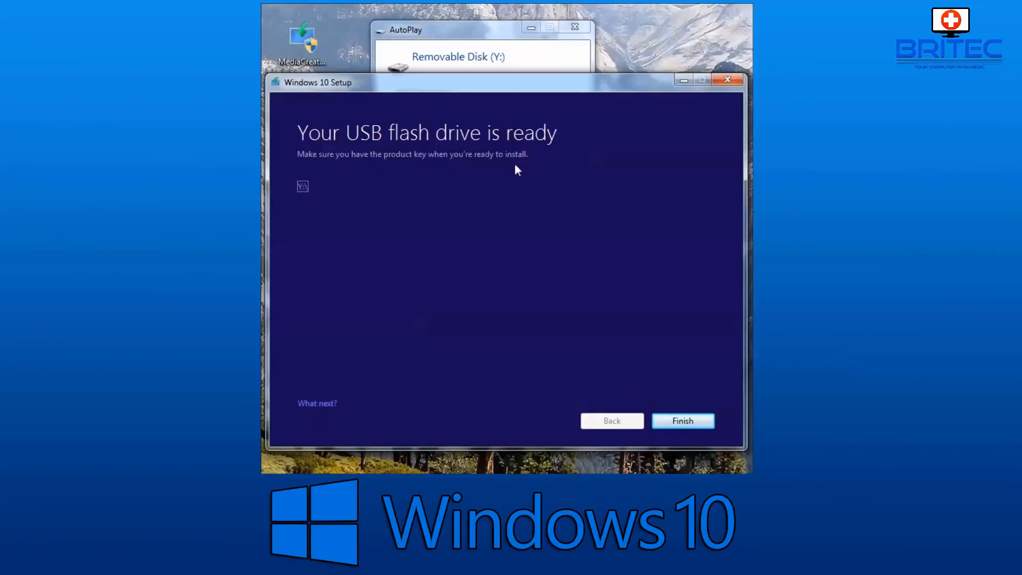
mouse_move(446, 166)
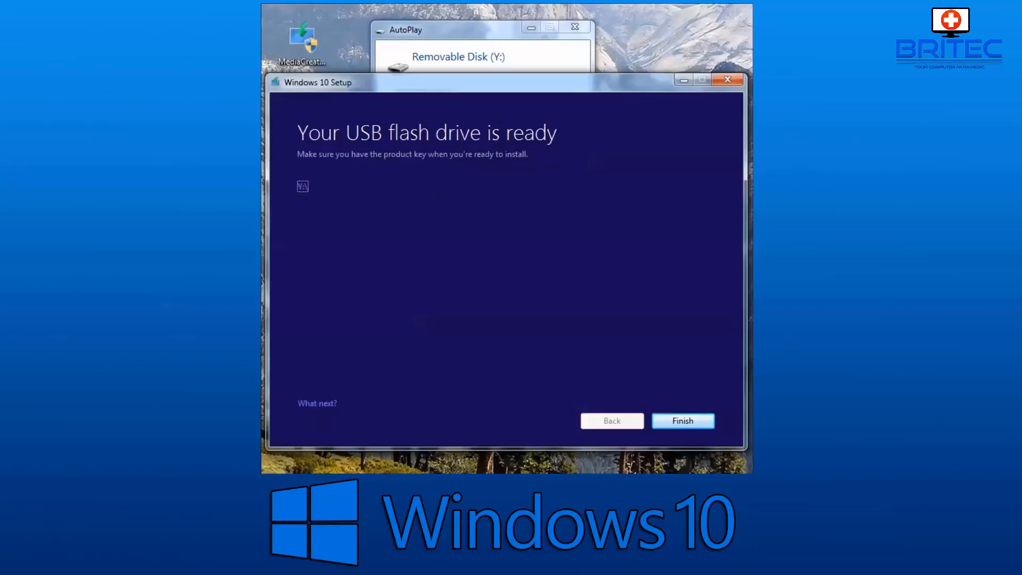
right_click(390, 89)
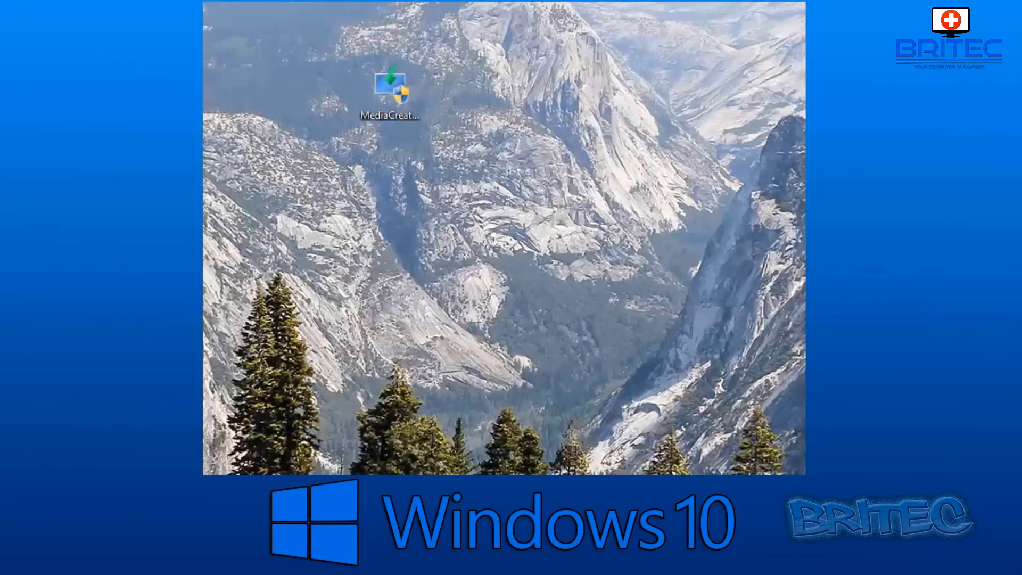
- Relaunch the tool for another PC with English (United Kingdom), Windows 10 Home, 64-bit
double_click(390, 88)
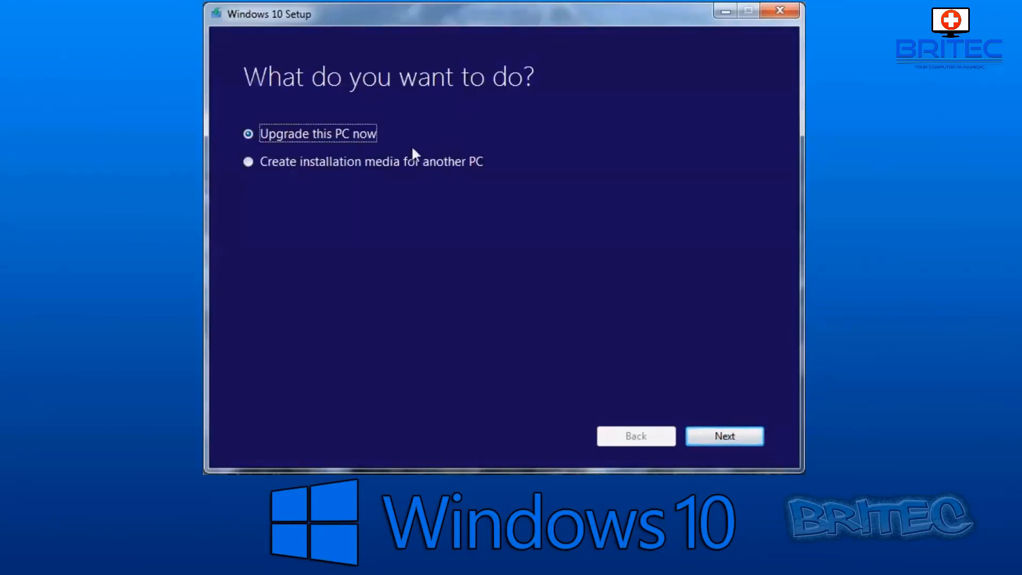
click(247, 162)
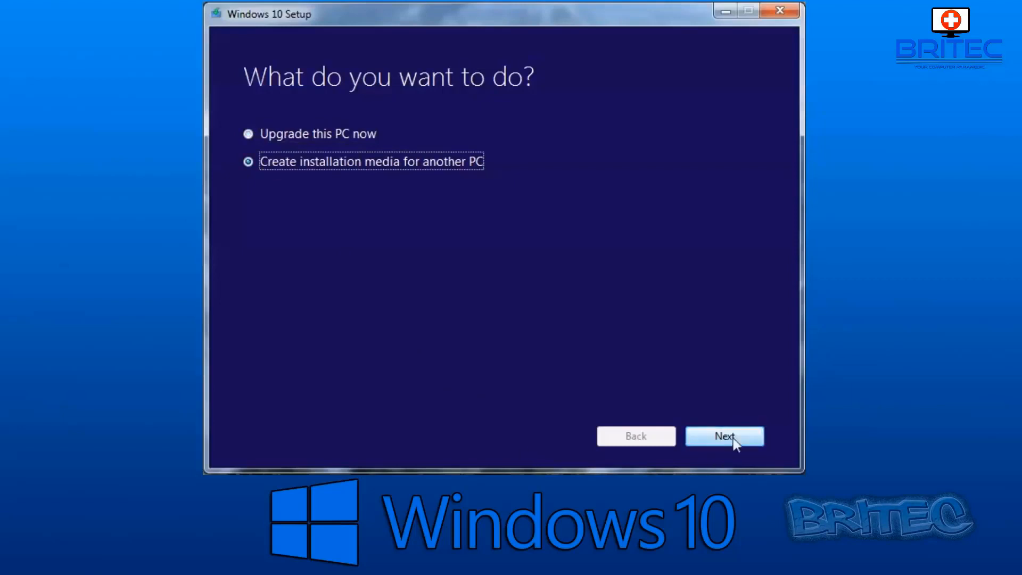
click(724, 435)
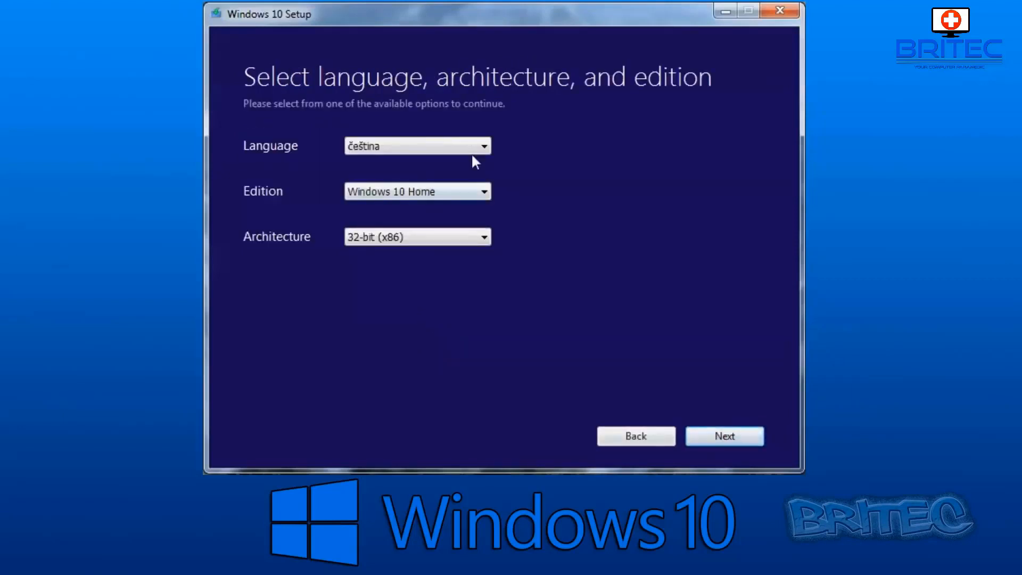
click(482, 146)
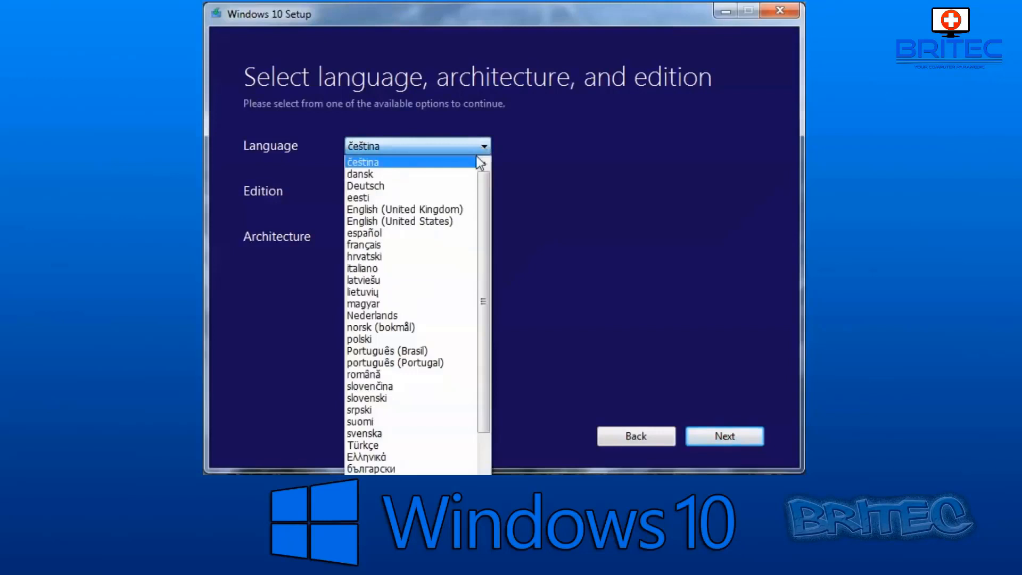
click(404, 210)
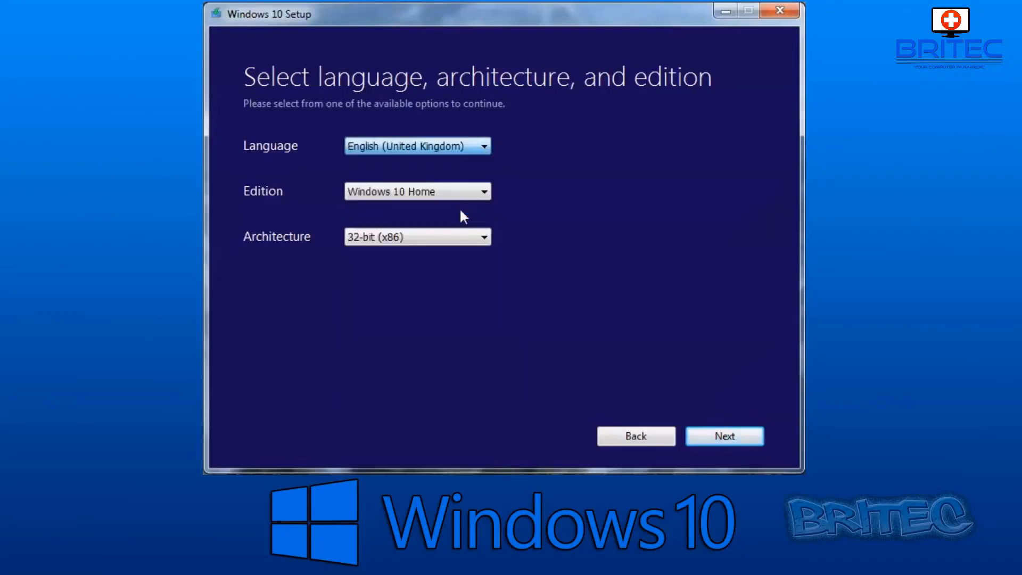
click(483, 191)
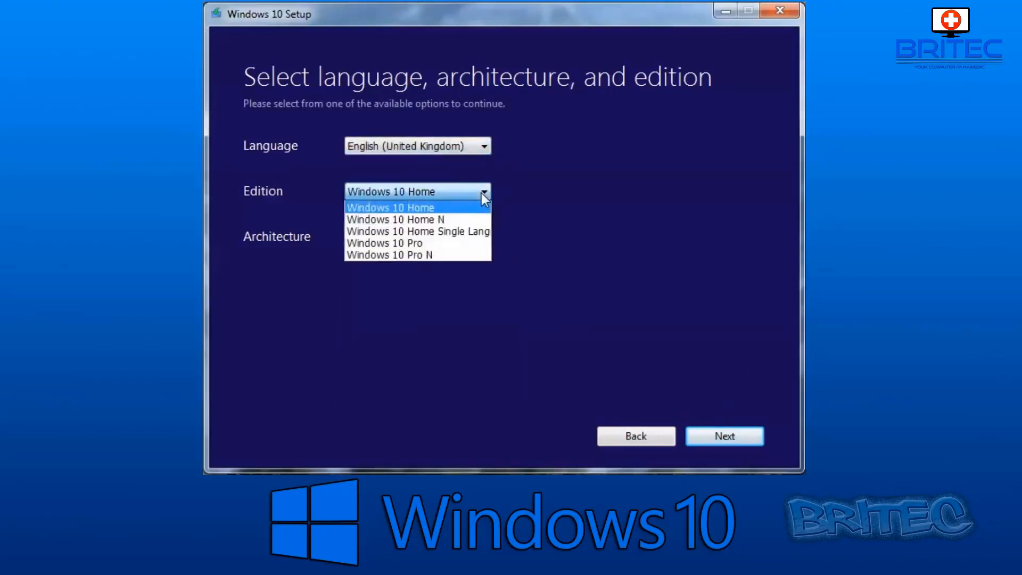
click(390, 208)
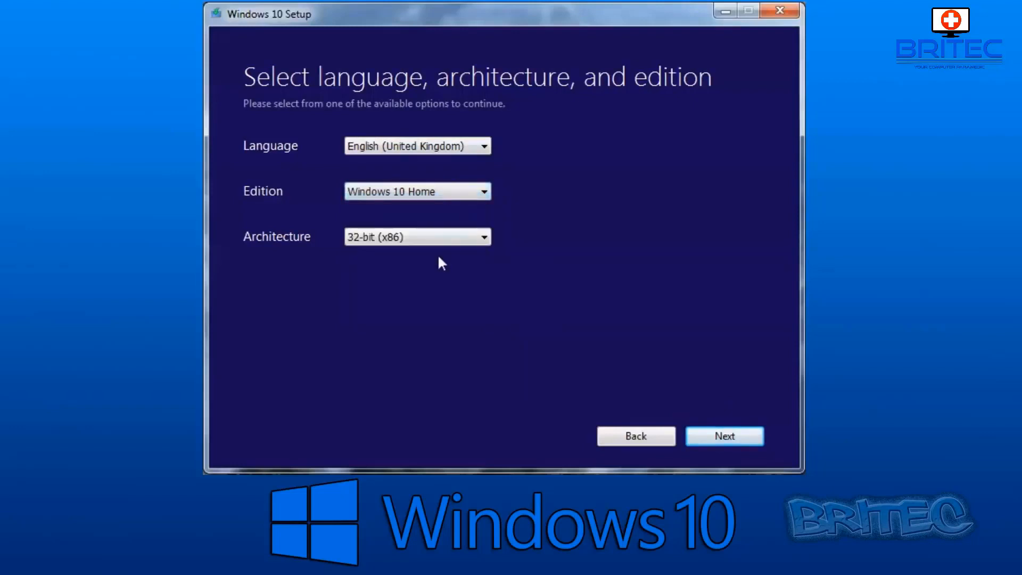
click(484, 236)
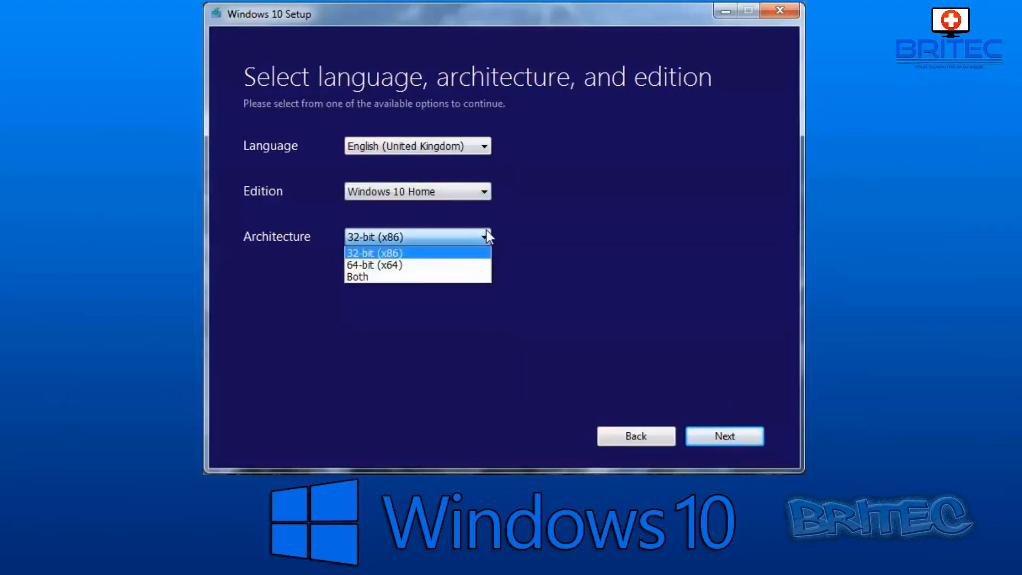
mouse_move(445, 257)
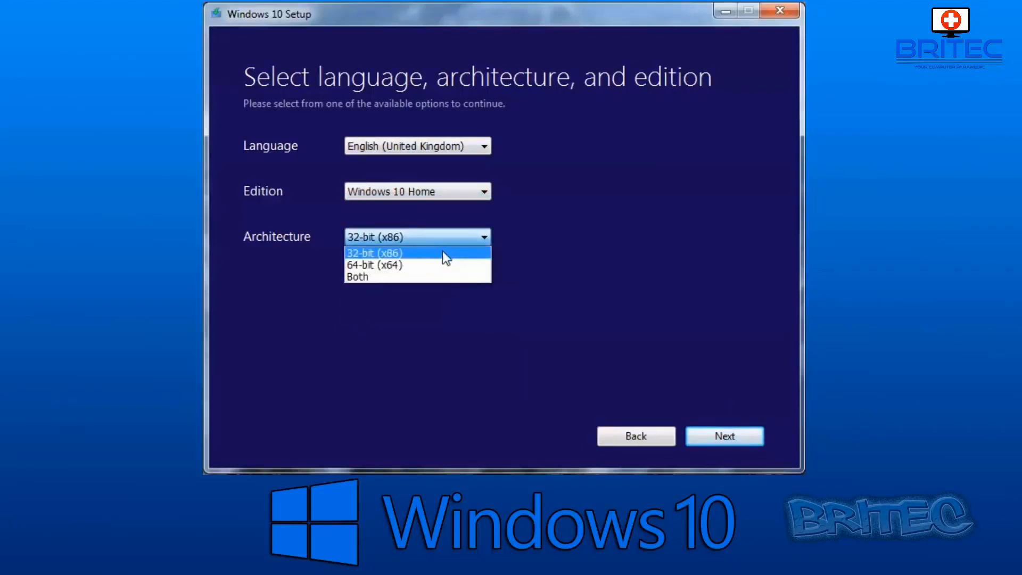
click(374, 265)
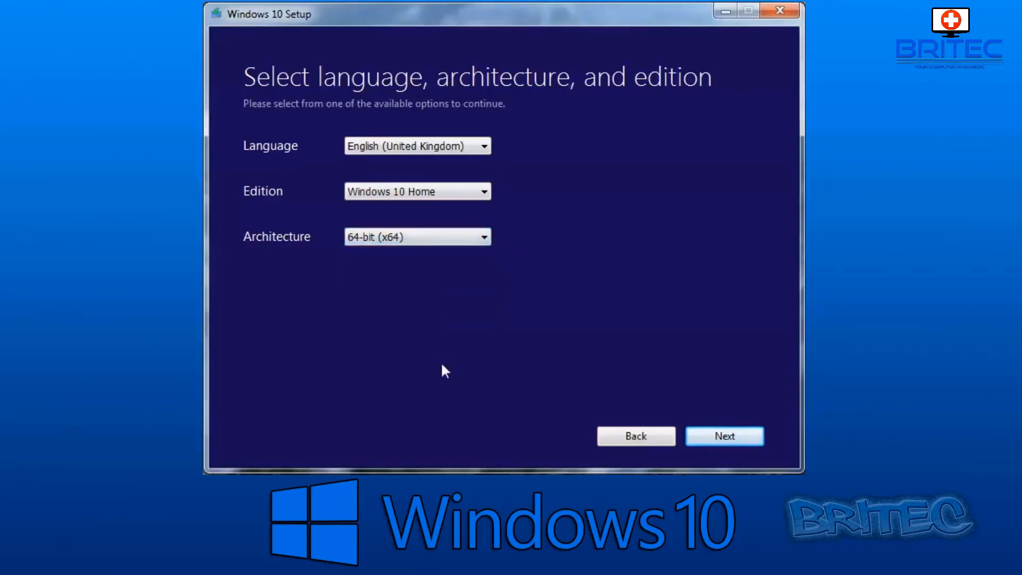
click(723, 435)
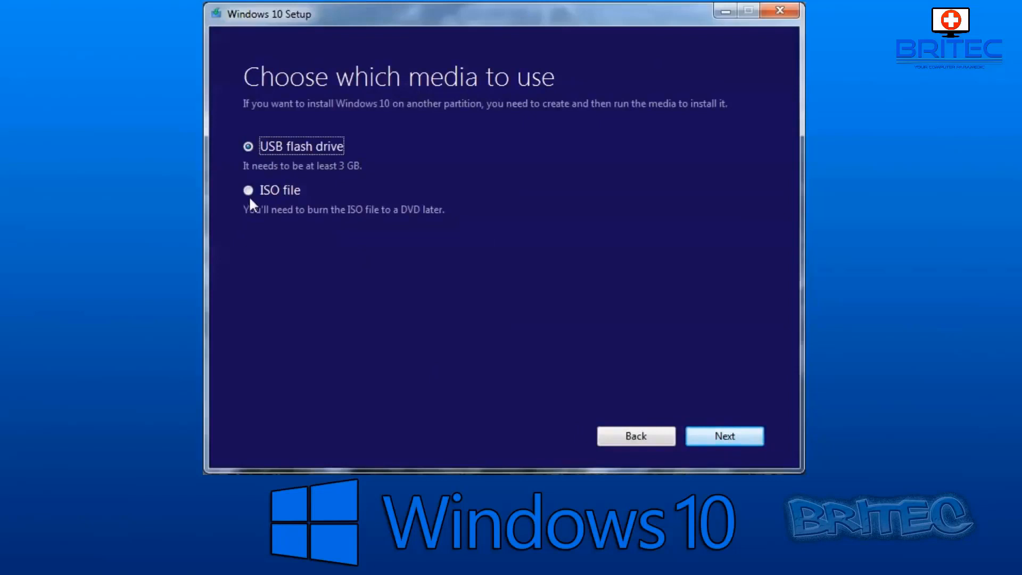
- Choose ISO file output and save it as Windows.iso in My Documents
click(248, 190)
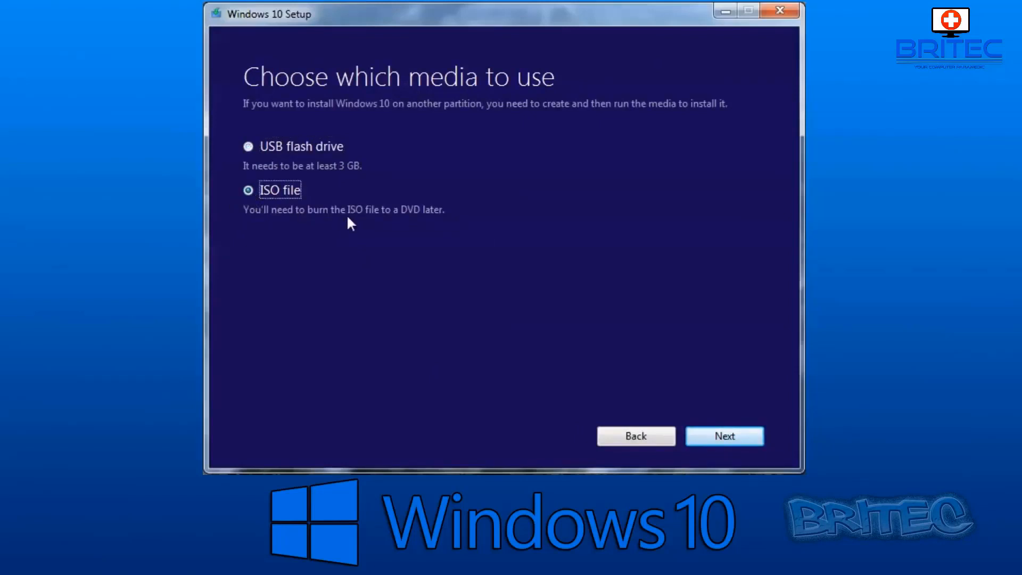
mouse_move(724, 436)
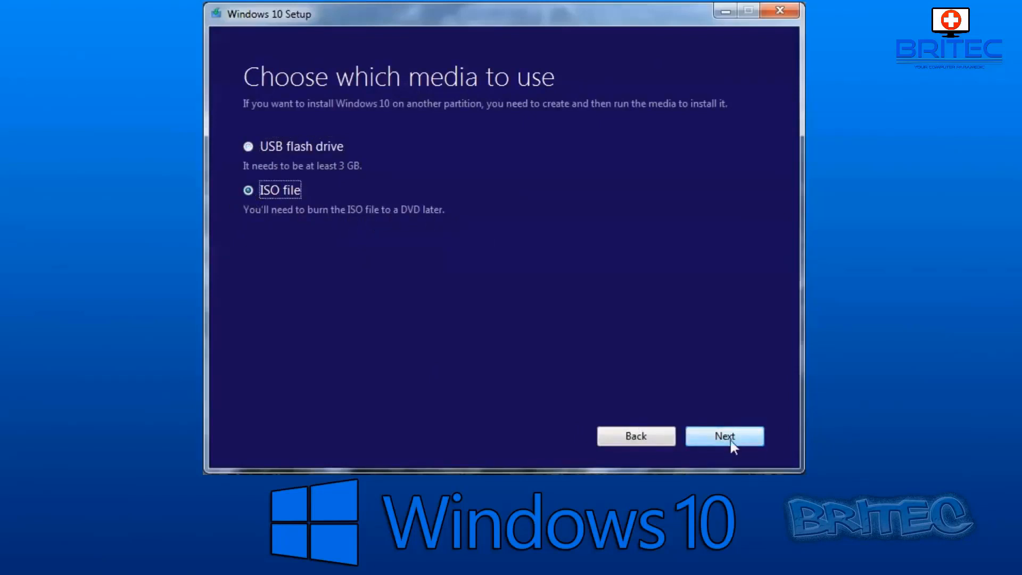
click(724, 435)
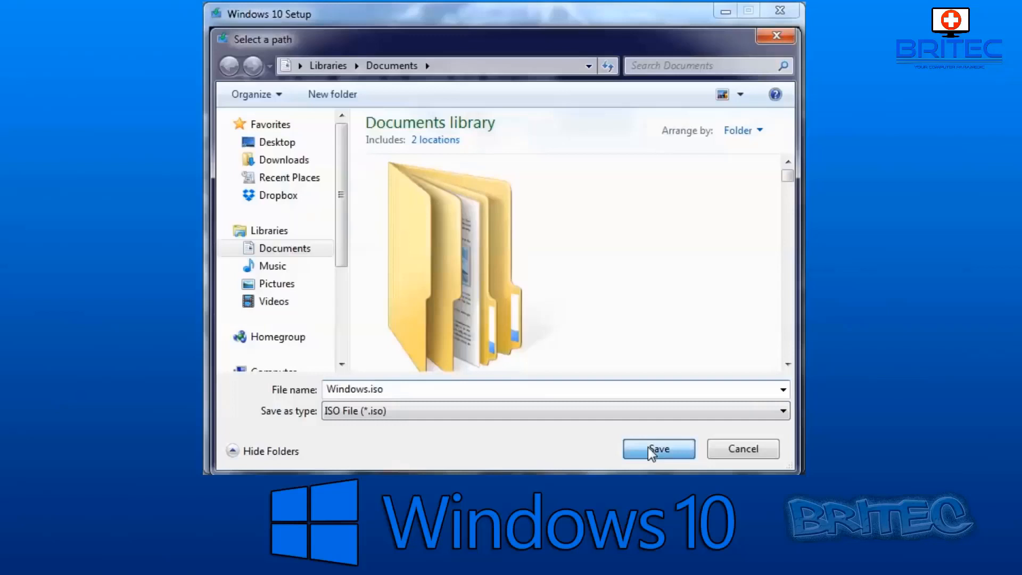
click(658, 449)
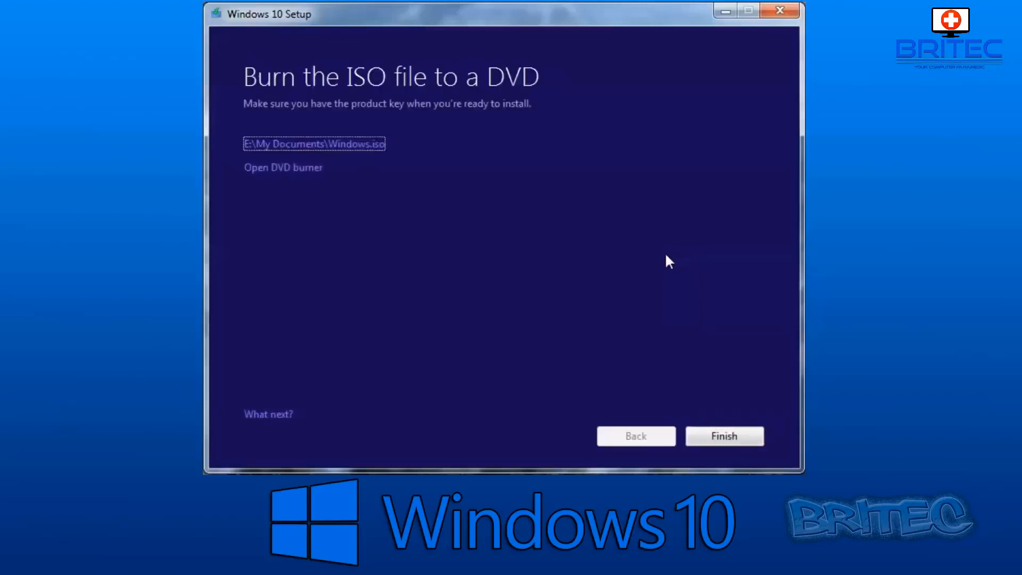
mouse_move(282, 151)
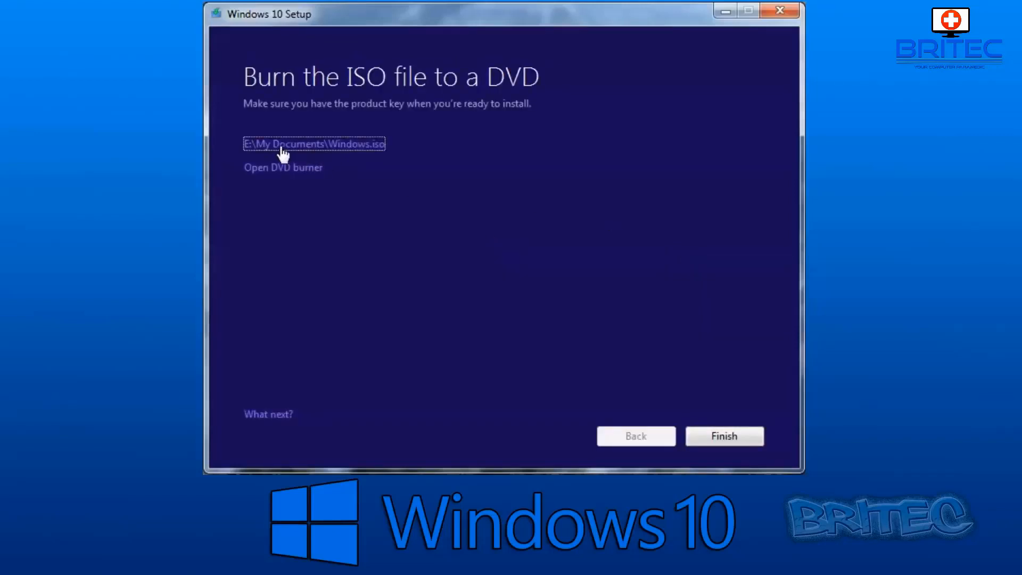
mouse_move(326, 152)
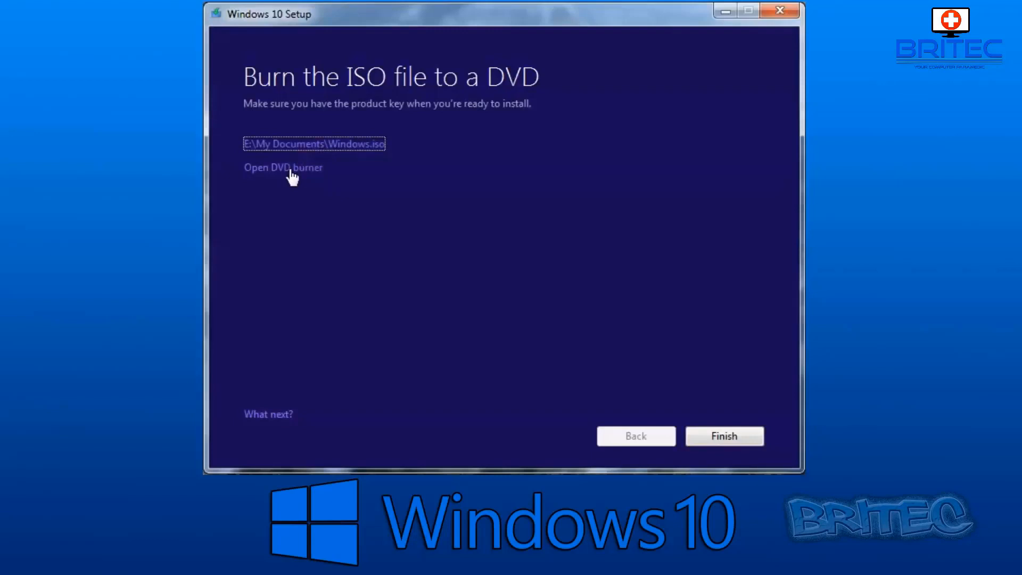
mouse_move(682, 404)
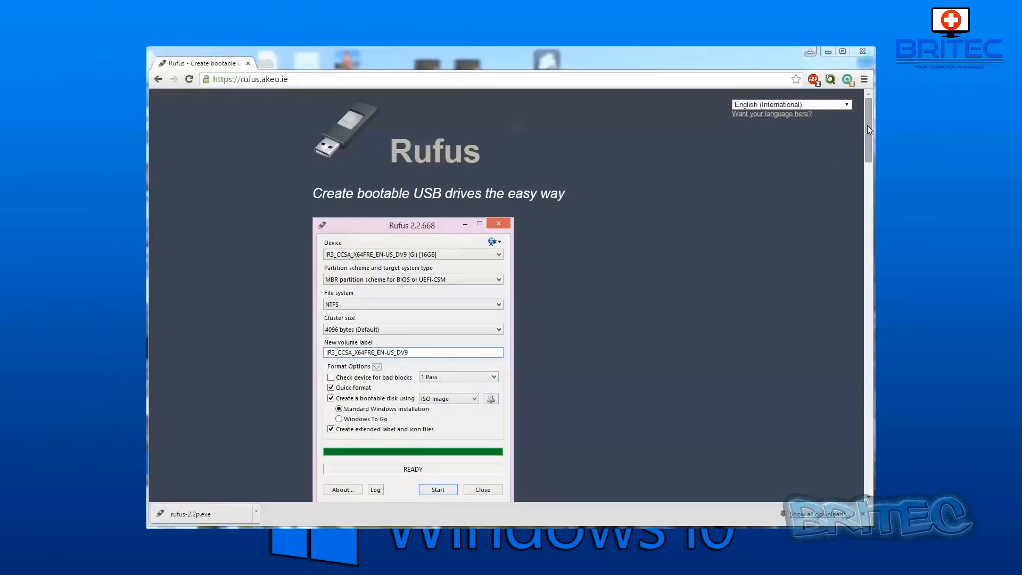
- Scroll the Rufus website down to the Download section
scroll(down, 3)
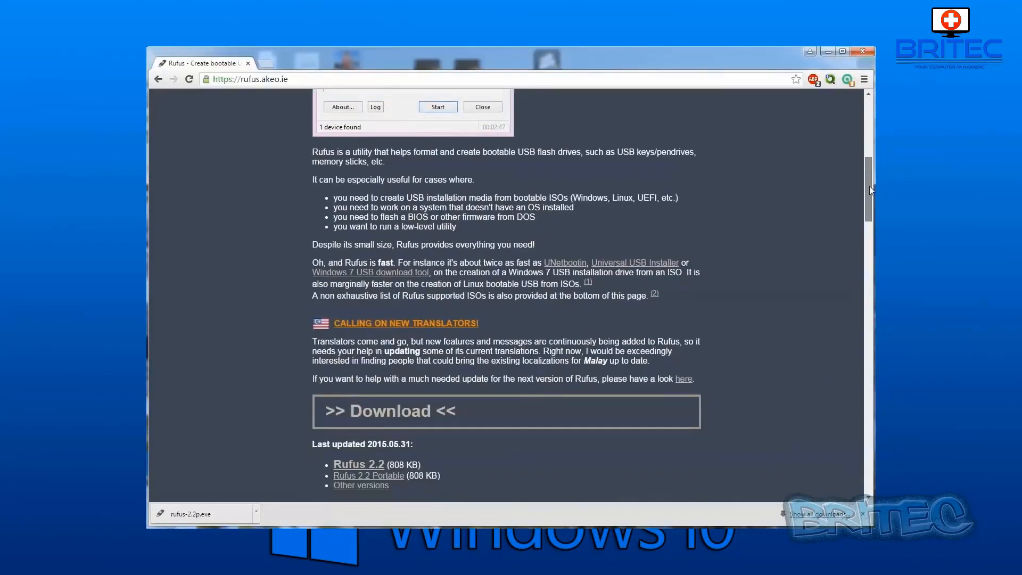
scroll(down, 3)
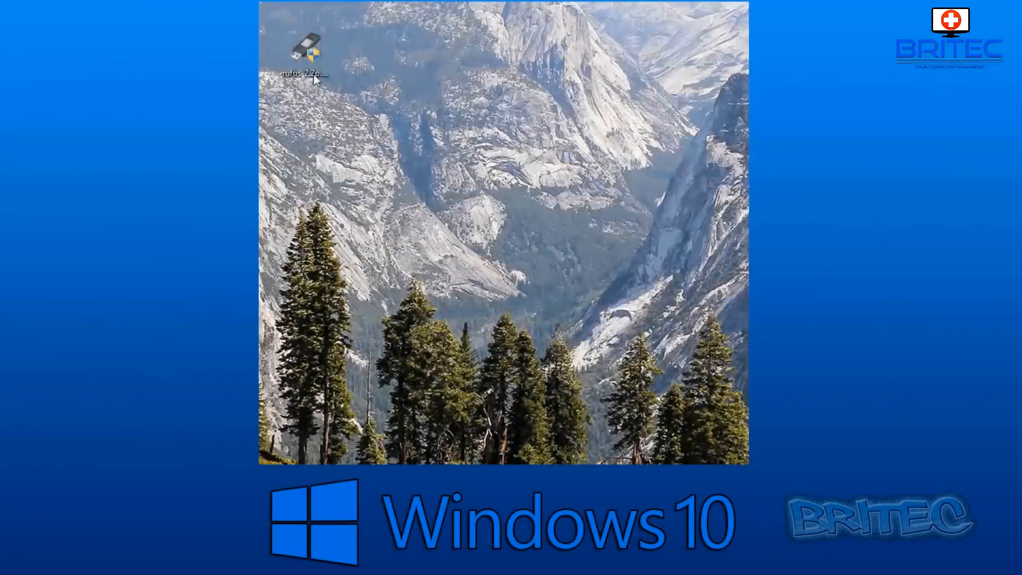
- Run rufus-2.2p.exe as administrator and browse for an ISO image
right_click(305, 49)
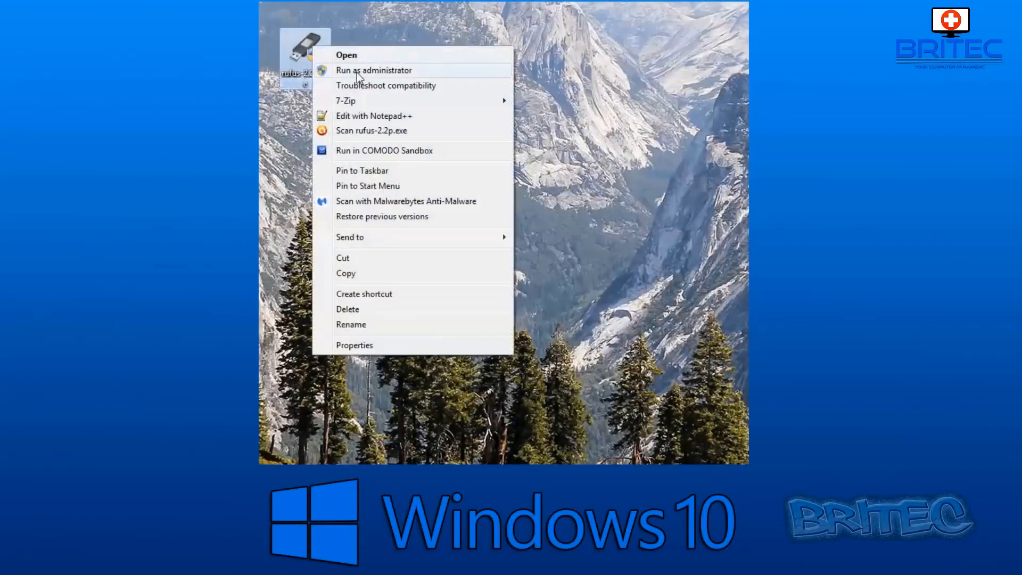
click(374, 70)
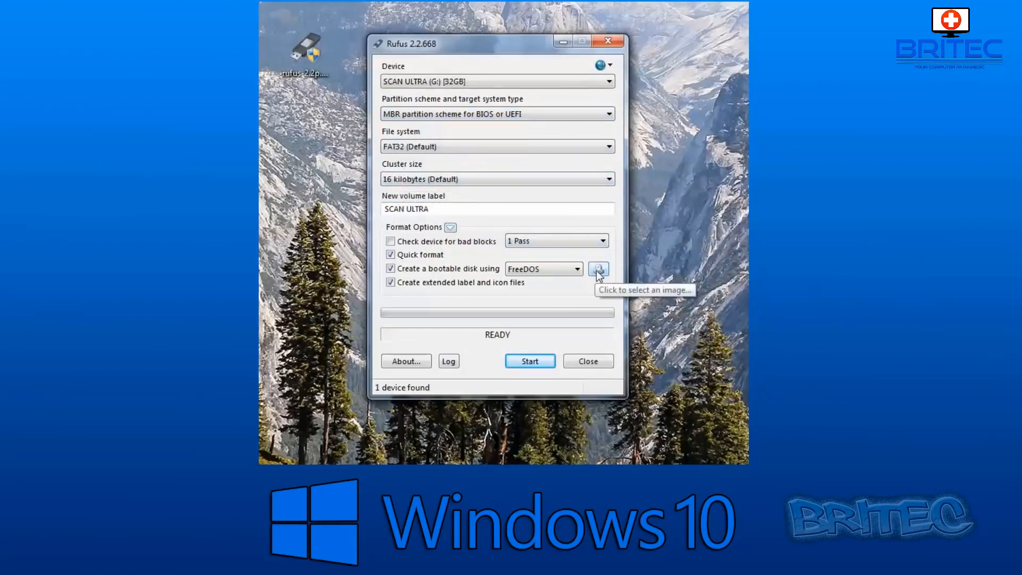
click(598, 268)
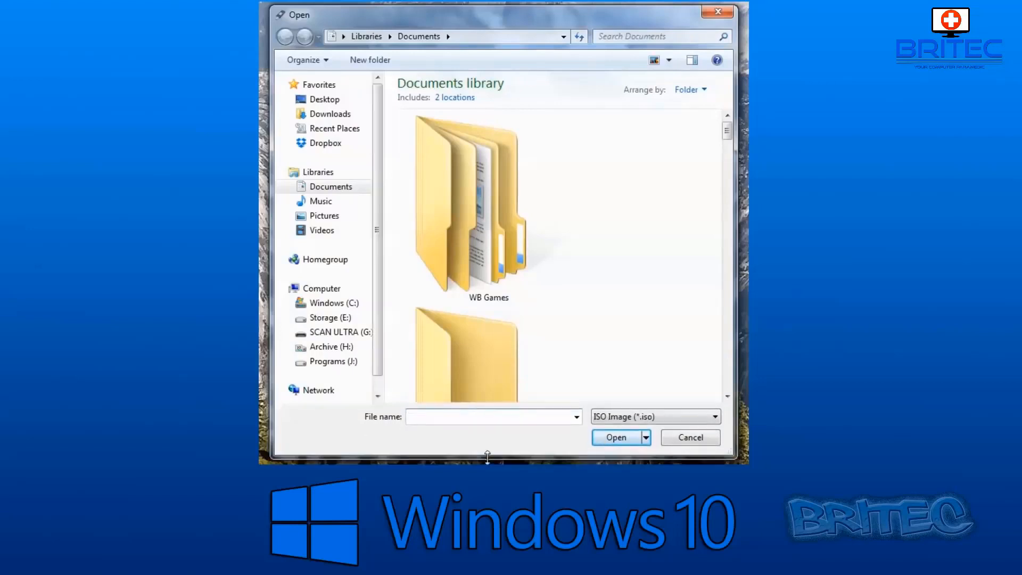
- Load Windows.iso from the Documents library as the Rufus image
scroll(down, 3)
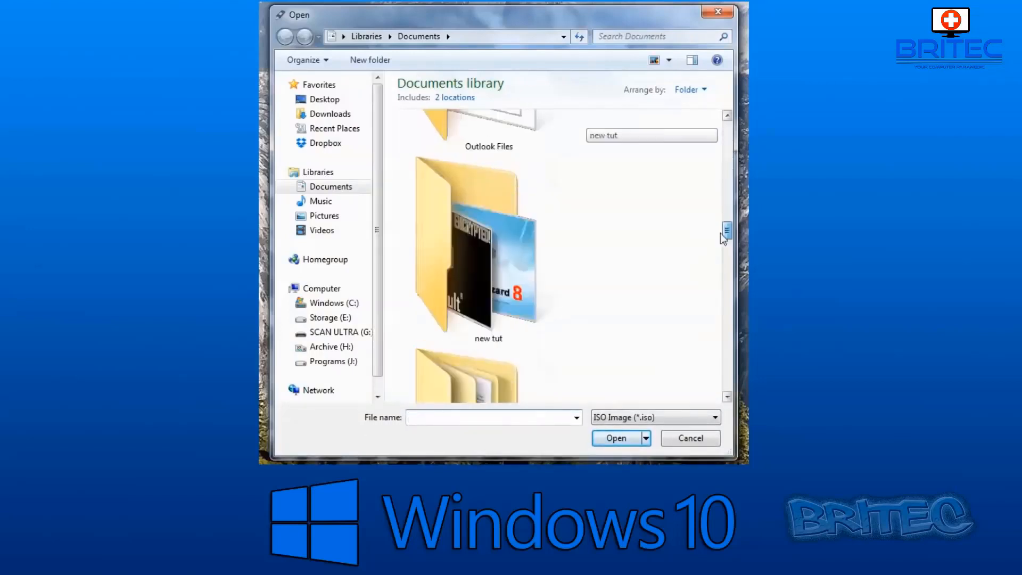
scroll(down, 3)
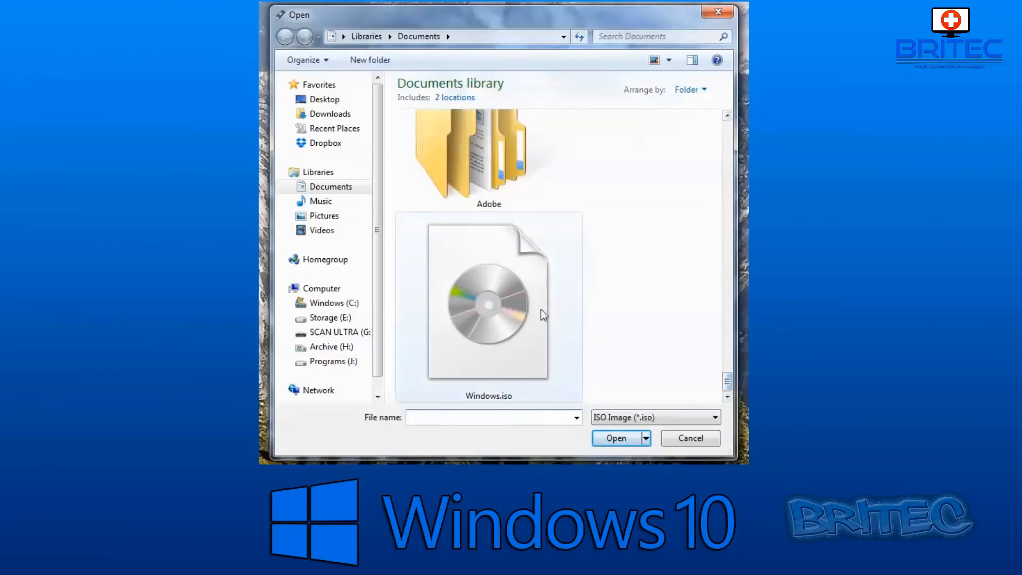
click(489, 303)
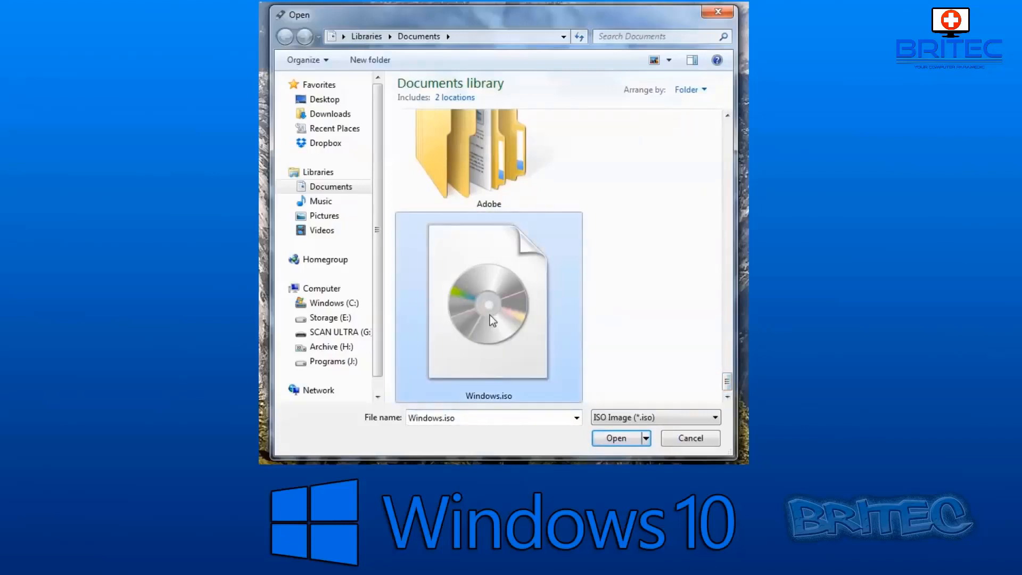
click(616, 438)
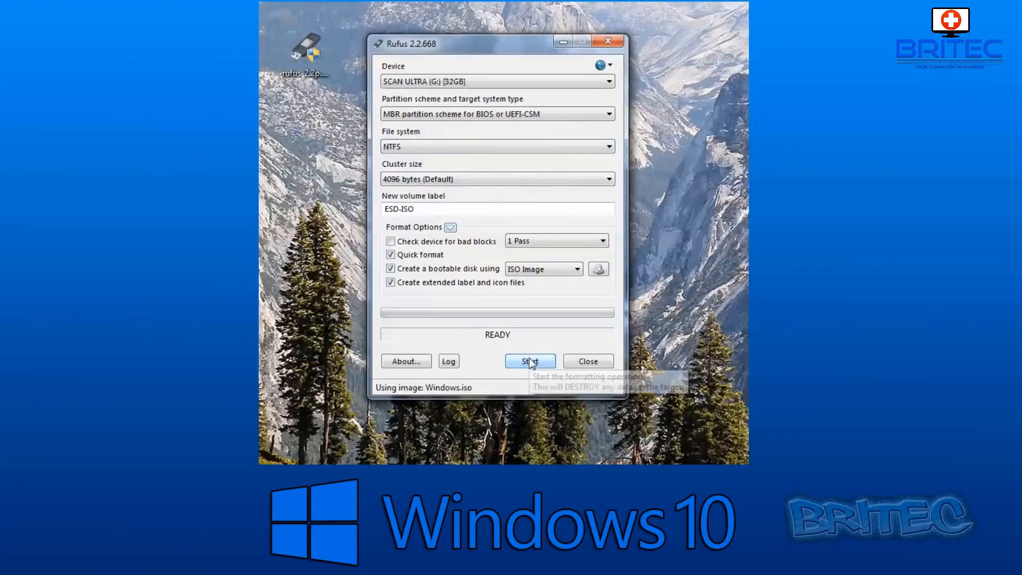
- Write Windows.iso to the 32GB USB drive, accepting the data-destruction and multiple-partition warnings
click(531, 361)
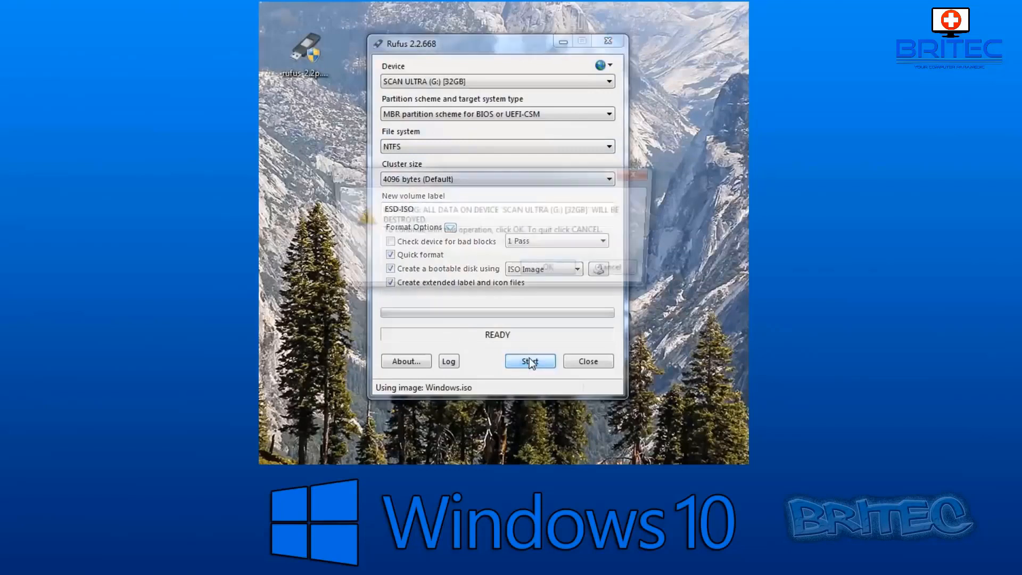
click(529, 361)
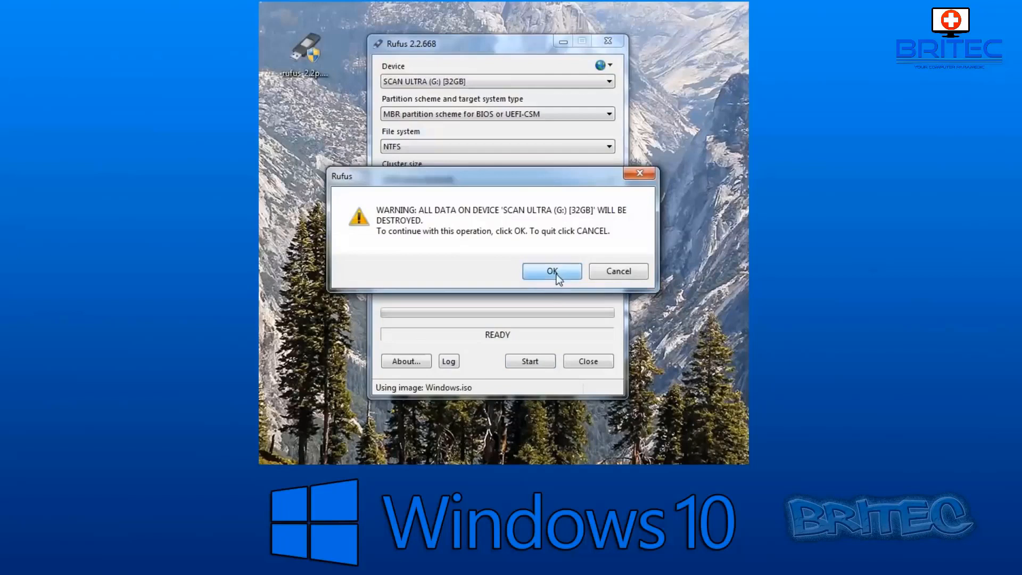
click(551, 271)
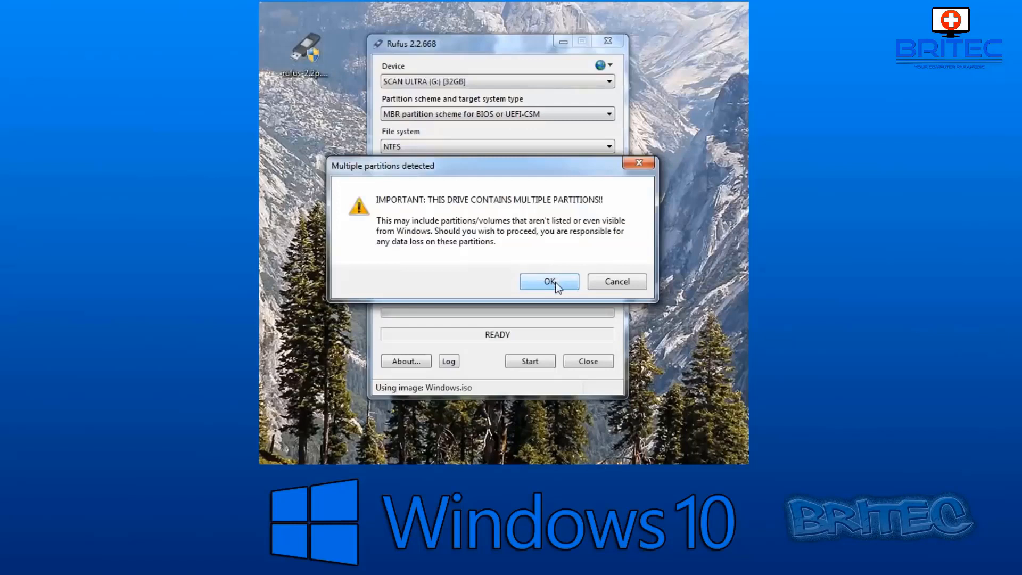
click(549, 281)
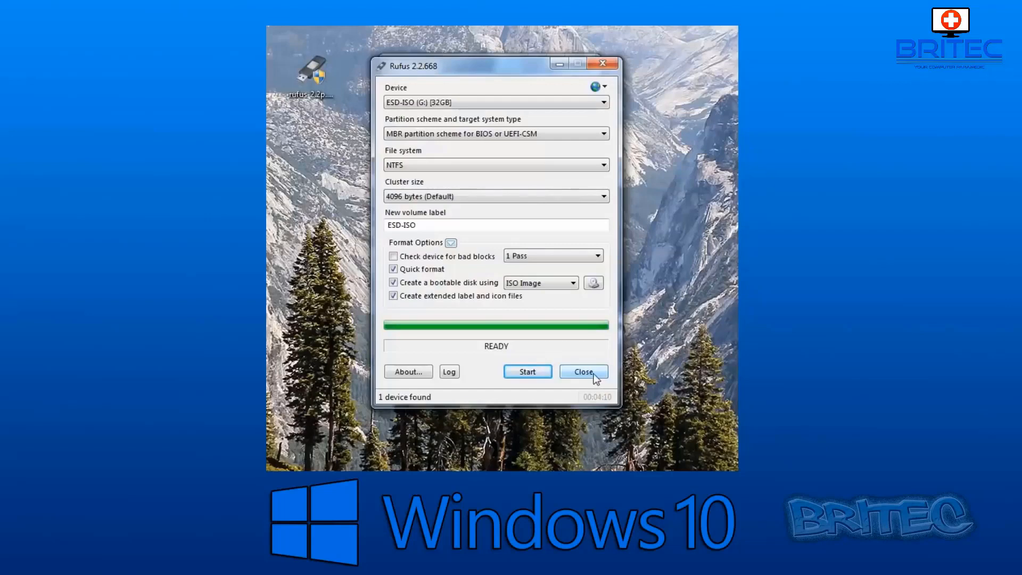
- Close Rufus, browse the ESD-ISO drive's setup files, then return to Computer
click(583, 371)
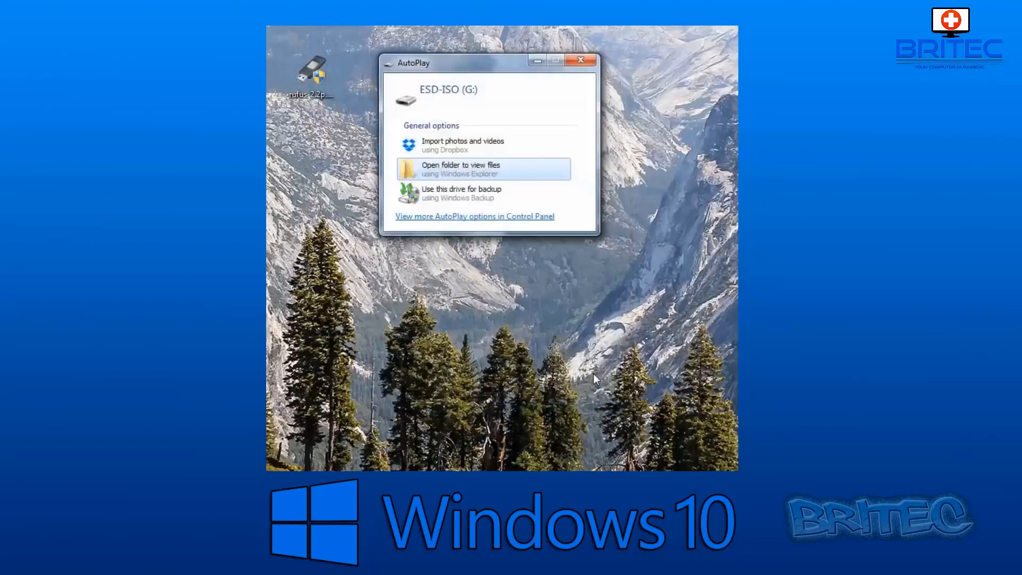
mouse_move(533, 294)
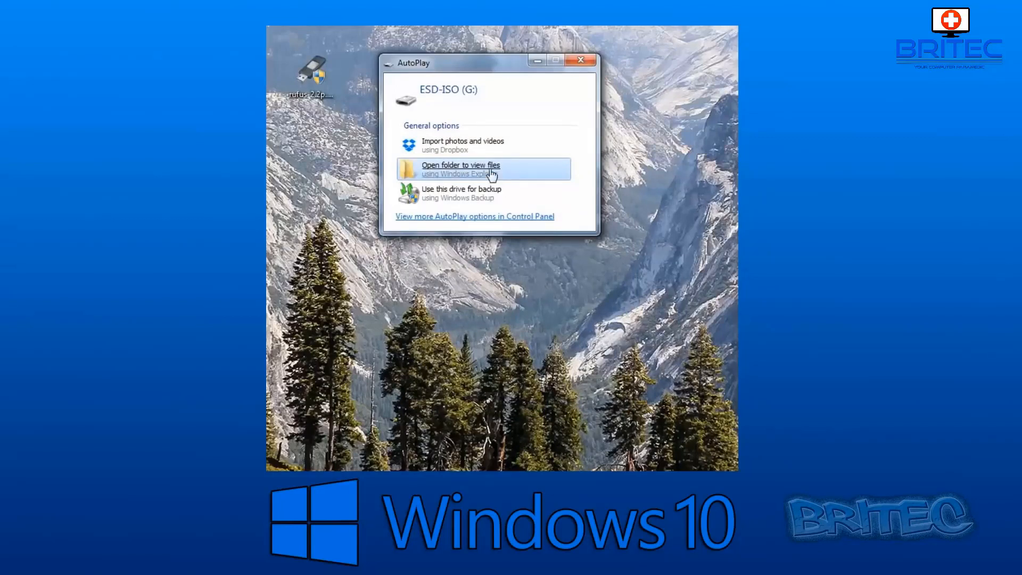
click(461, 168)
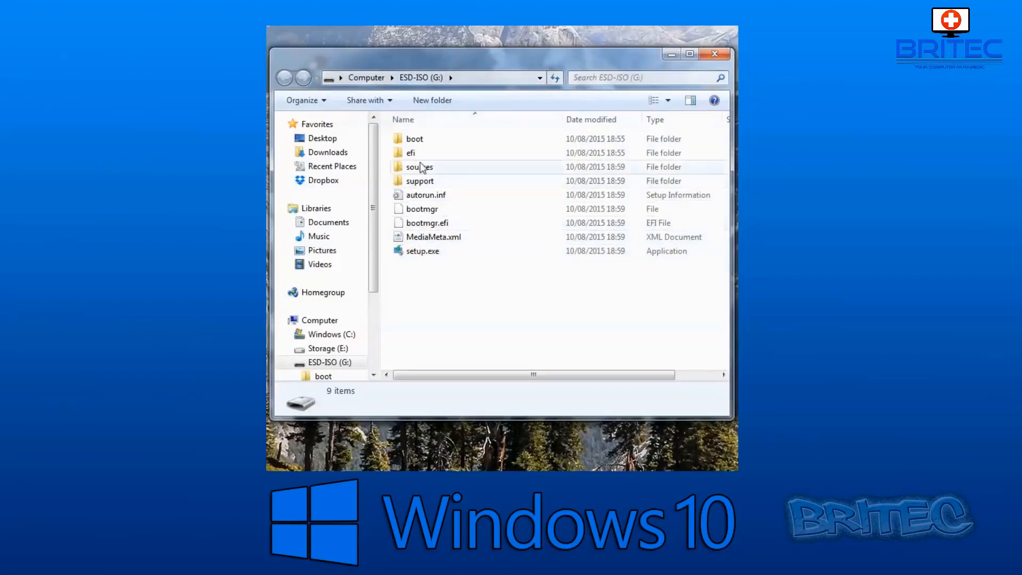
click(329, 333)
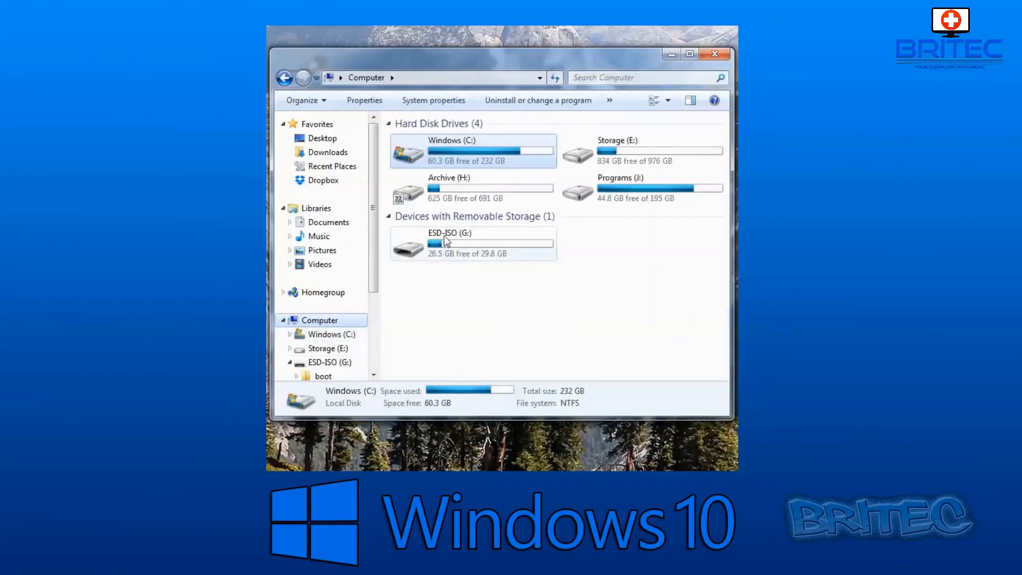
- Rename the ESD-ISO USB drive (G:) to 'Windows 10'
right_click(444, 243)
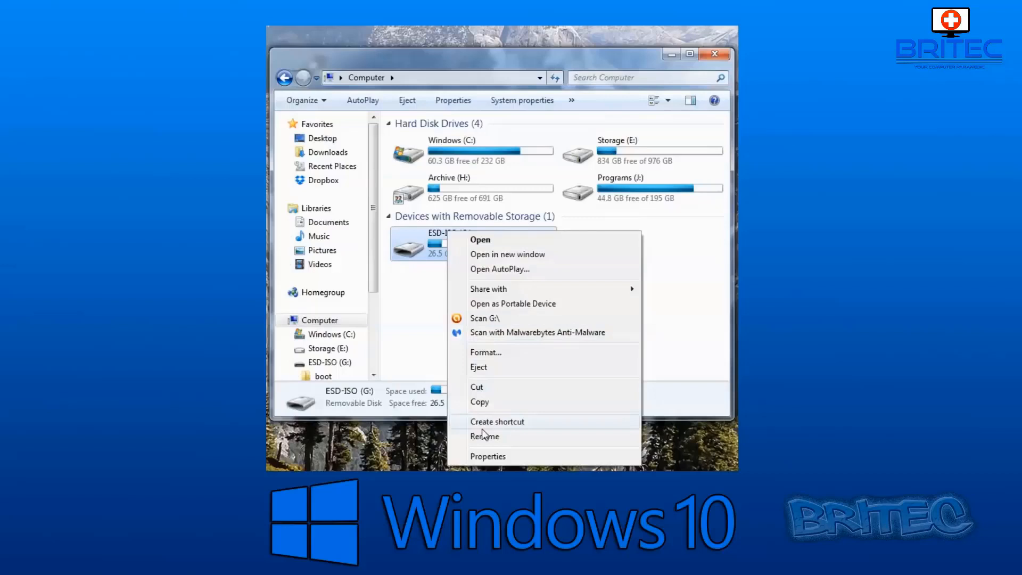
click(485, 436)
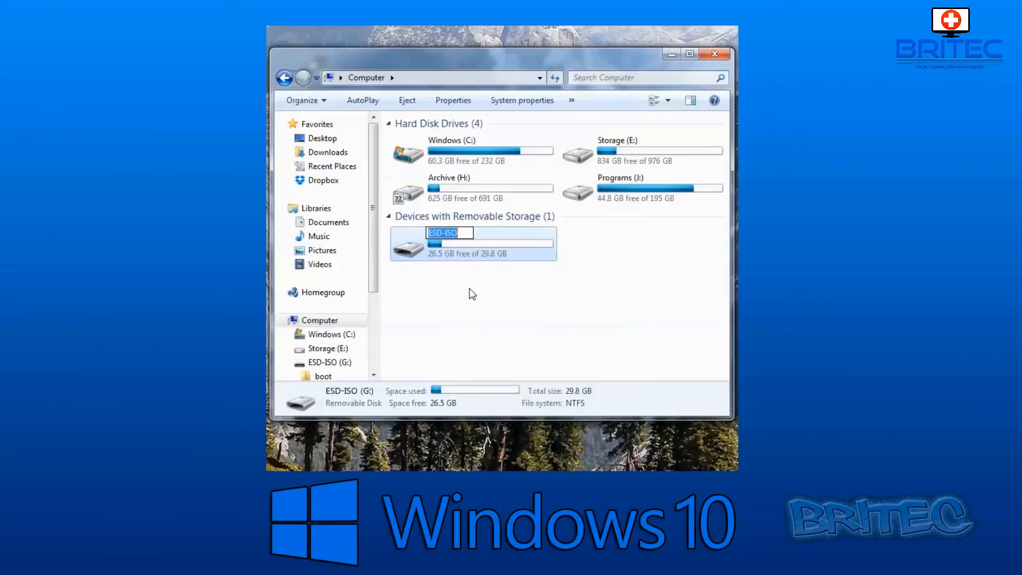
text(Window)
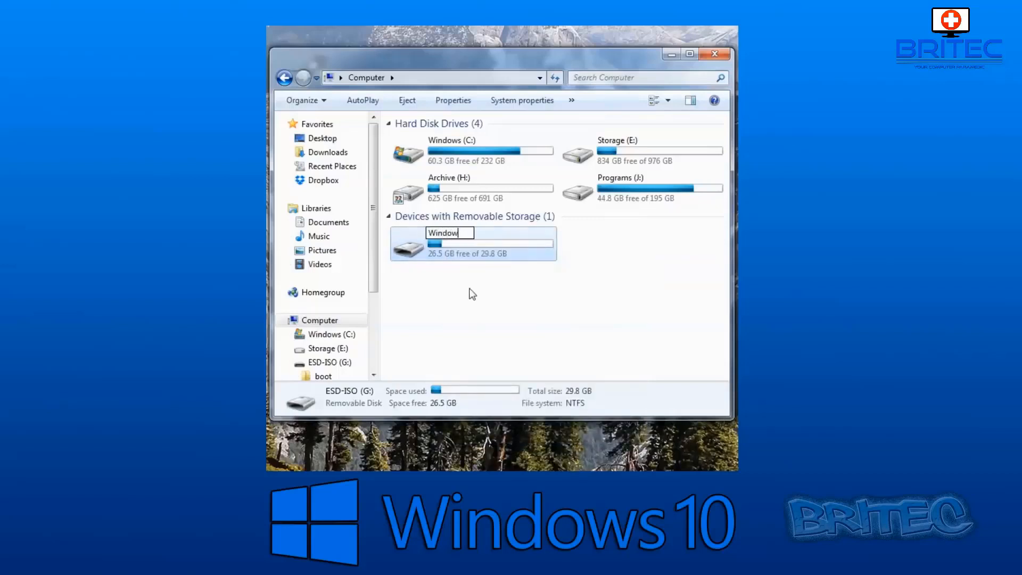
text(Windows 10 (G:)
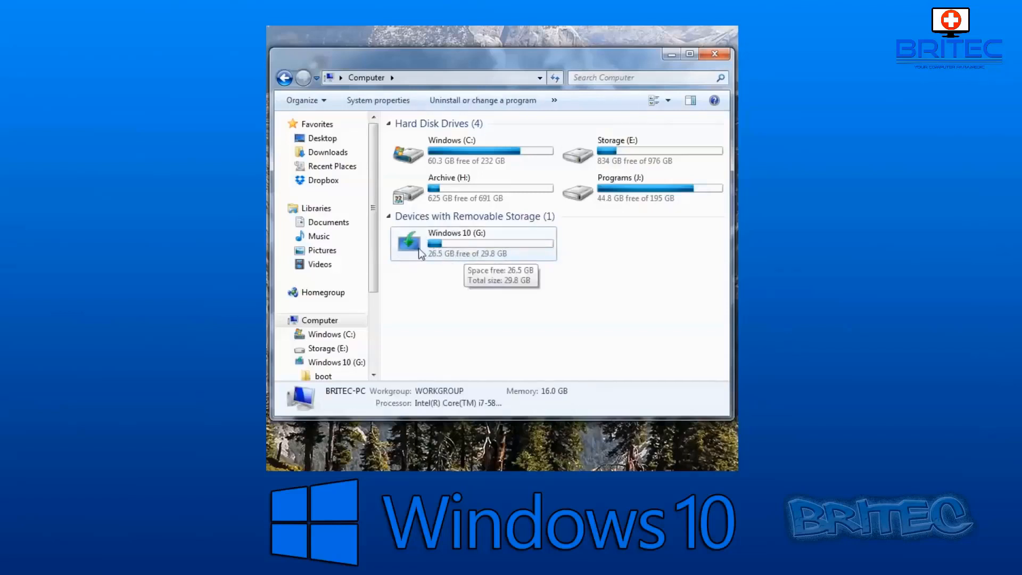
mouse_move(441, 462)
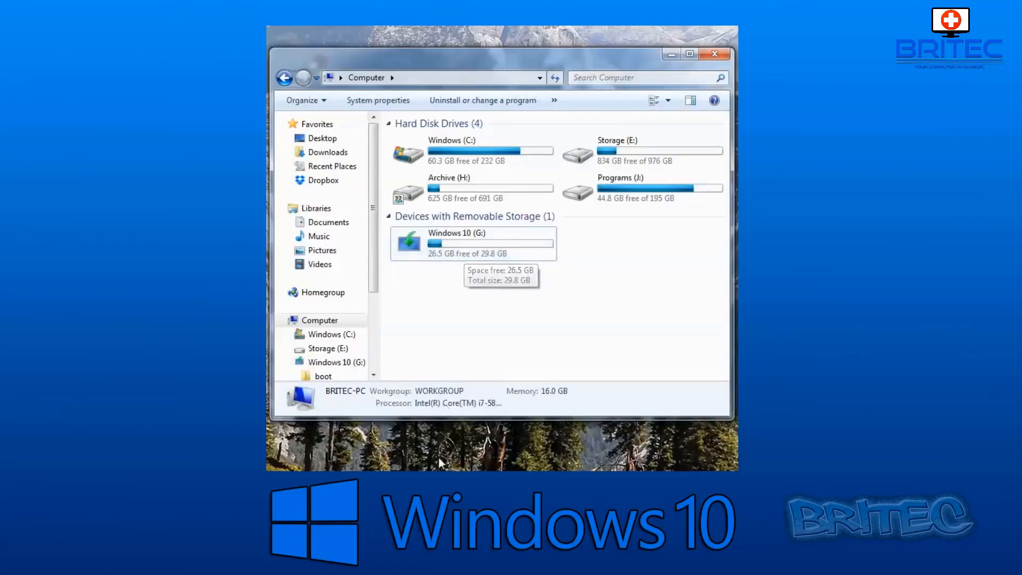
mouse_move(440, 463)
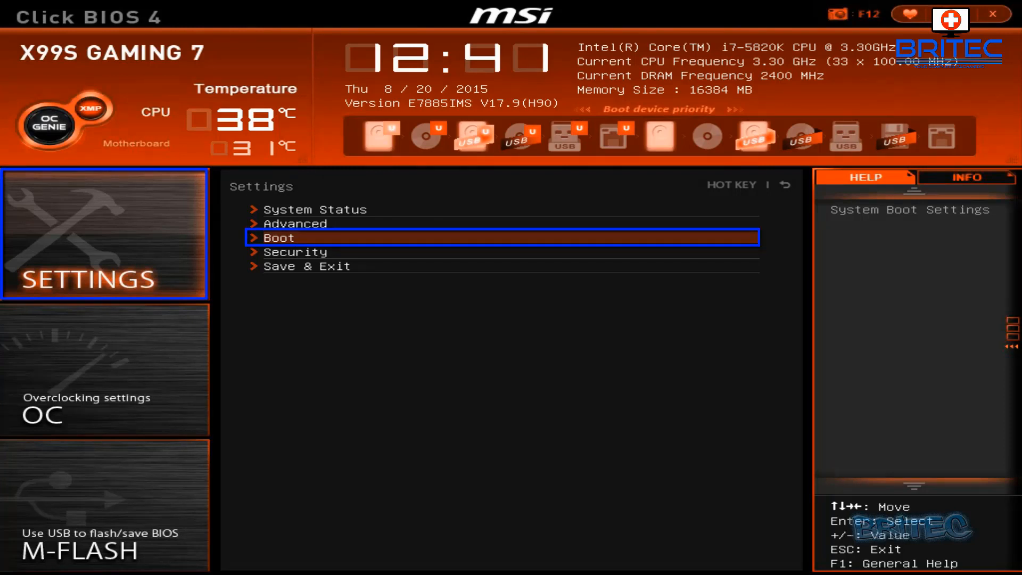
- Under Settings > Boot, set boot mode LEGACY+UEFI and Boot Option #1 to USB Hard Disk
click(281, 237)
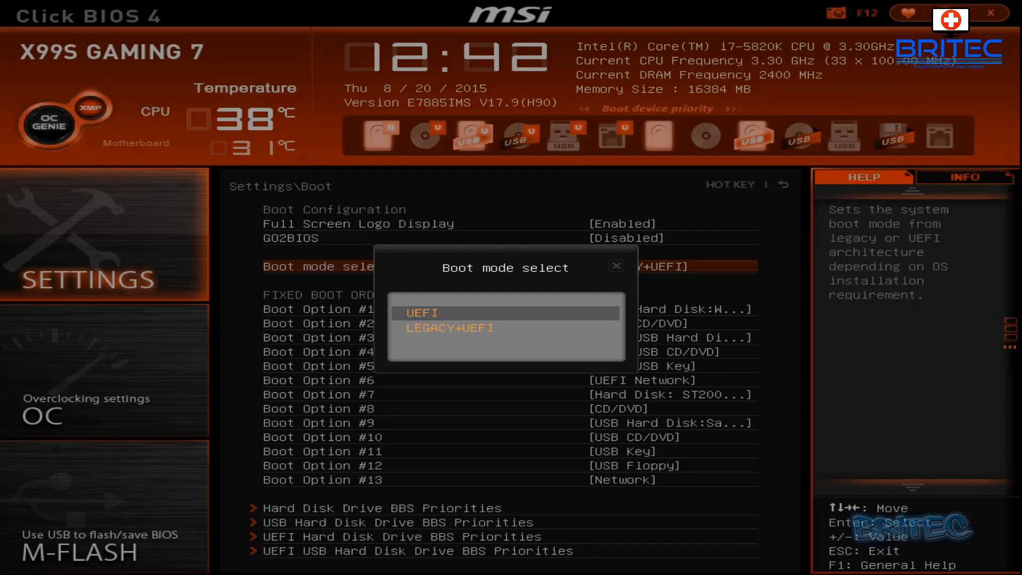
click(450, 328)
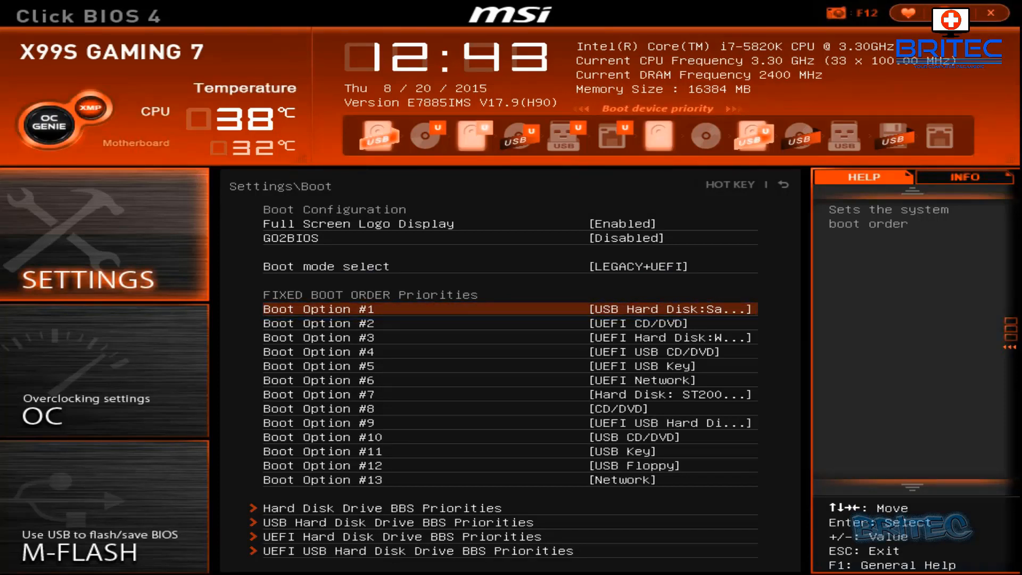
click(664, 309)
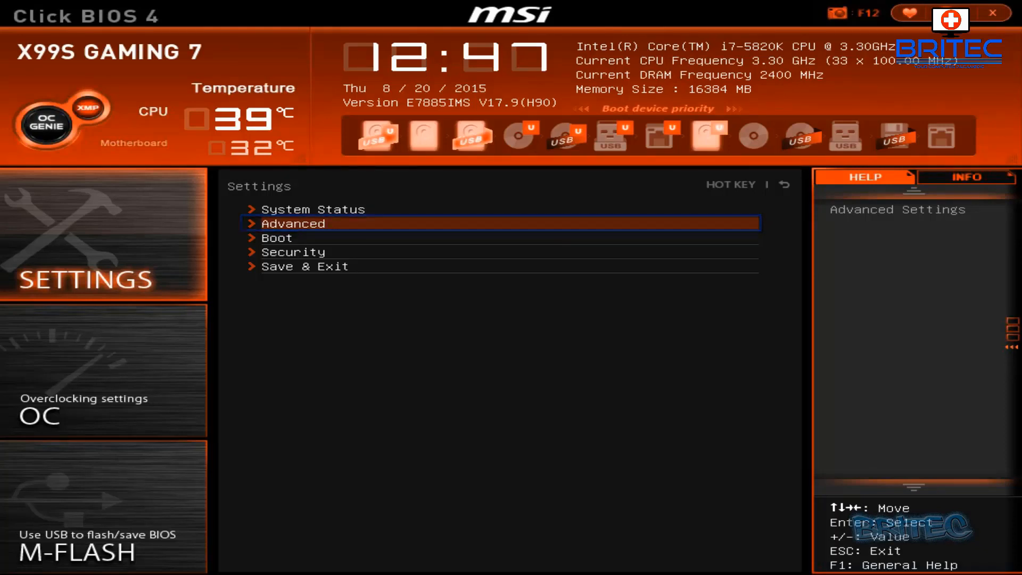
- Save the new boot configuration and reset the computer
click(293, 223)
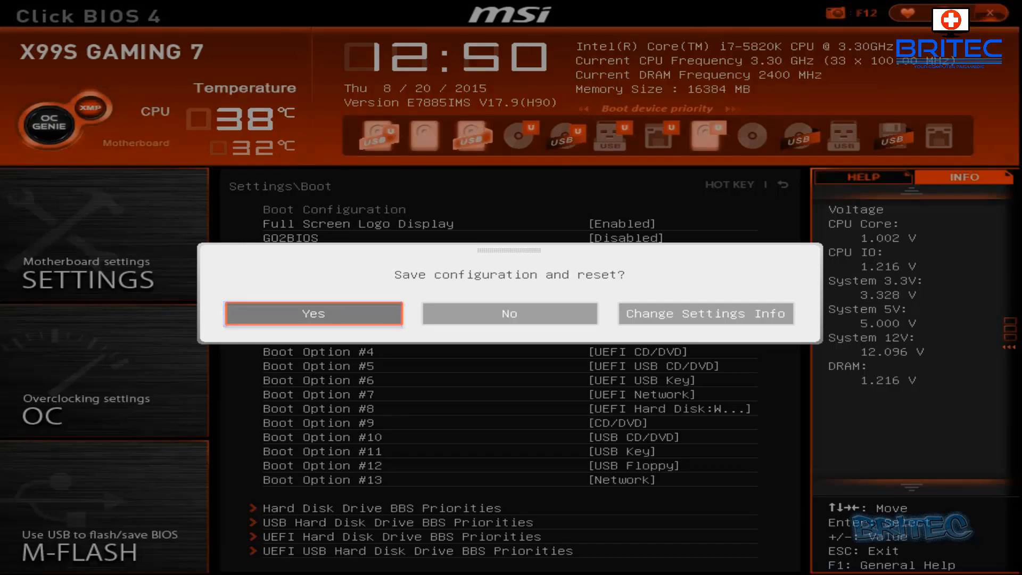
click(313, 313)
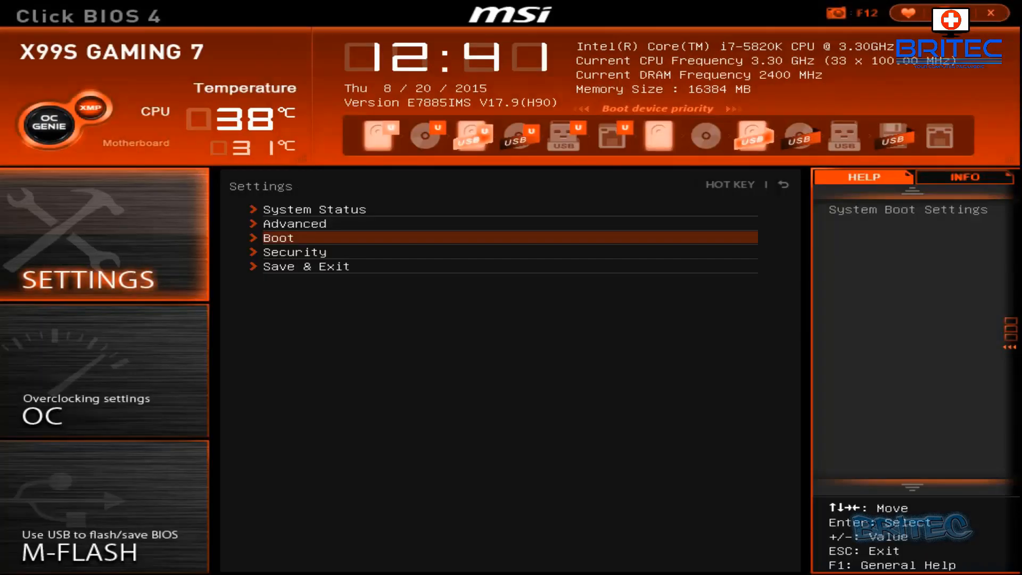
mouse_move(305, 266)
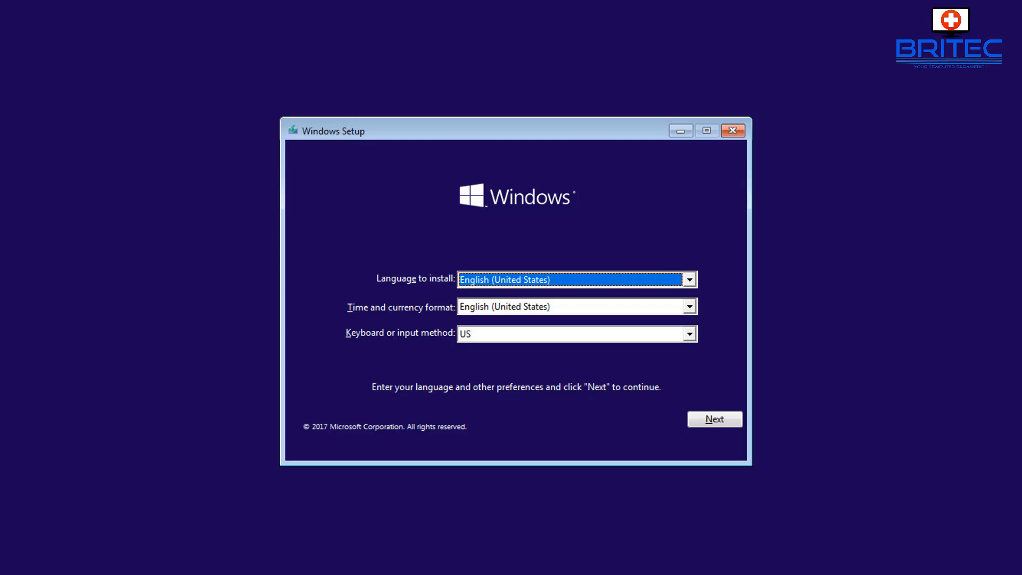
mouse_move(714, 419)
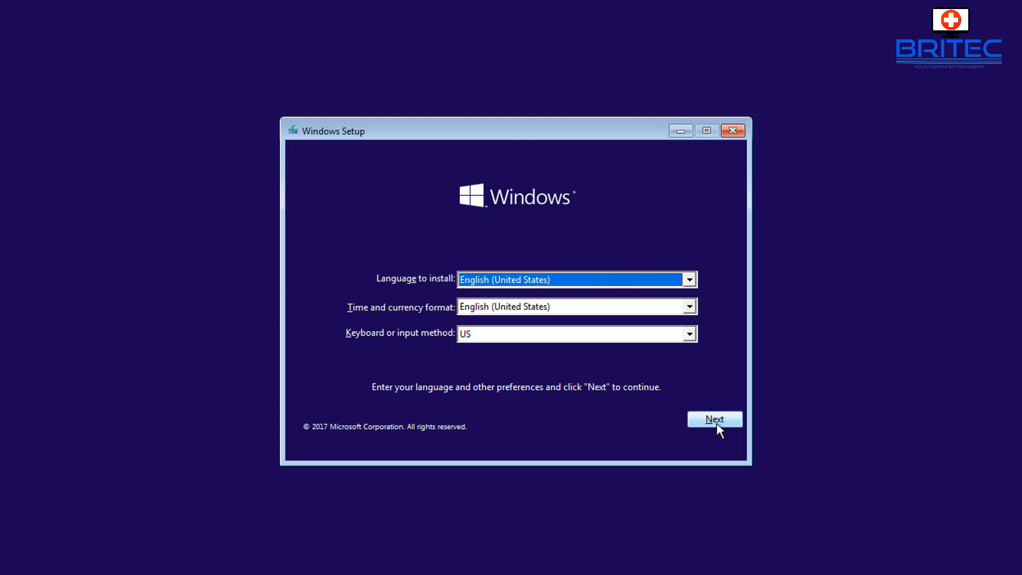
- From USB Windows Setup, open Command Prompt via Repair your computer and Troubleshoot
click(714, 419)
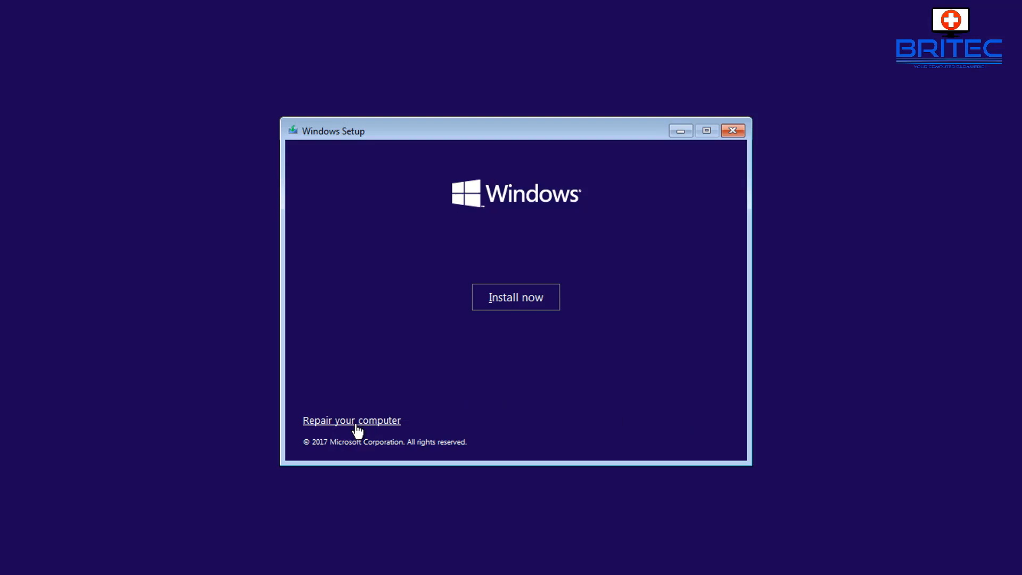
click(351, 420)
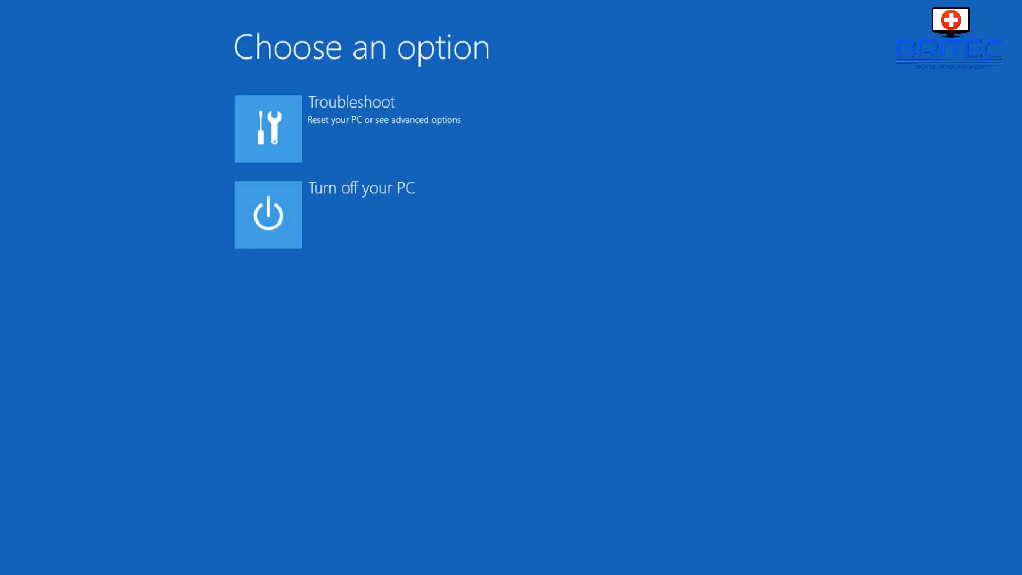
mouse_move(326, 185)
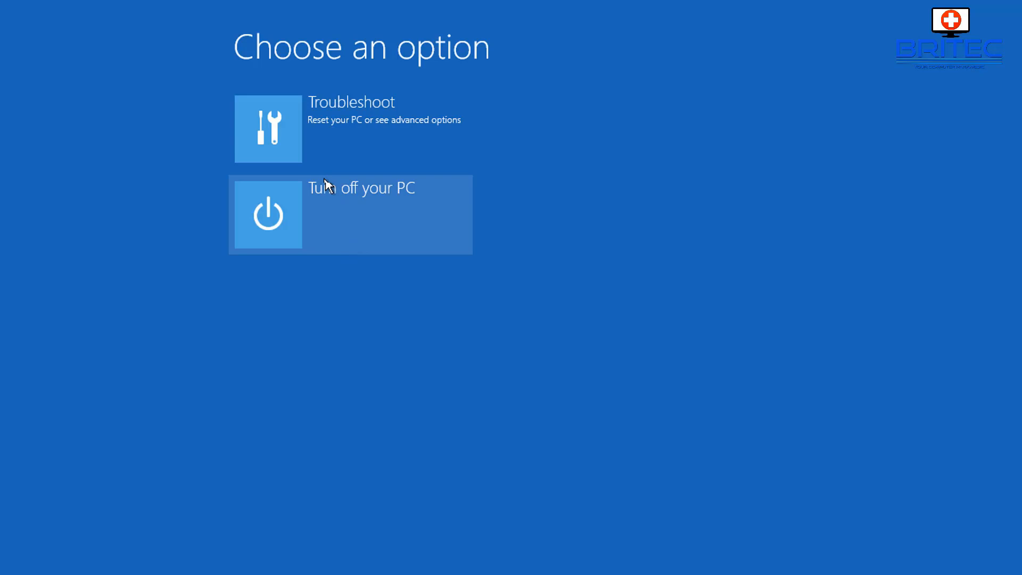
mouse_move(307, 143)
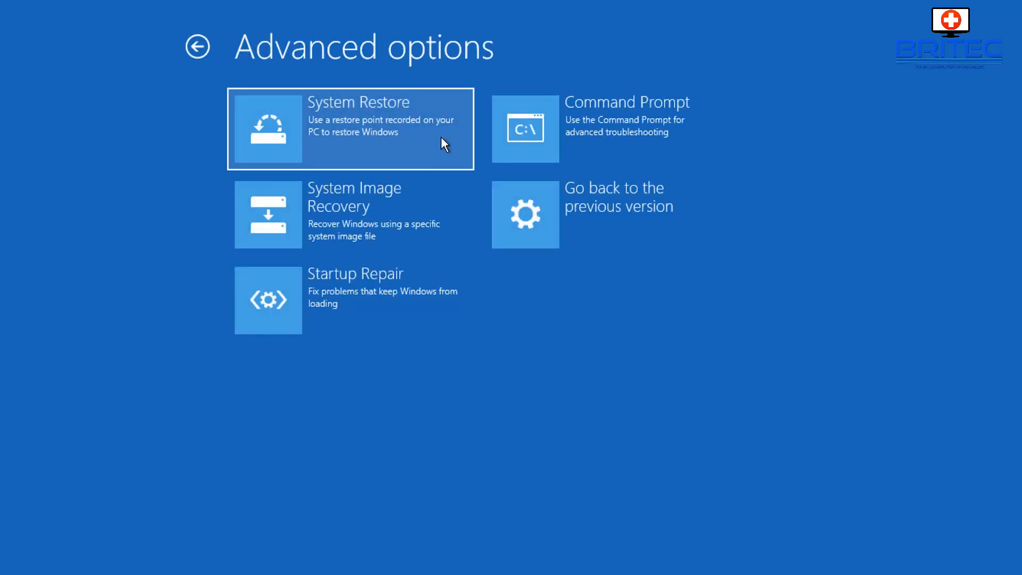
mouse_move(616, 144)
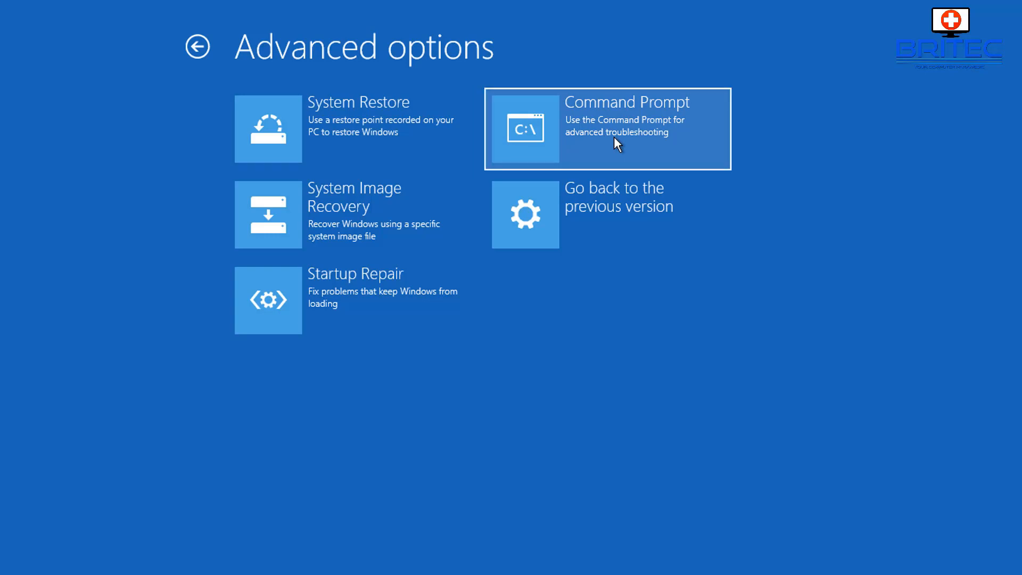
click(607, 128)
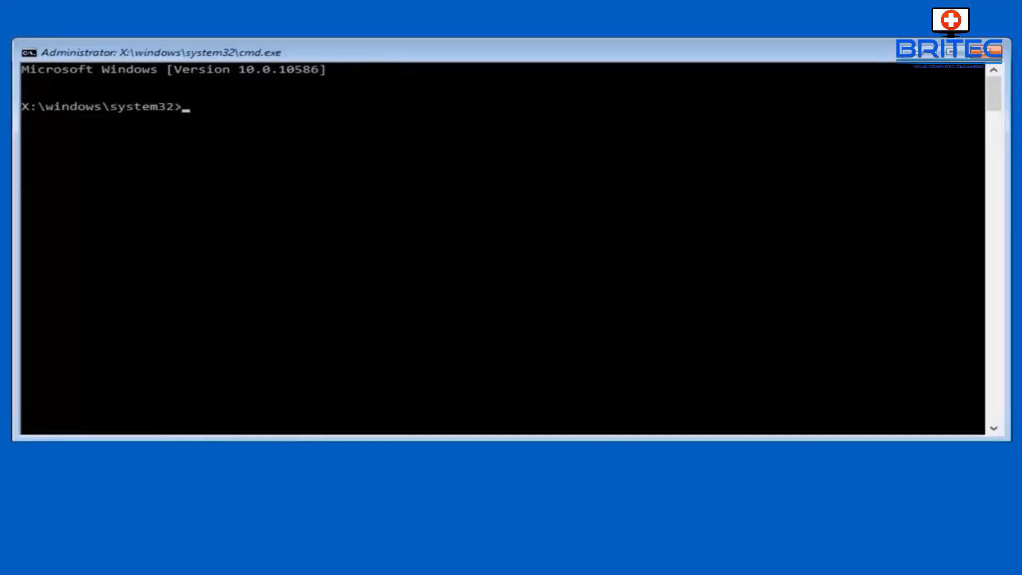
- Run bootrec /fixmbr and bootrec /fixboot, both completing successfully
text(Boot.)
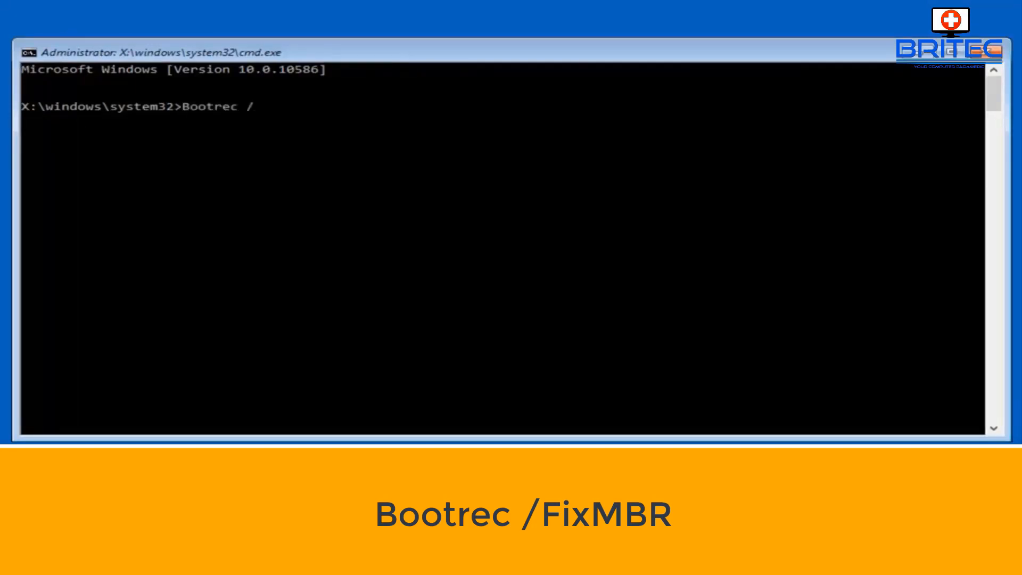
text(fixmbr)
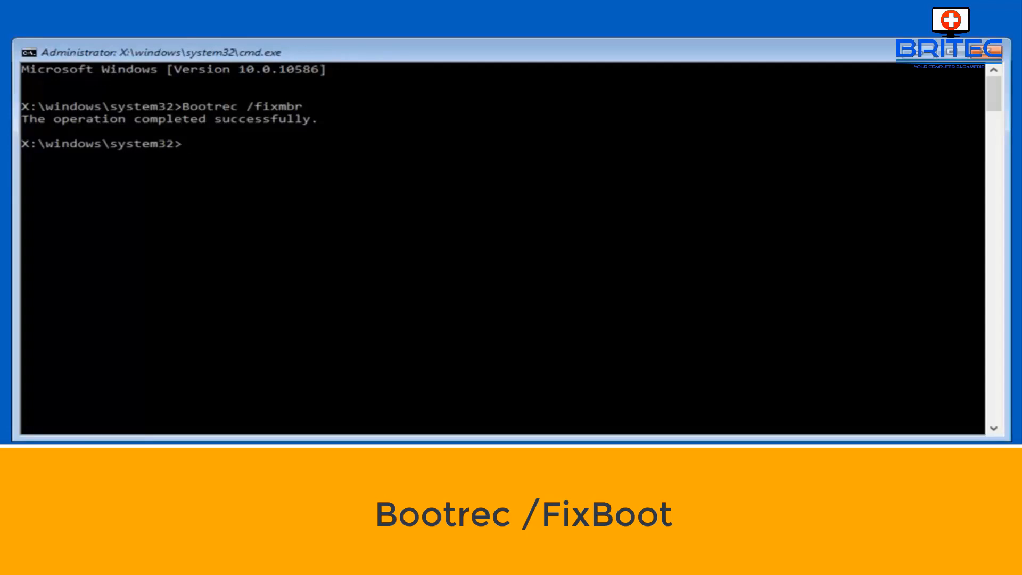
text(Boot)
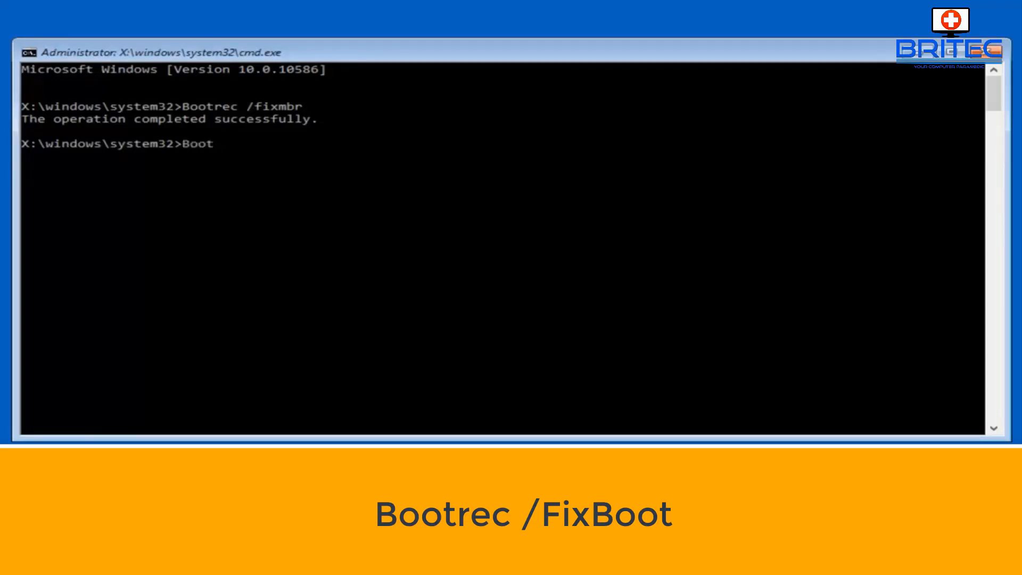
text(rec /)
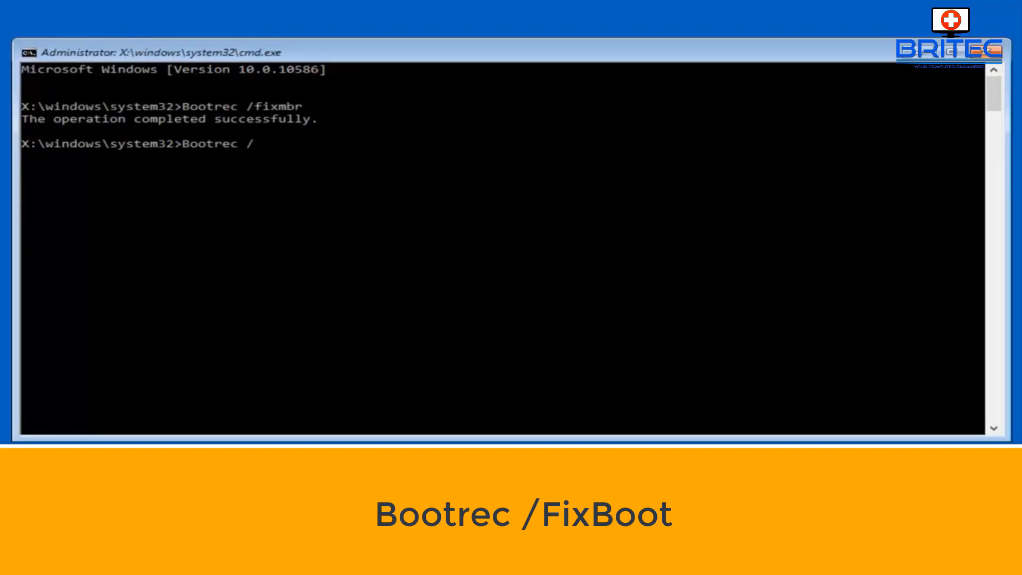
text(fixboot)
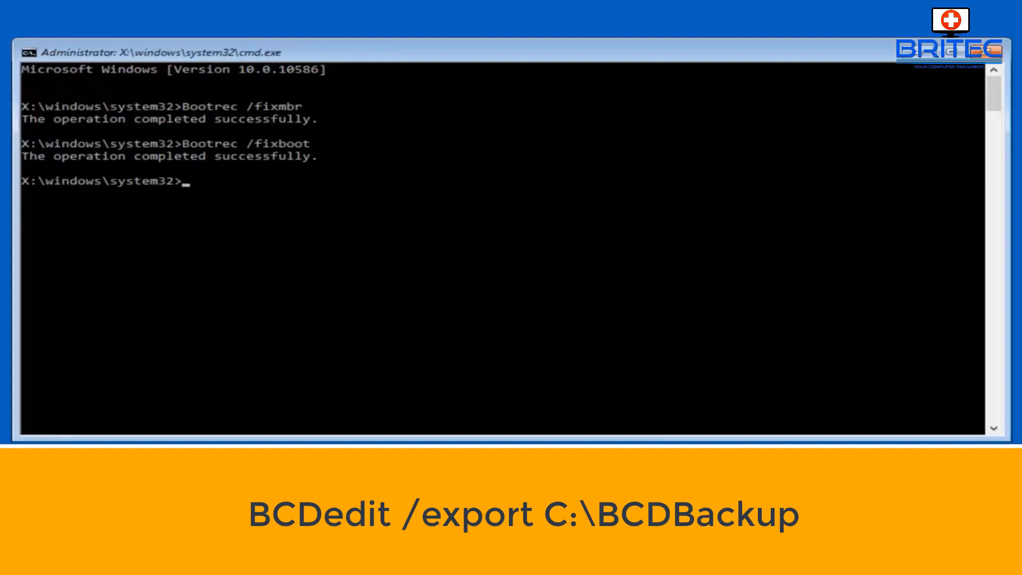
- Export the boot configuration data to c:\bcdbackup with bcdedit /export
text(bc)
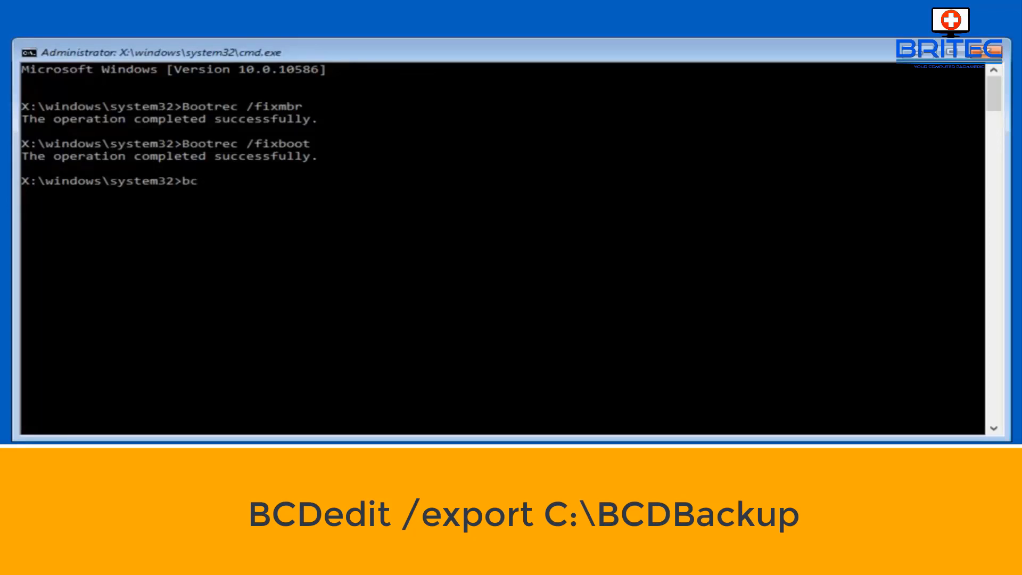
text(de)
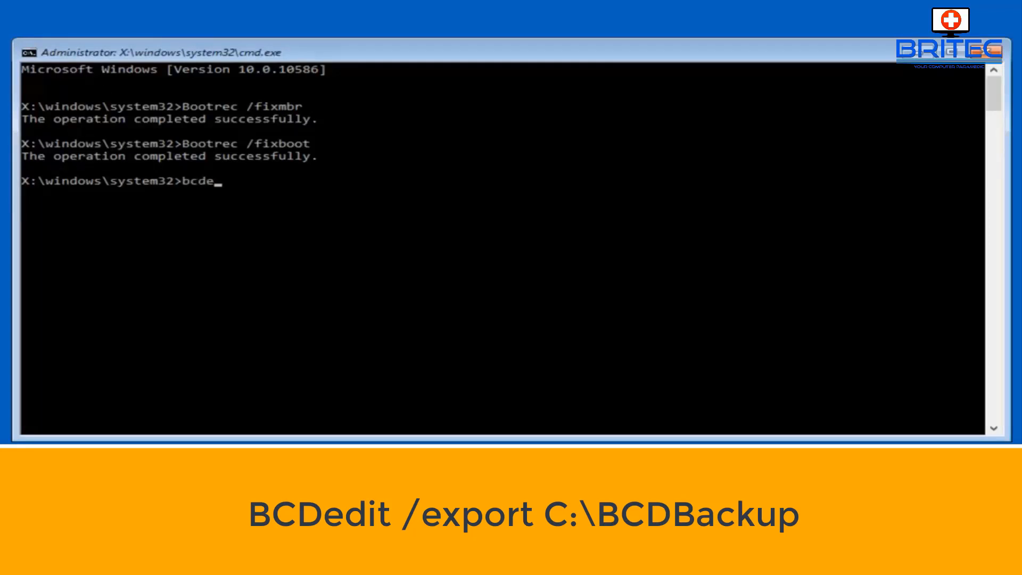
text(dit)
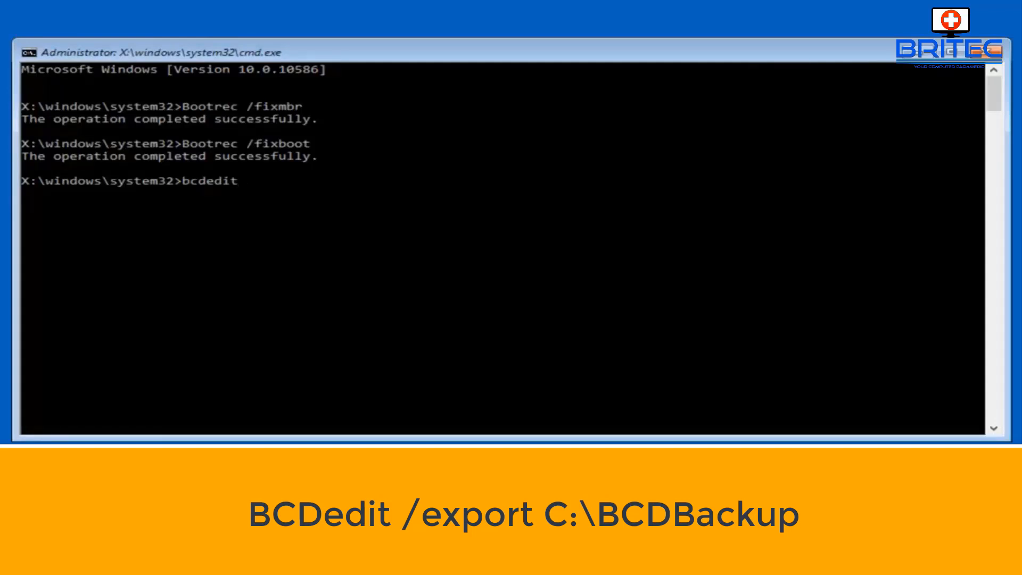
text(/export c)
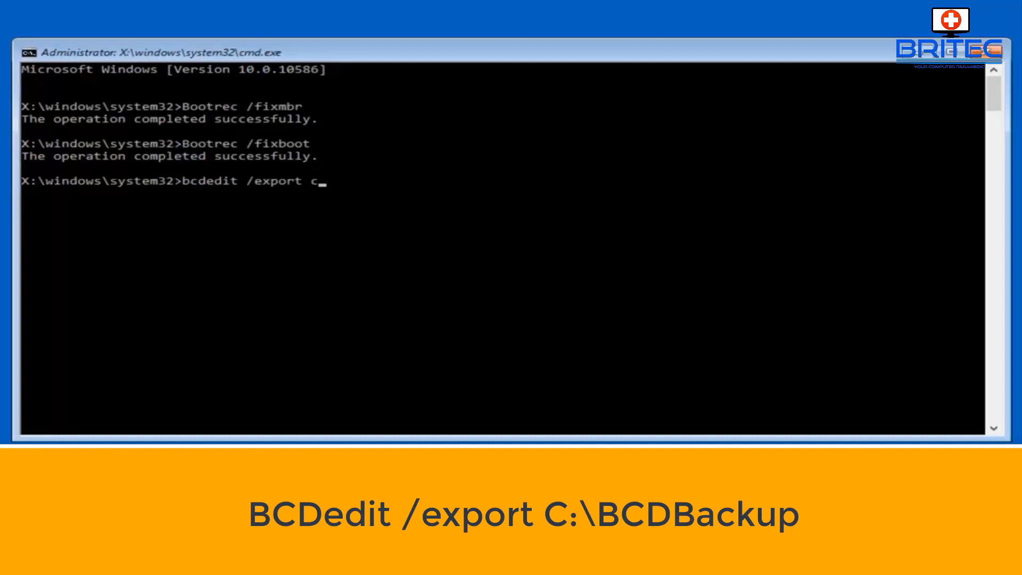
text(:)
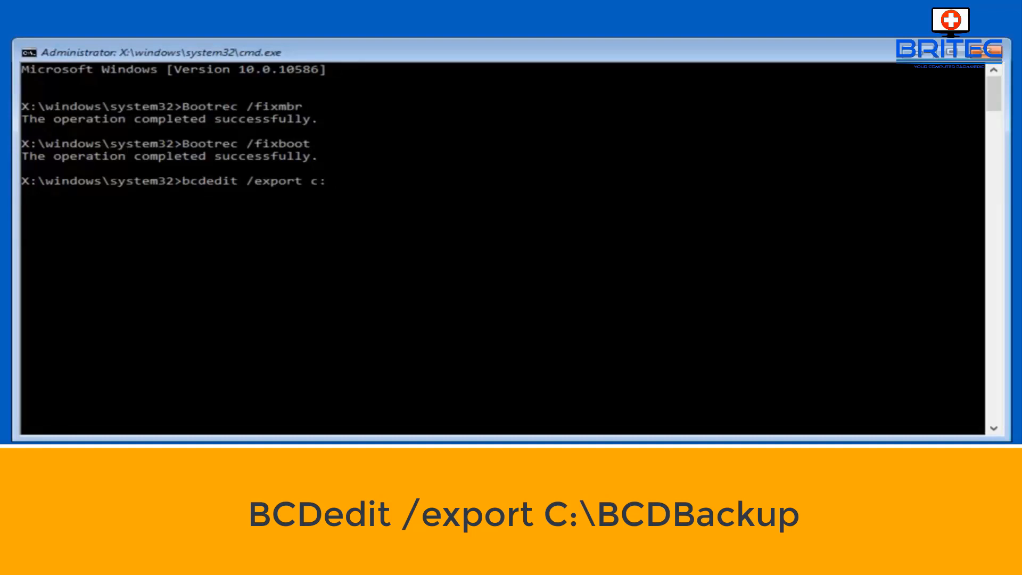
text(\)
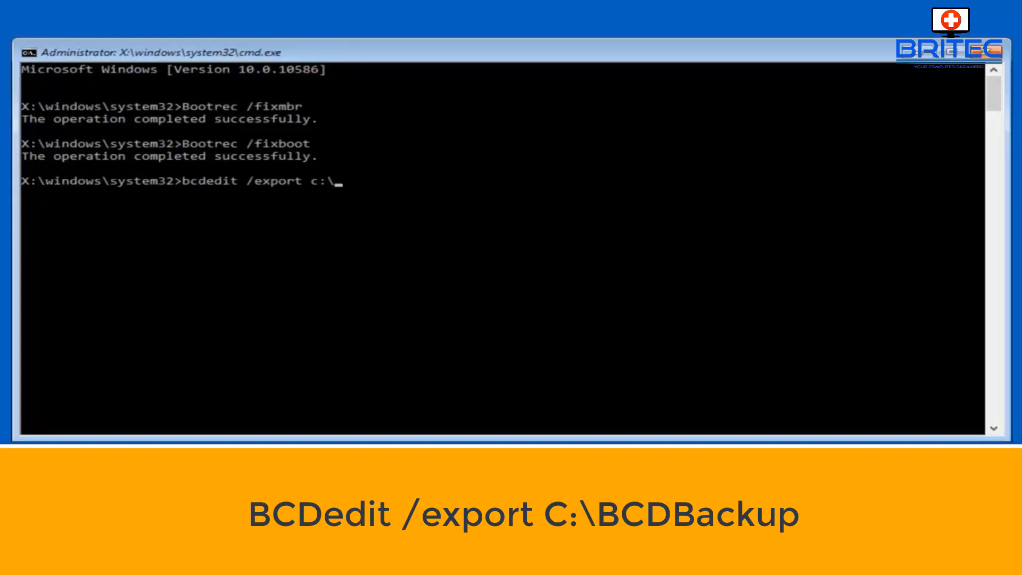
text(bcd)
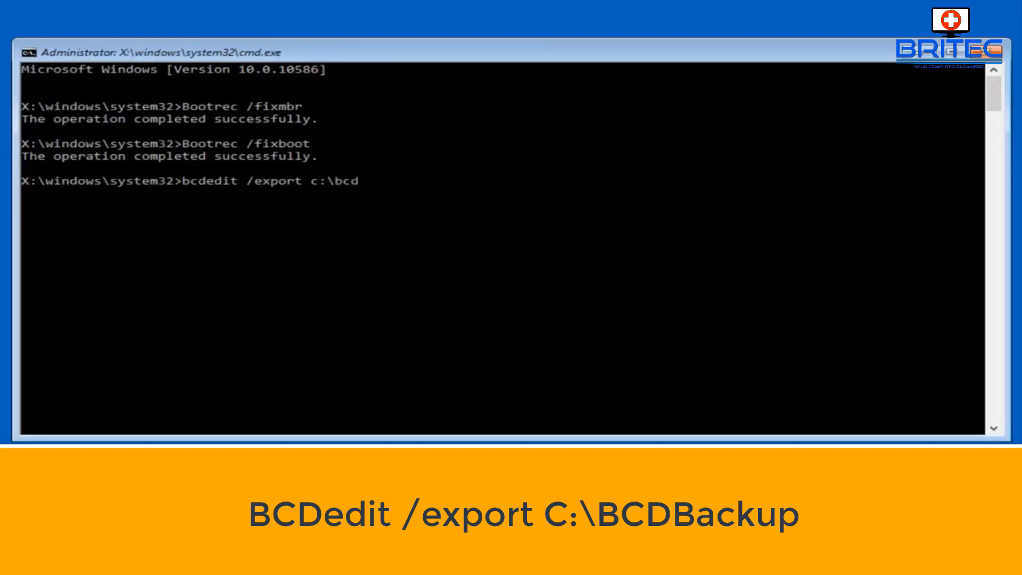
text(backup)
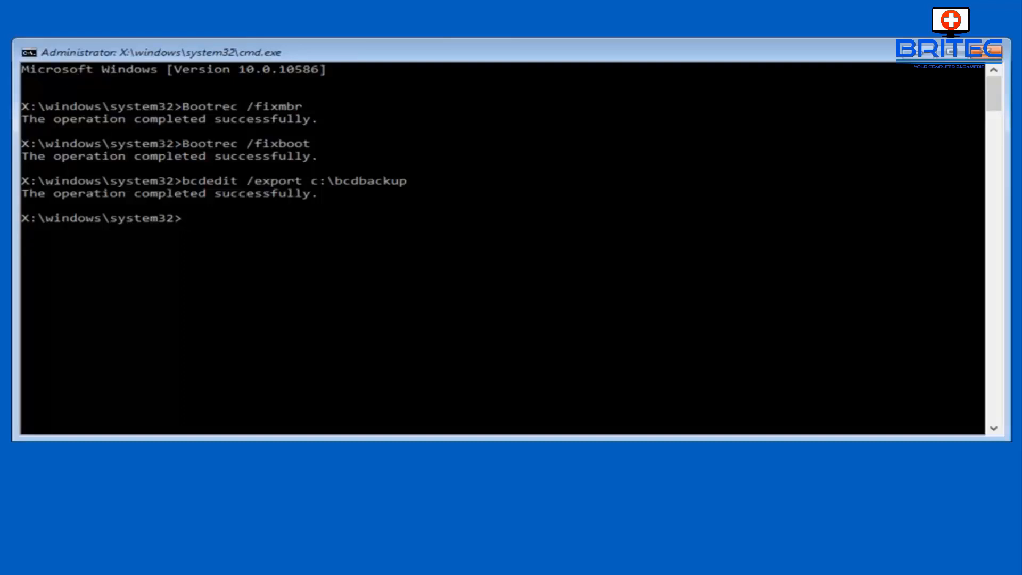
text(att)
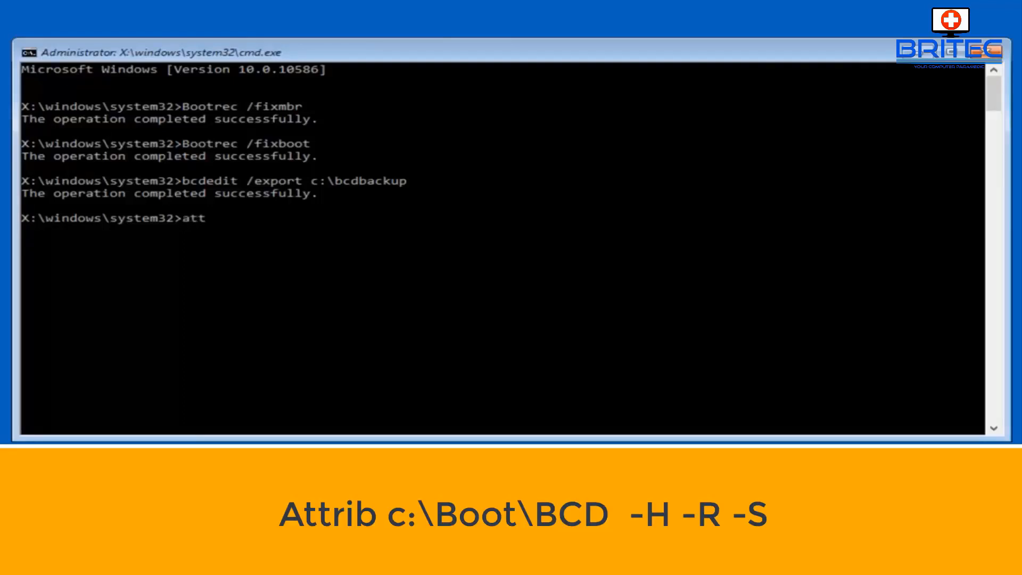
- Clear the hidden, read-only and system attributes from c:\boot\bcd
text(rib c:)
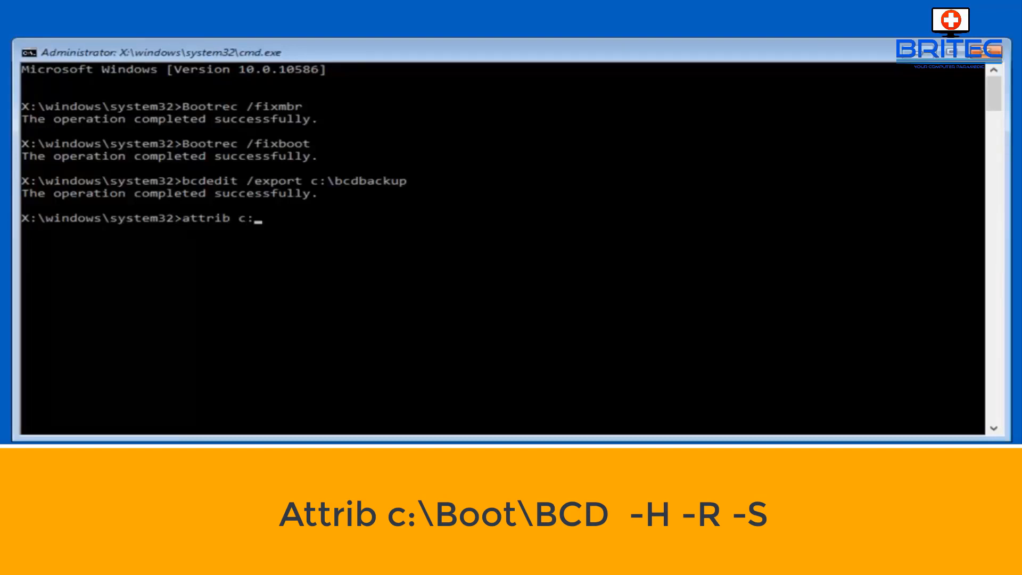
text(\boot\)
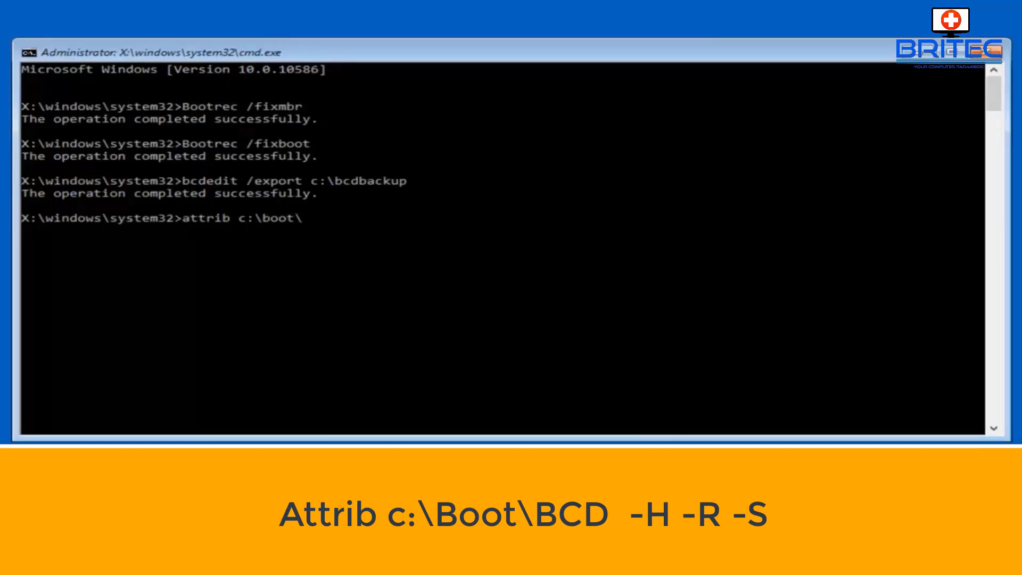
text(bcd)
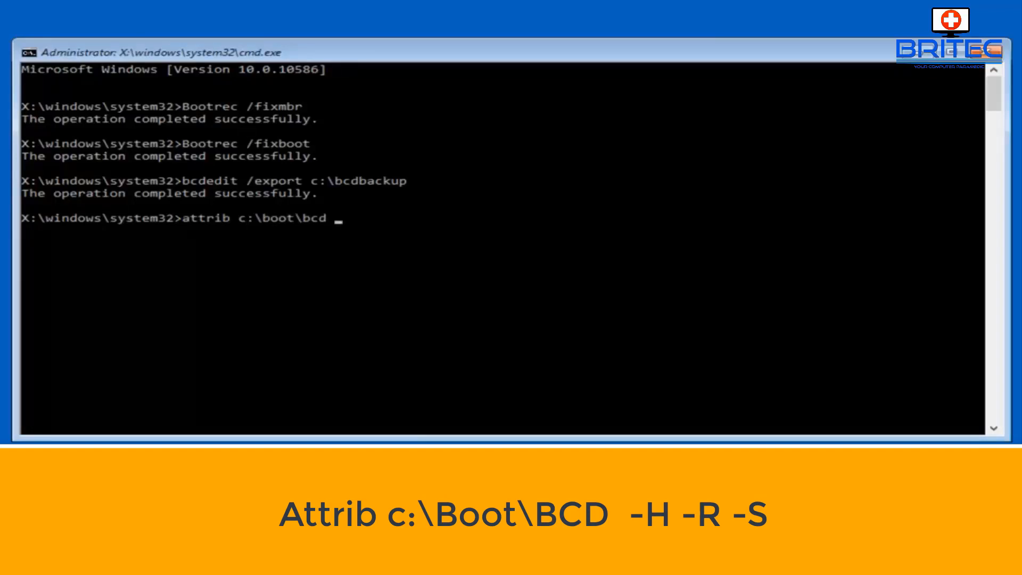
text(-h)
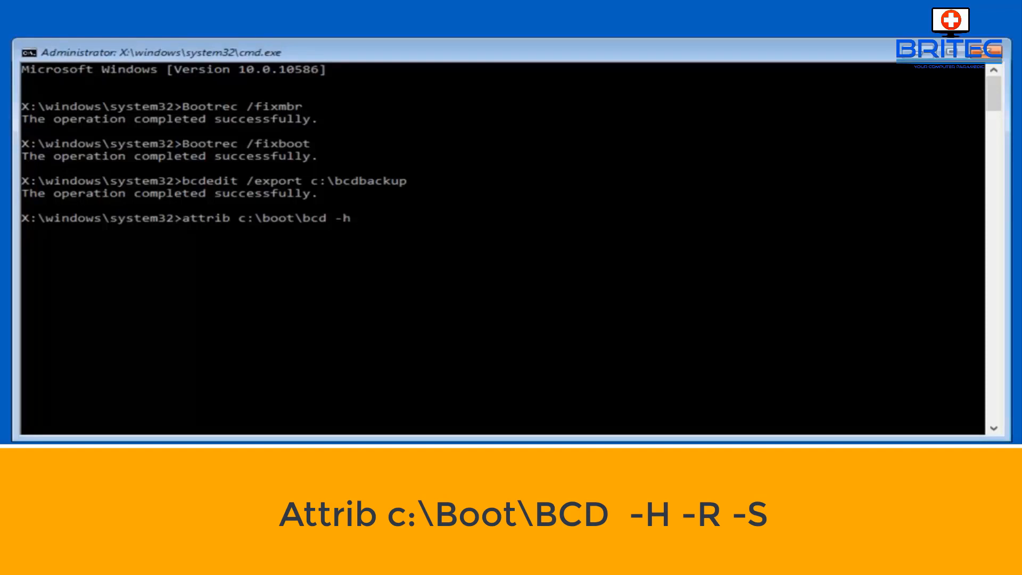
text(-r -s)
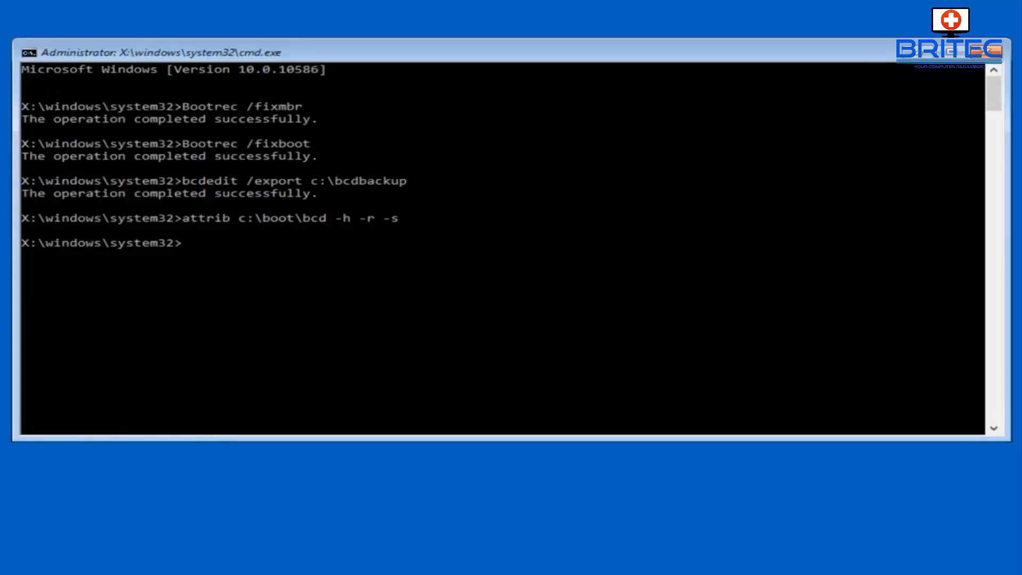
- Rename c:\boot\bcd to bcd.old
text(ren)
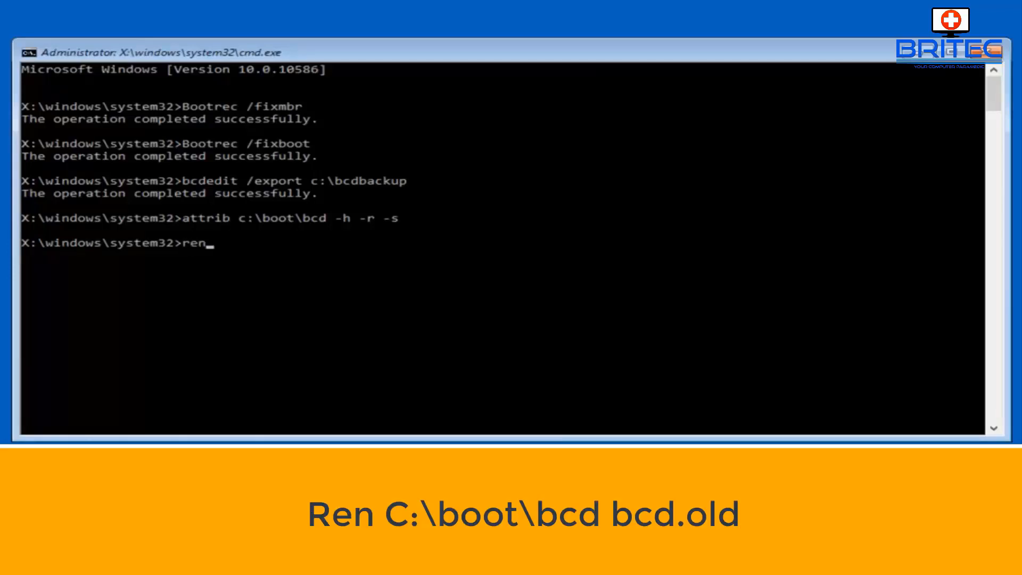
text(c:\b)
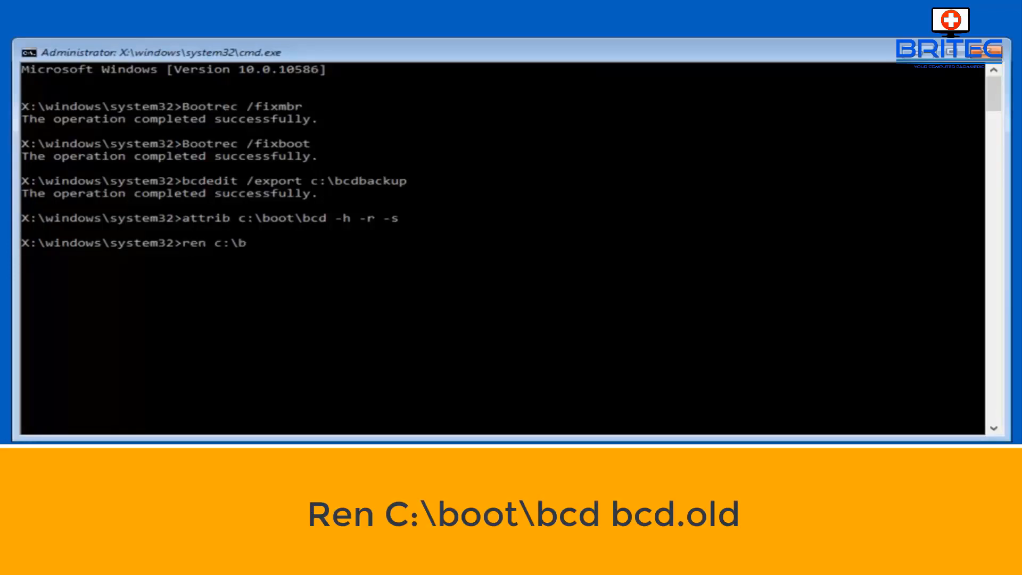
text(oot\bcd)
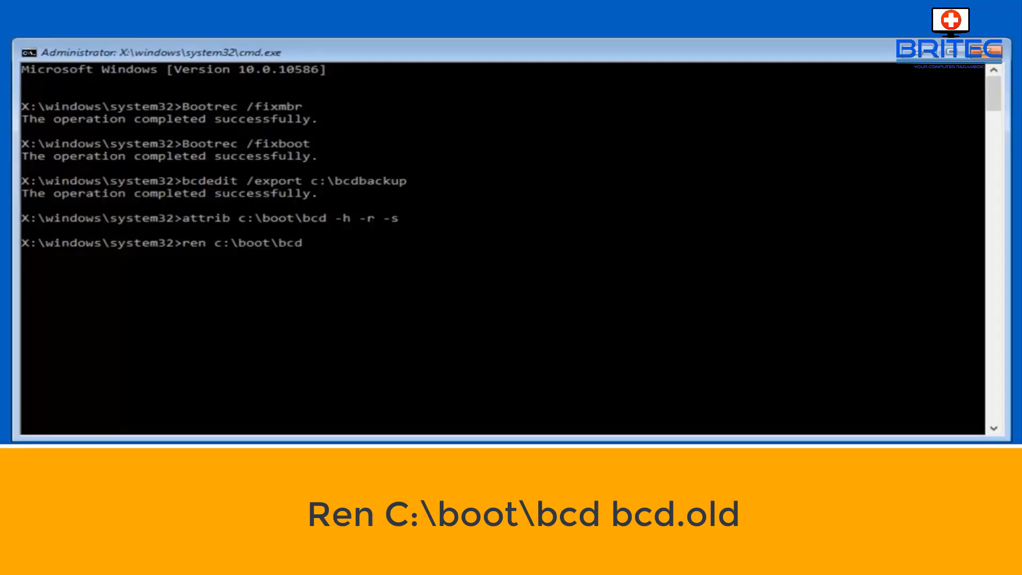
text(bcd.o)
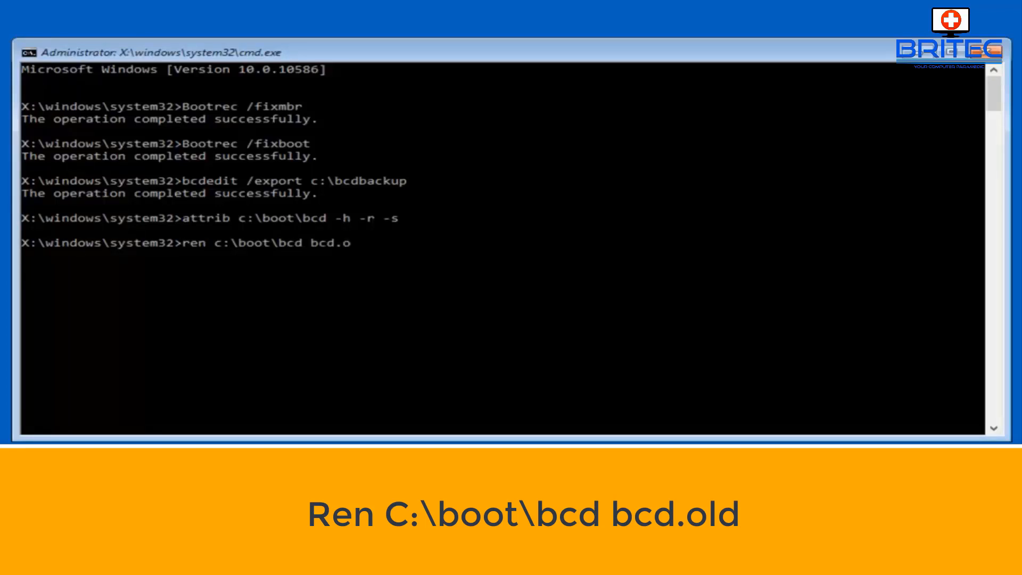
text(ld)
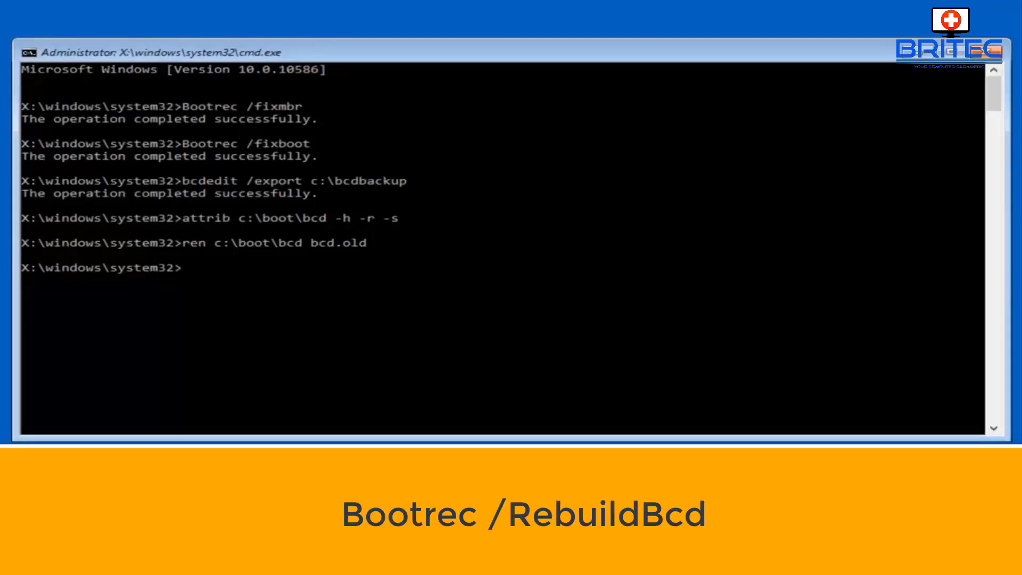
- Run bootrec /rebuildbcd, add C:\Windows to the boot list, and exit Command Prompt
text(bootrec /reb)
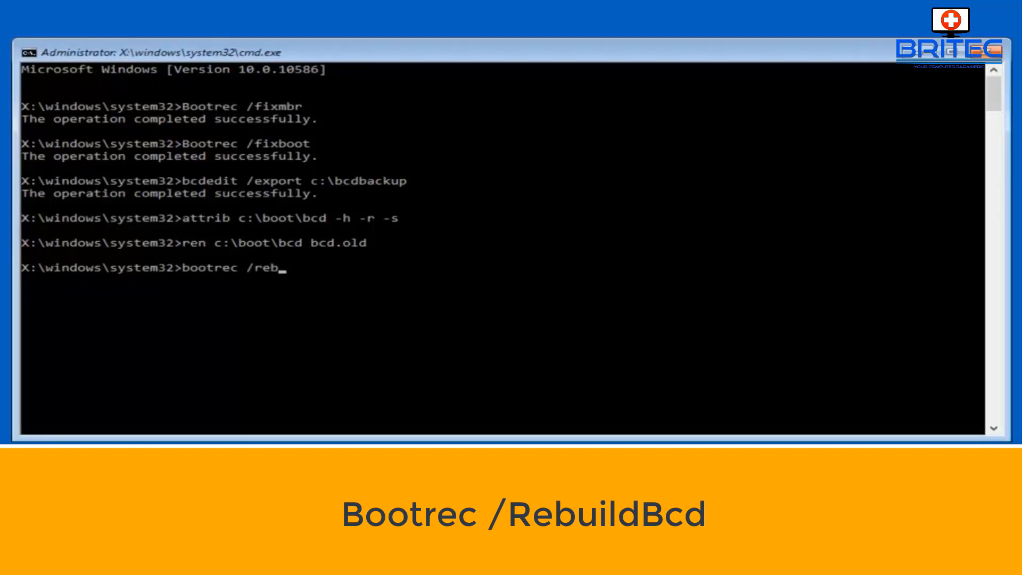
text(uildbcd)
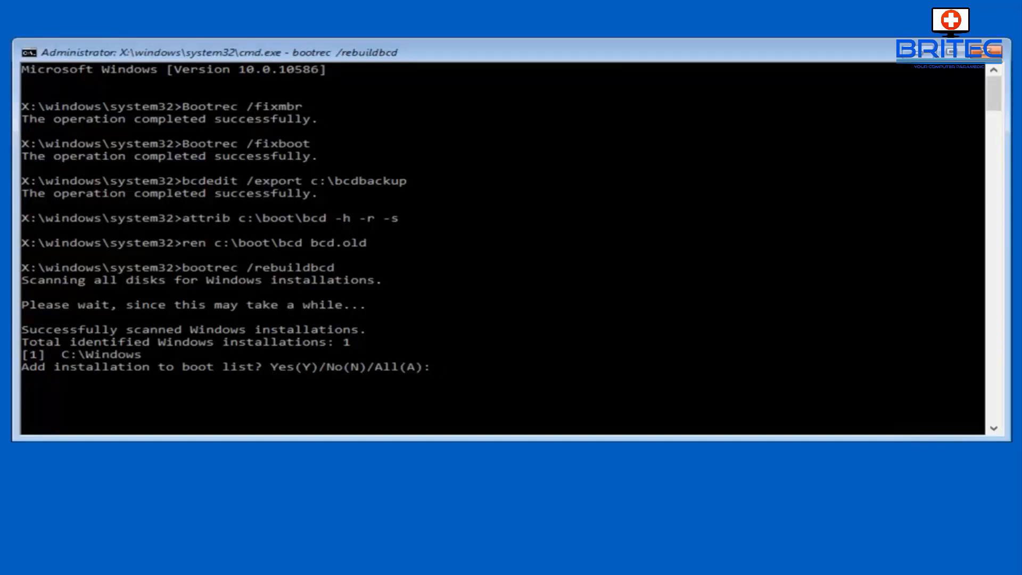
text(Y)
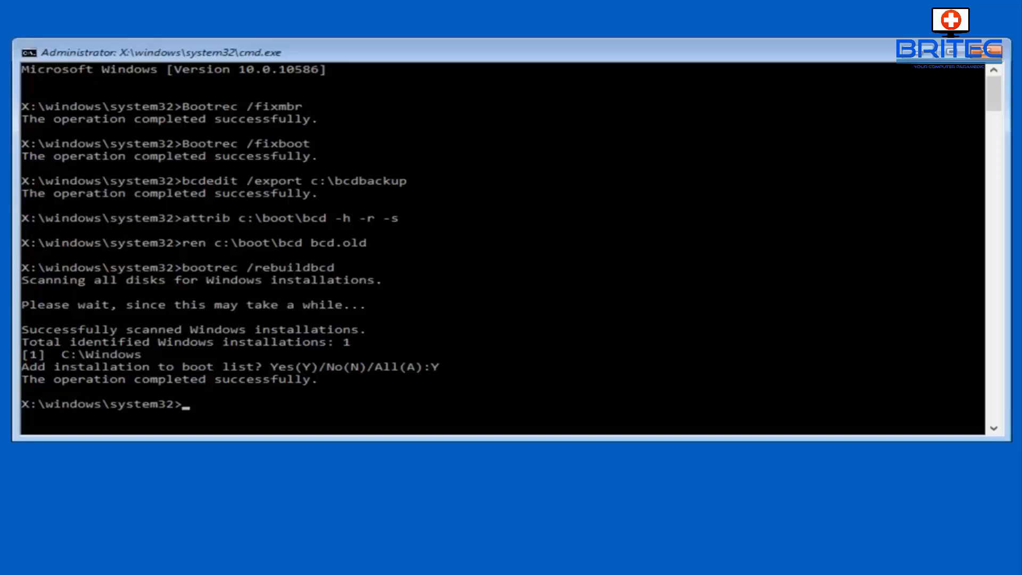
text(ex)
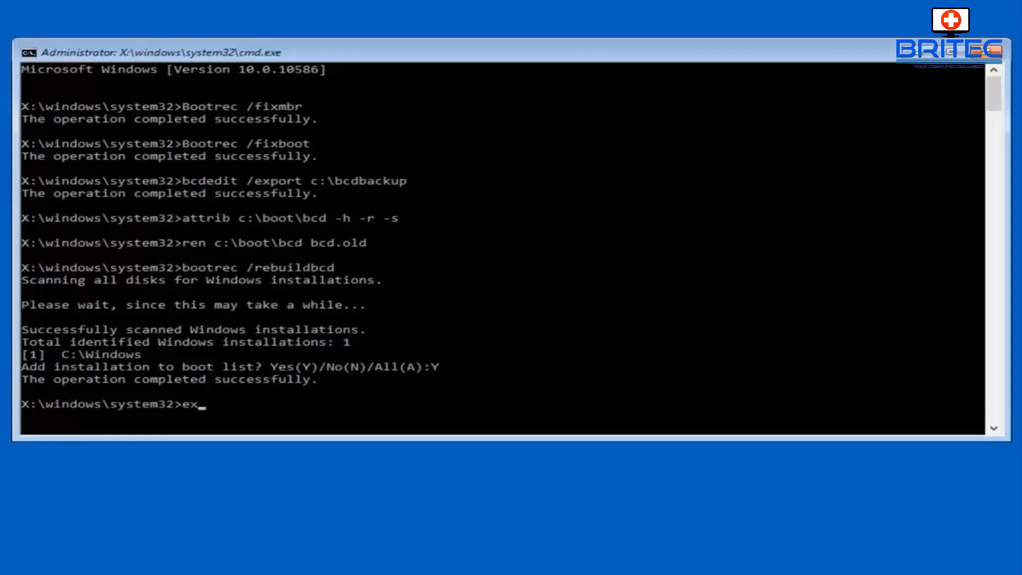
key(Enter)
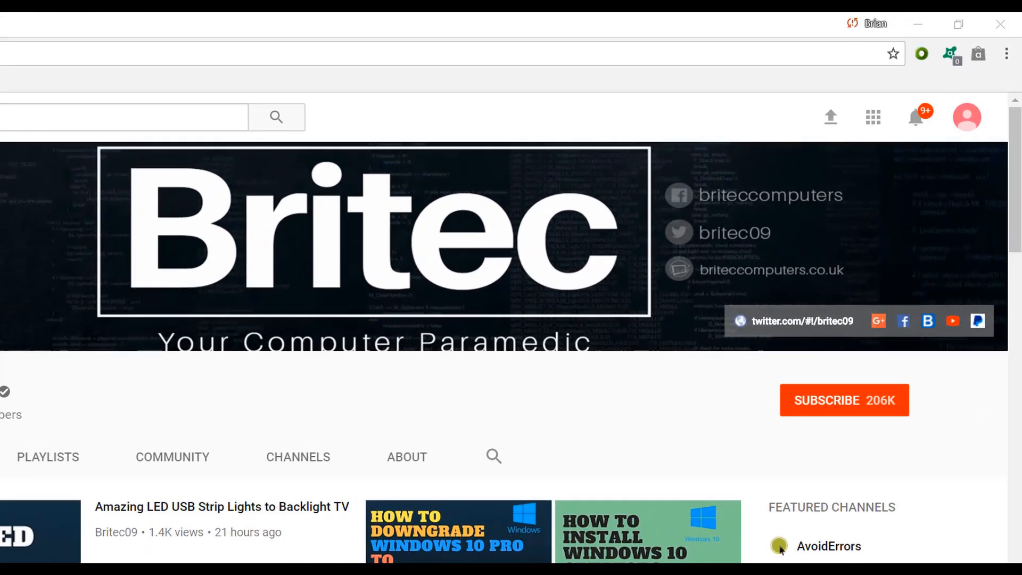
- Subscribe to the Britec channel on YouTube, bringing it to 206K subscribers
click(843, 401)
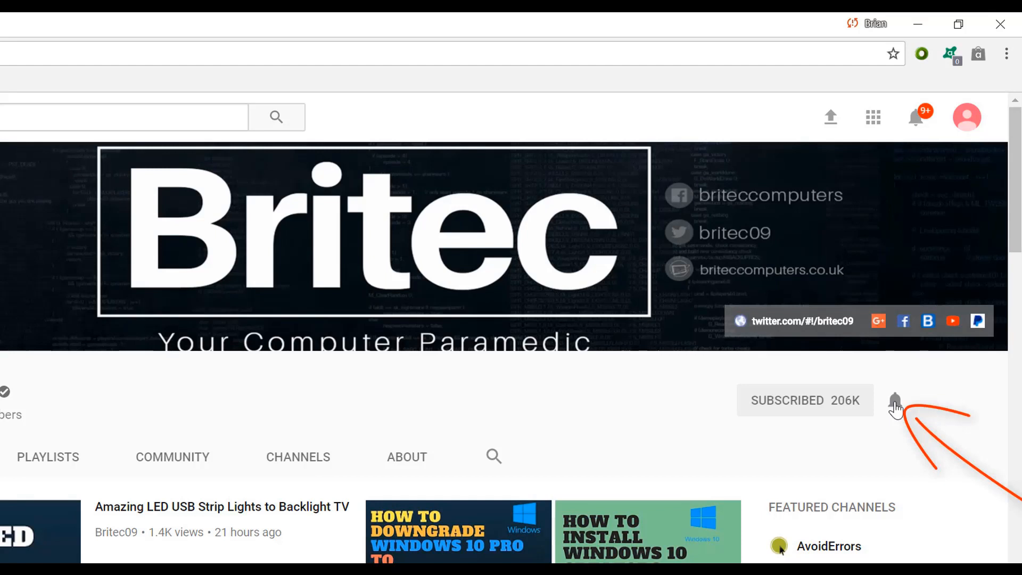
mouse_move(881, 485)
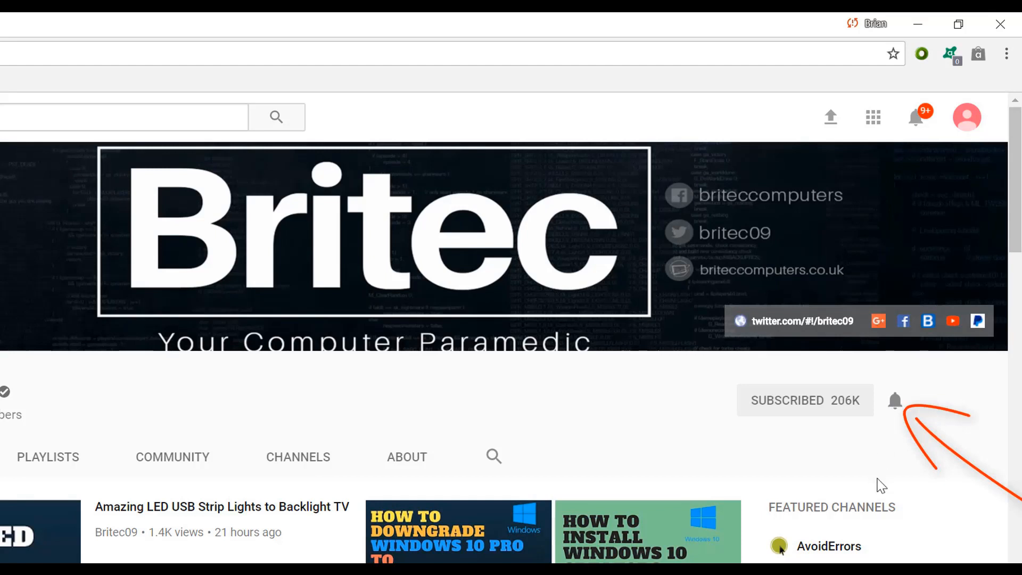